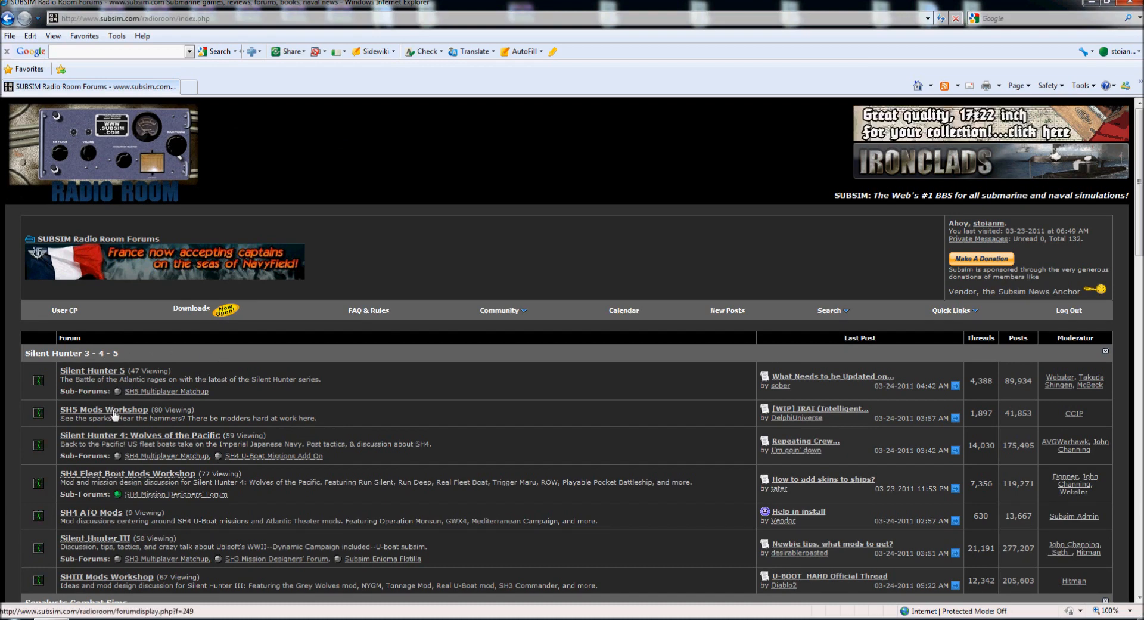
Navigate into SH5 Mods Workshop and the sticky '[TEC] JoneSoft Generic Mod Enabler (JSGME) User Guide' thread
click(104, 409)
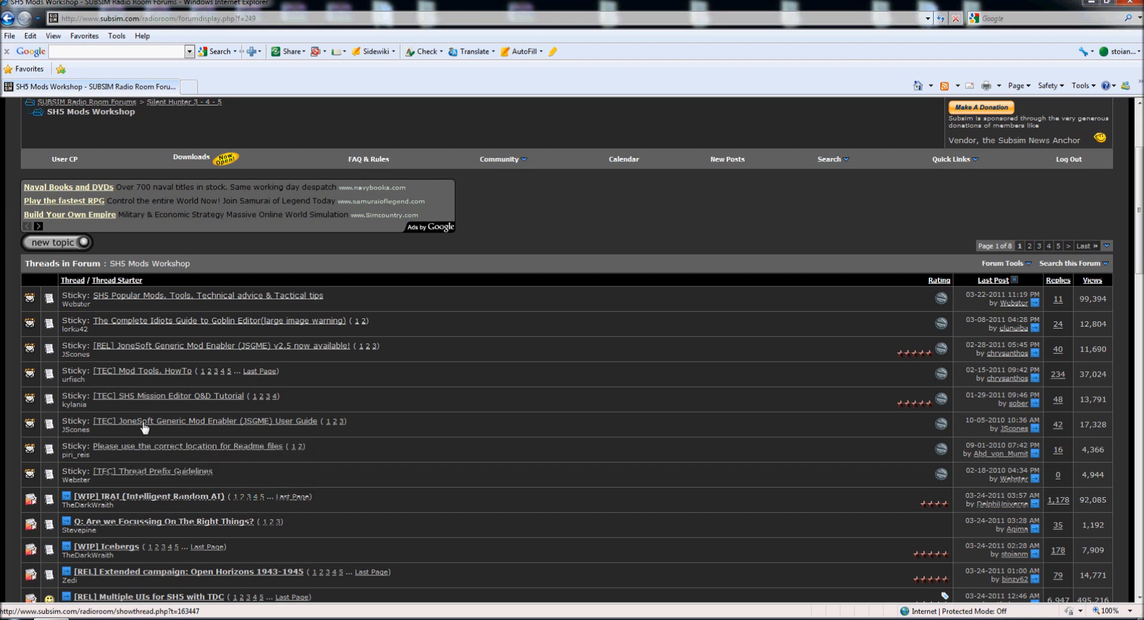
click(203, 420)
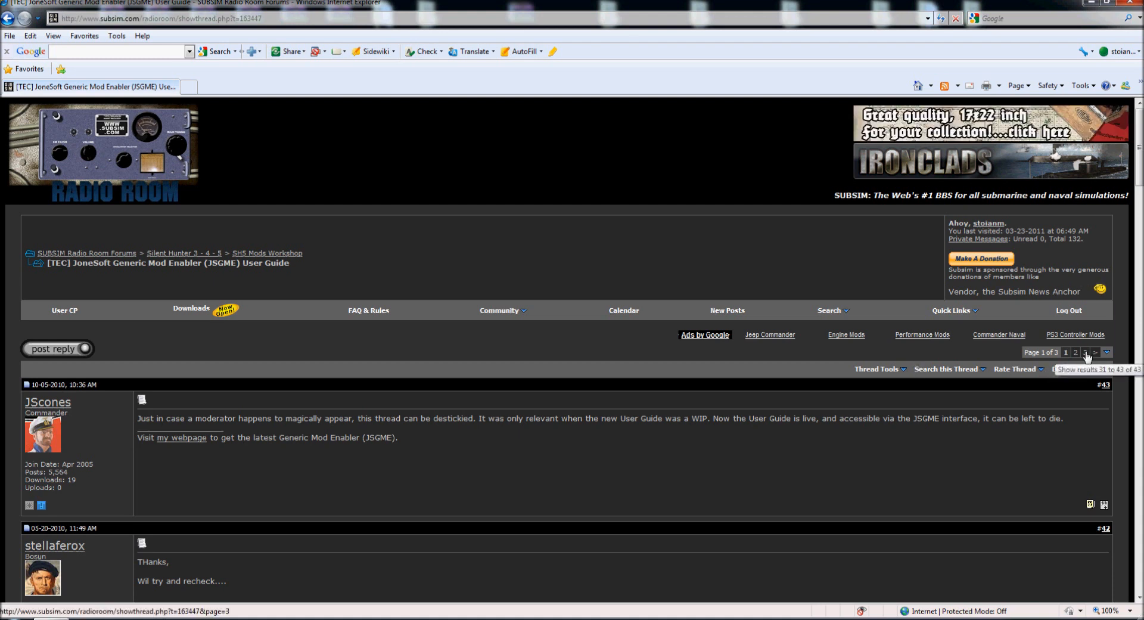
Follow the thread's 'my webpage' link to JoneSoft's Generic Mod Enabler page and start the latest download
click(1094, 352)
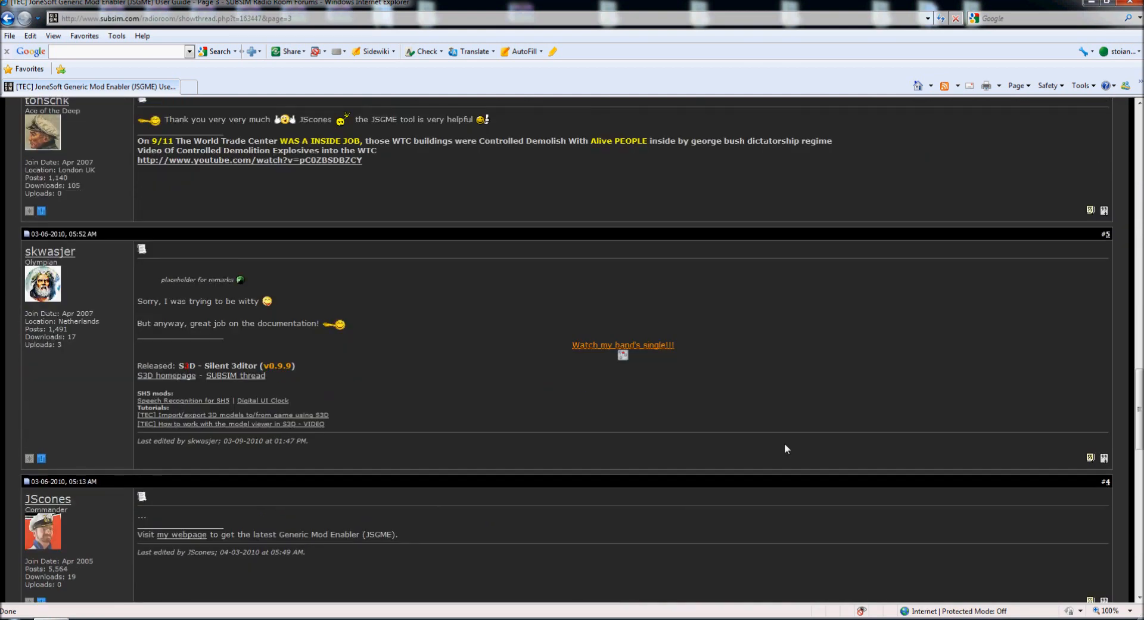
scroll(down, 3)
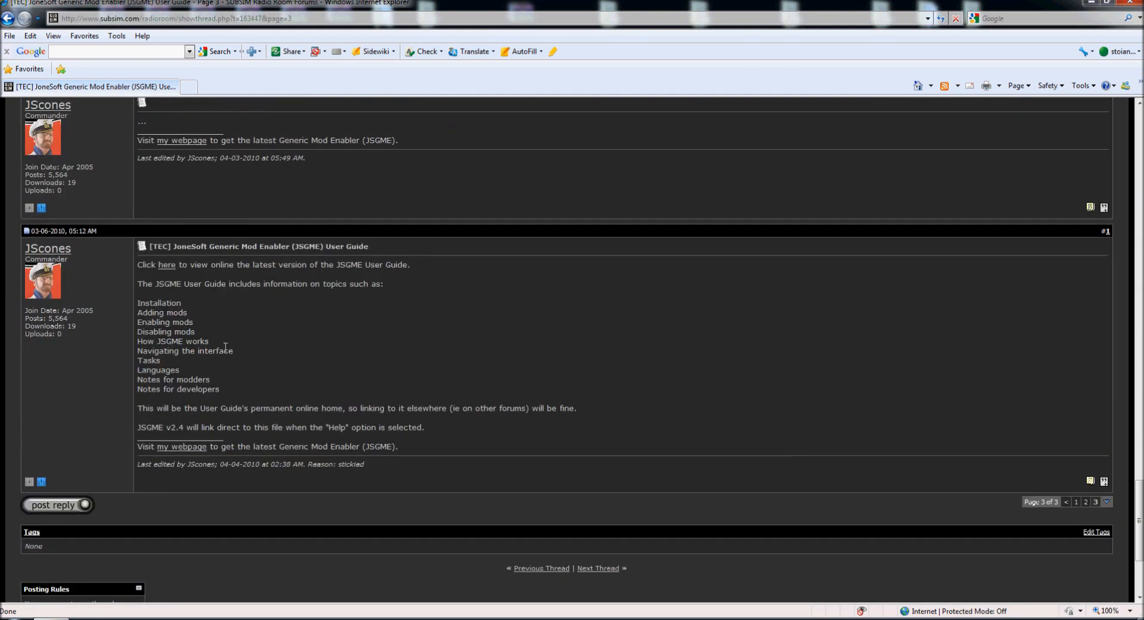
mouse_move(220, 417)
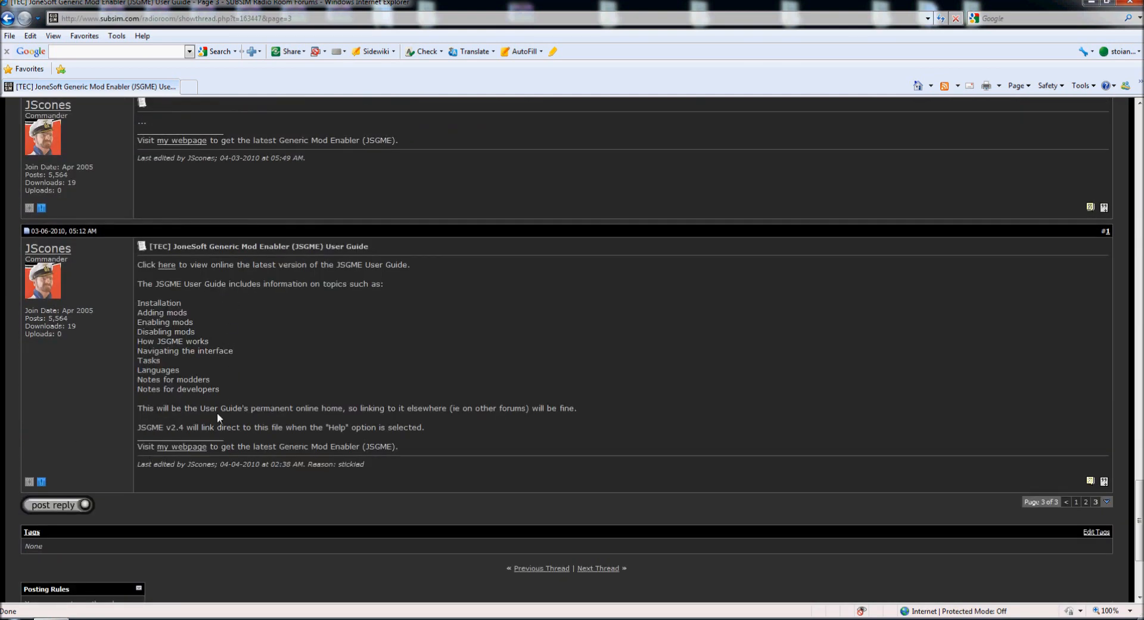
mouse_move(181, 446)
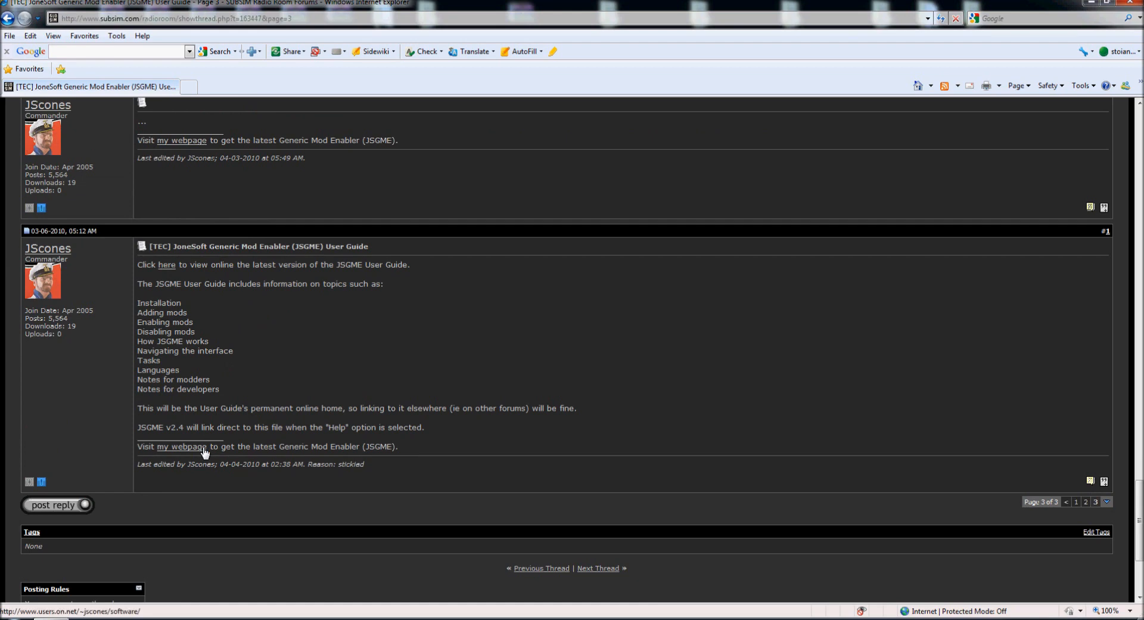
click(181, 445)
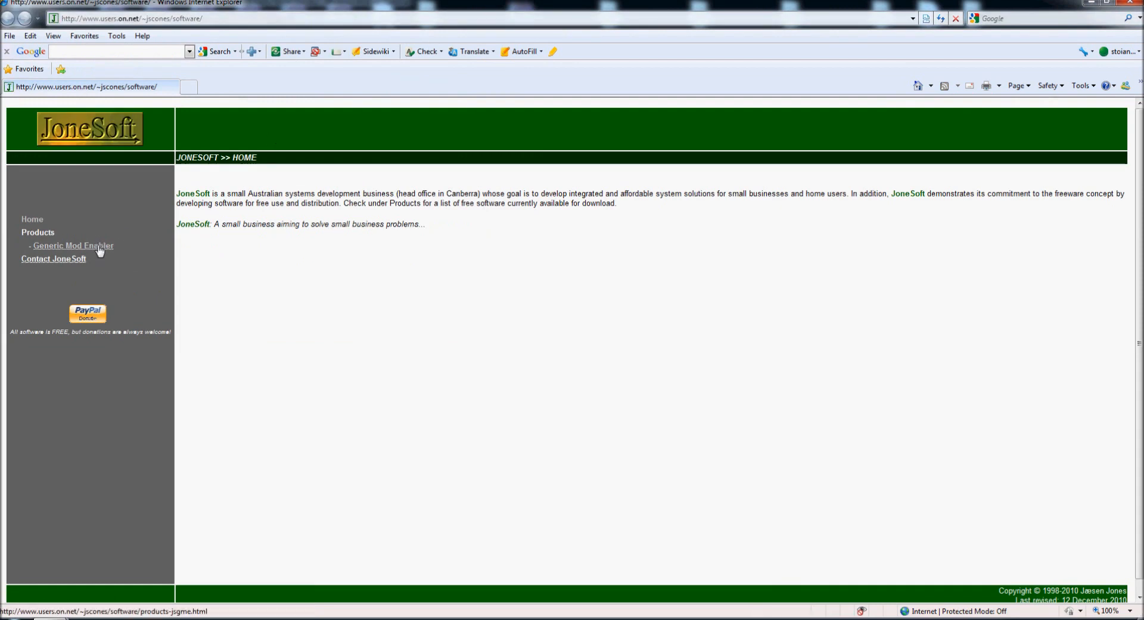
click(73, 245)
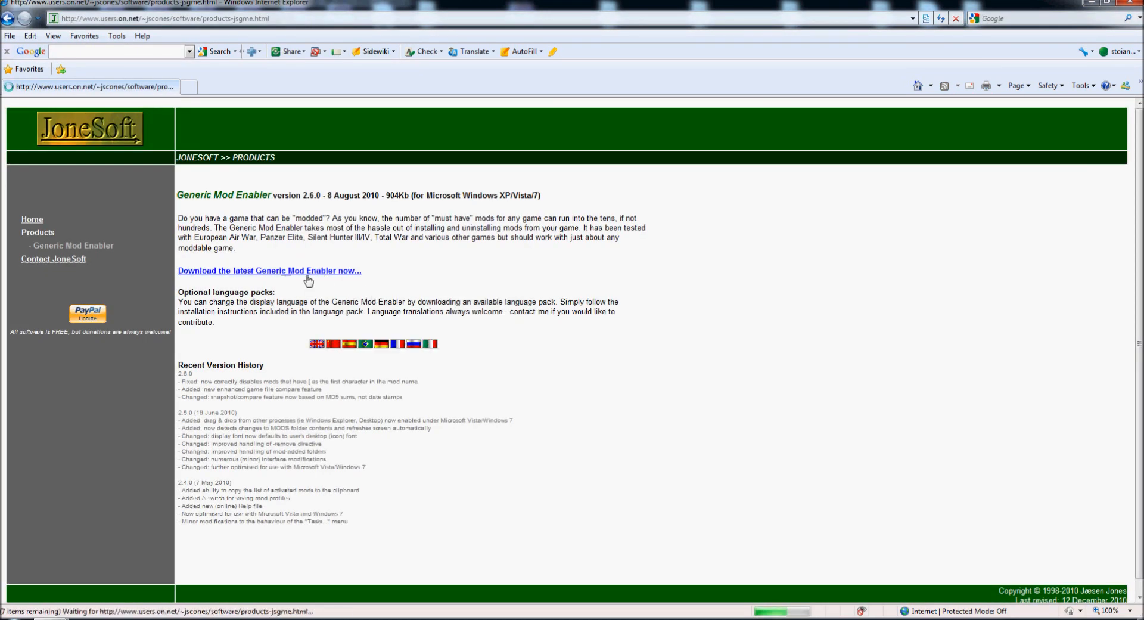
click(269, 270)
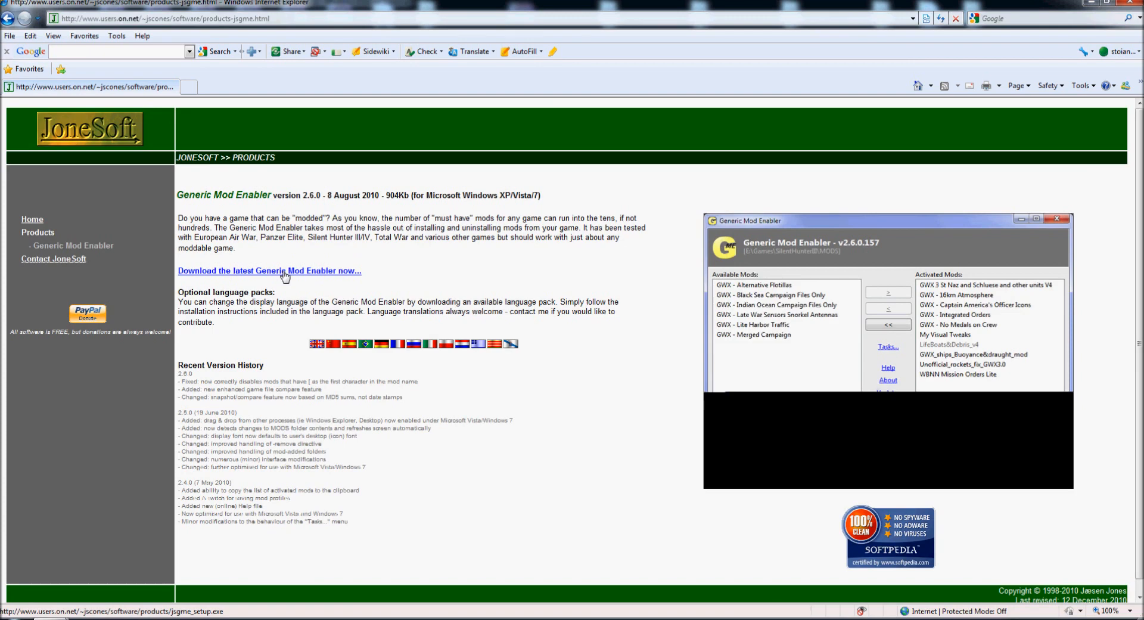
Save jsgme_setup.exe from the File Download prompt into the Desktop TEST folder
click(270, 271)
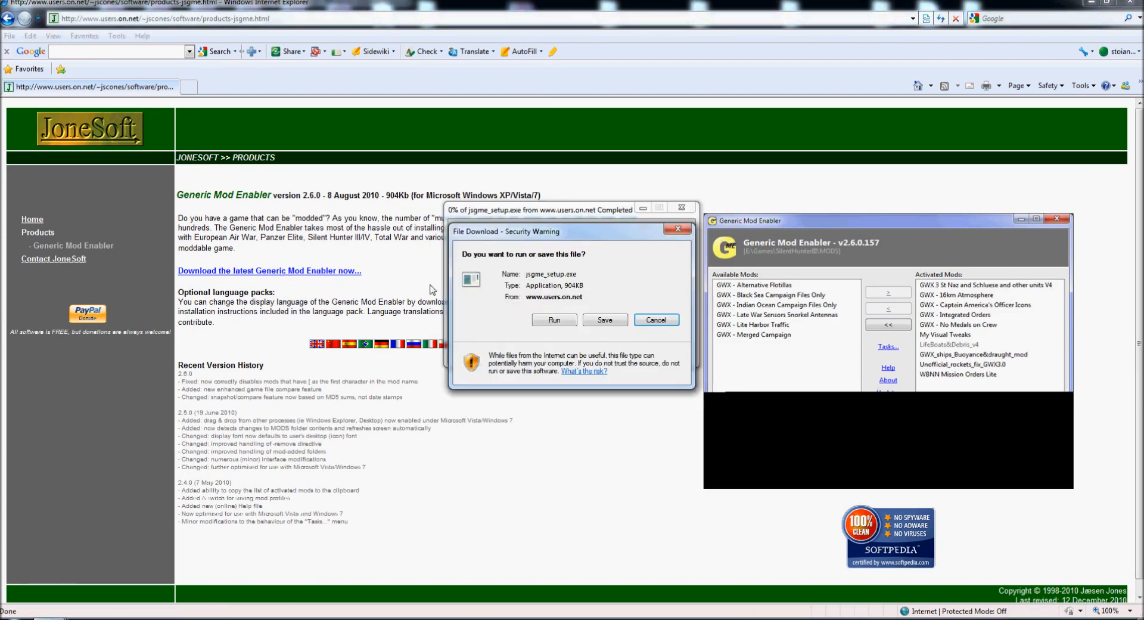
click(604, 320)
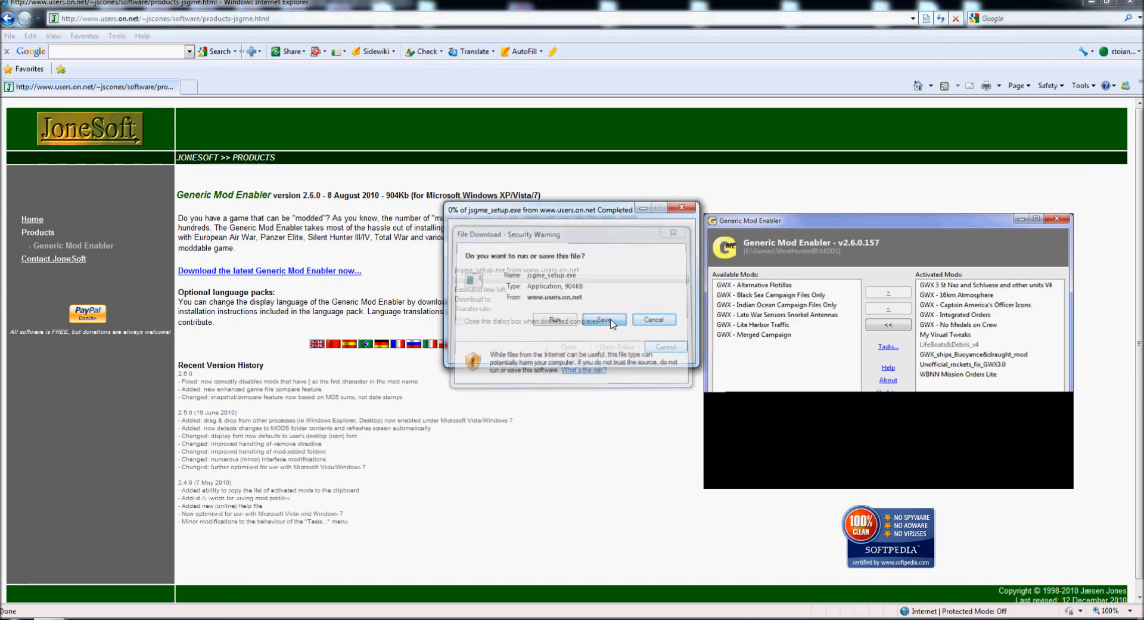
click(603, 319)
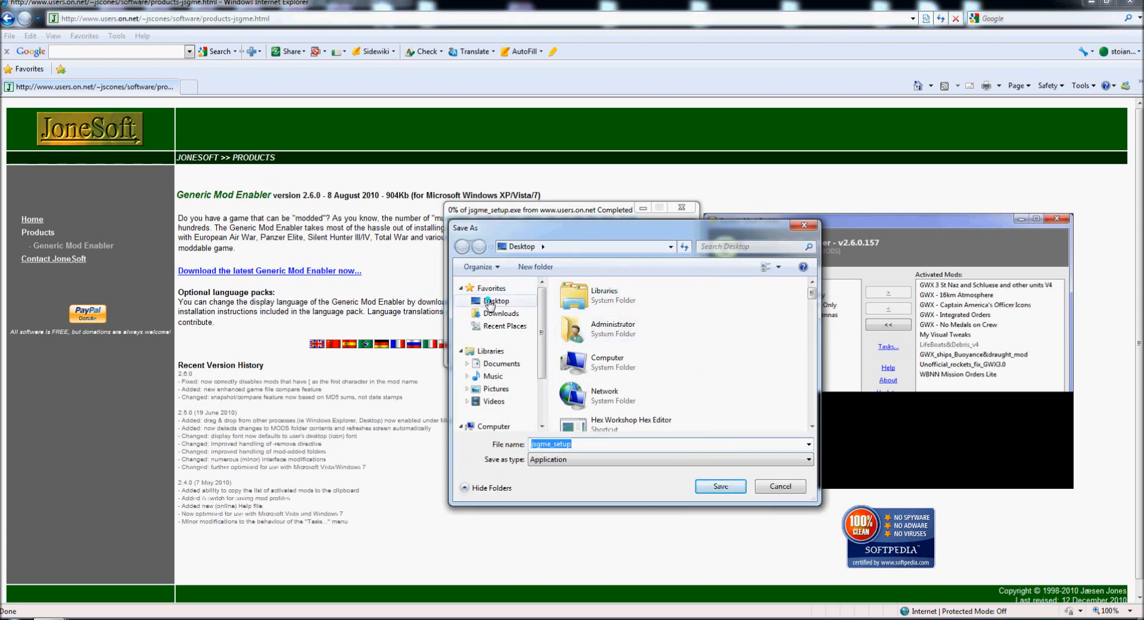
click(604, 295)
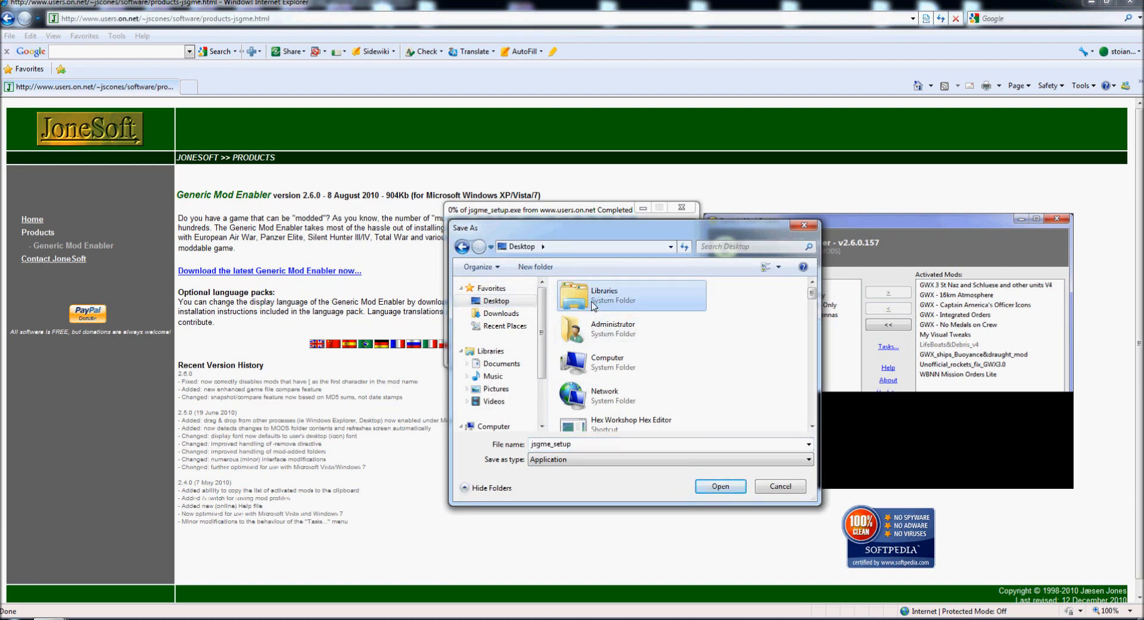
double_click(604, 291)
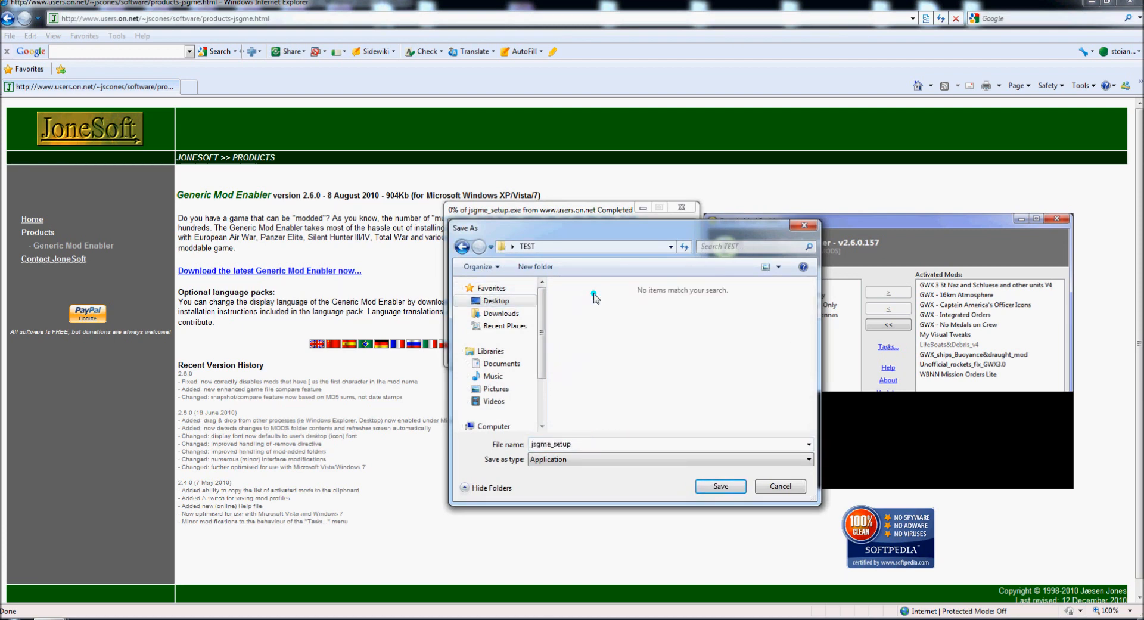
click(720, 486)
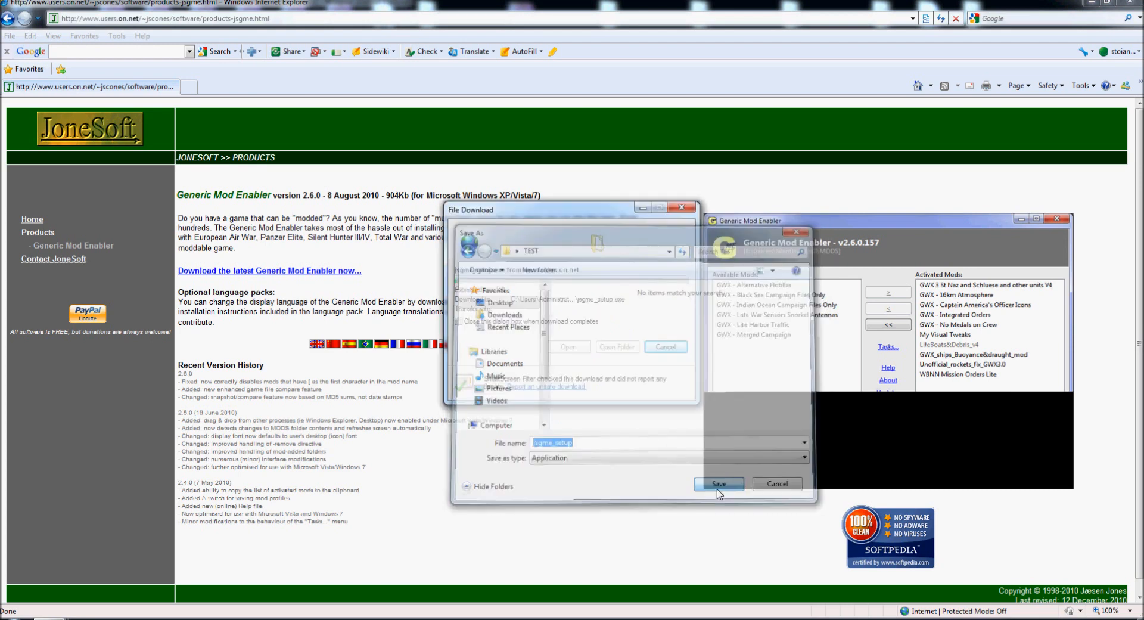
click(717, 483)
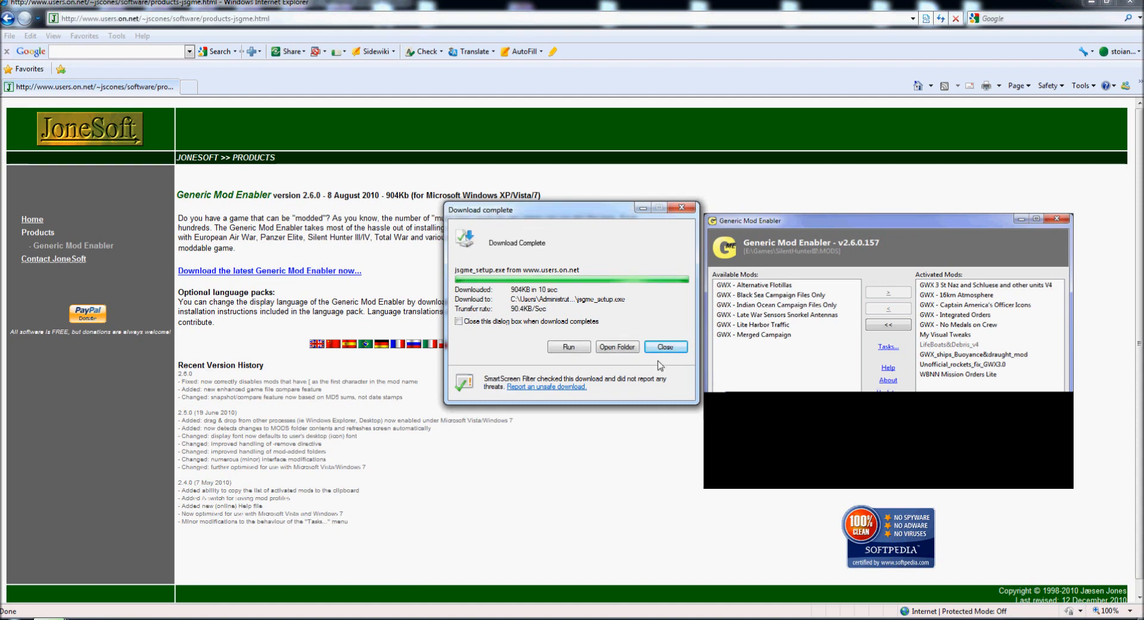
mouse_move(479, 417)
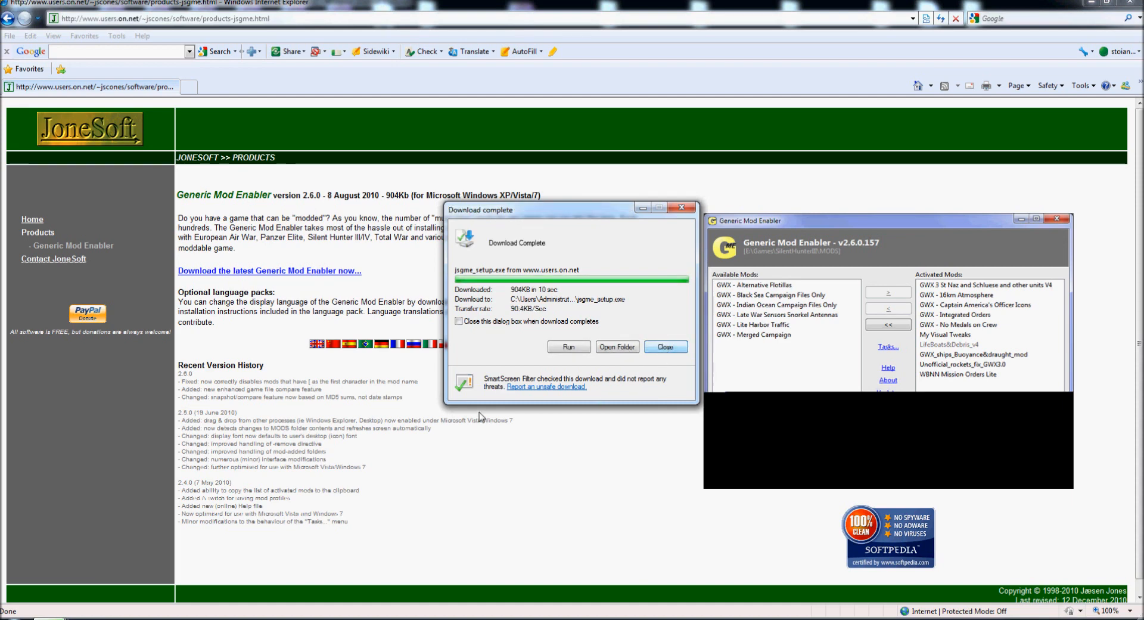
Let the download window close on completion and dismiss it when finished
click(458, 321)
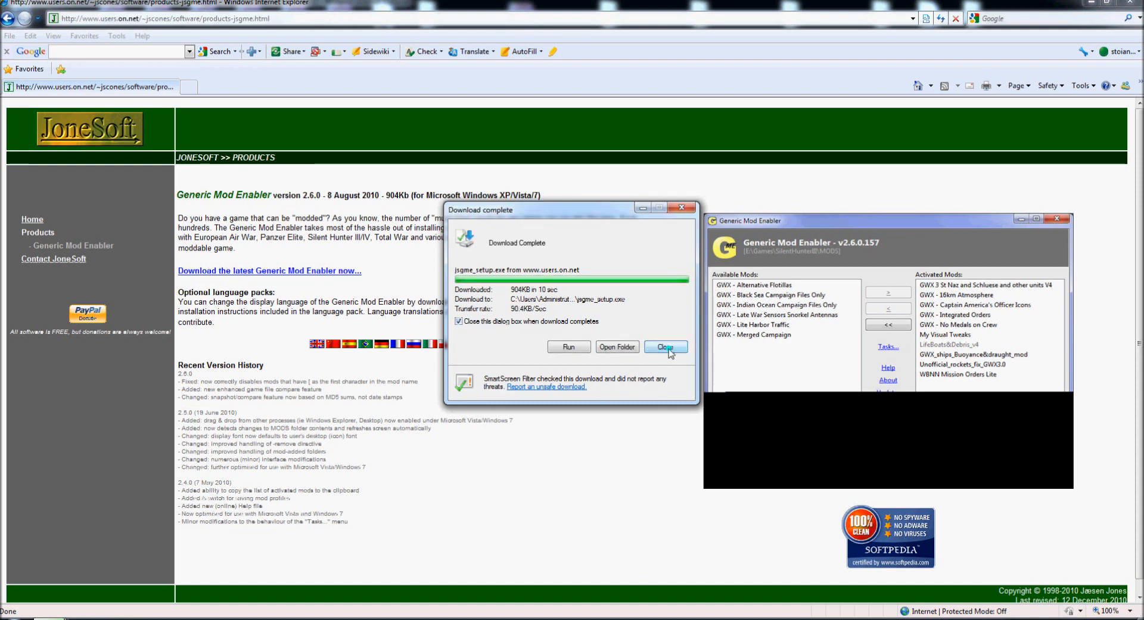
click(665, 346)
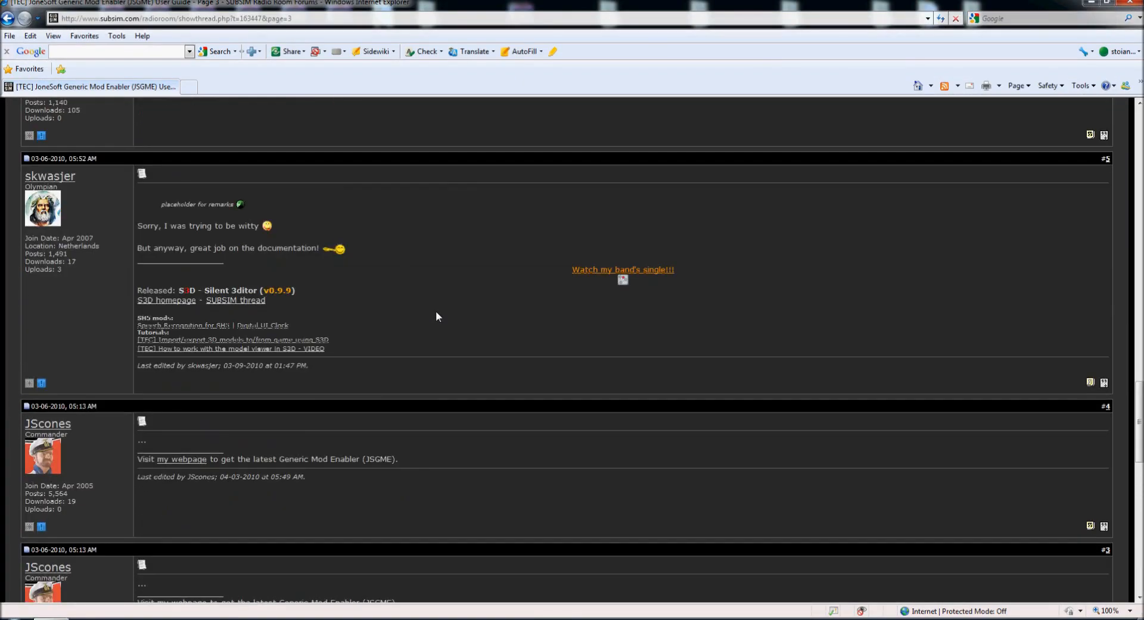
Climb the breadcrumbs via 'Silent Hunter 3 - 4 - 5' back to the SUBSIM Radio Room Forums index
scroll(up, 3)
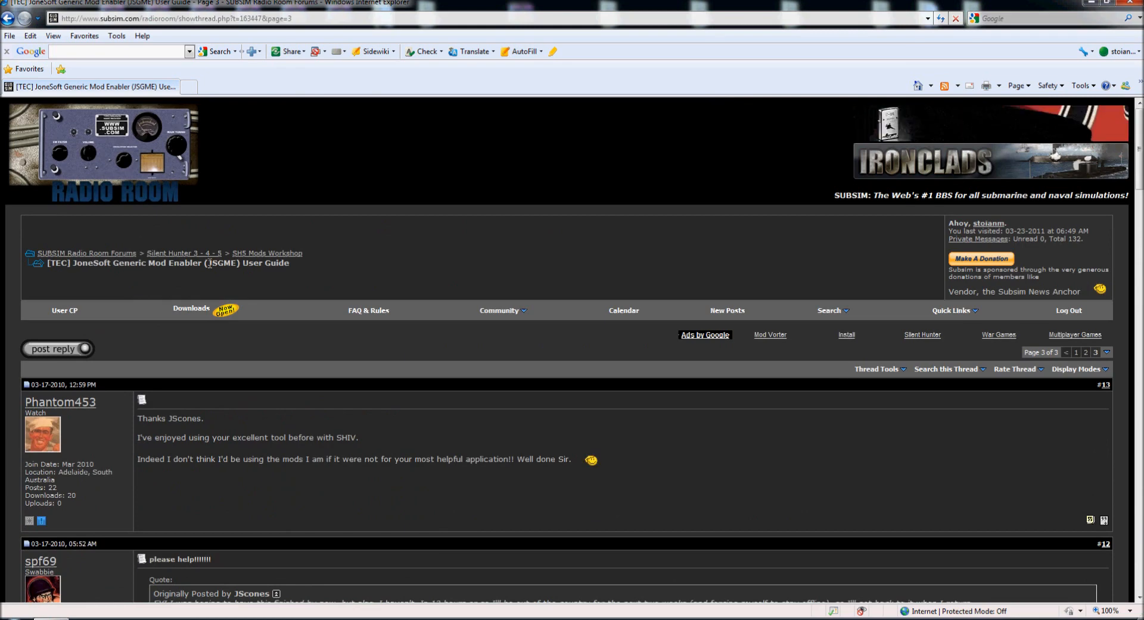
click(267, 253)
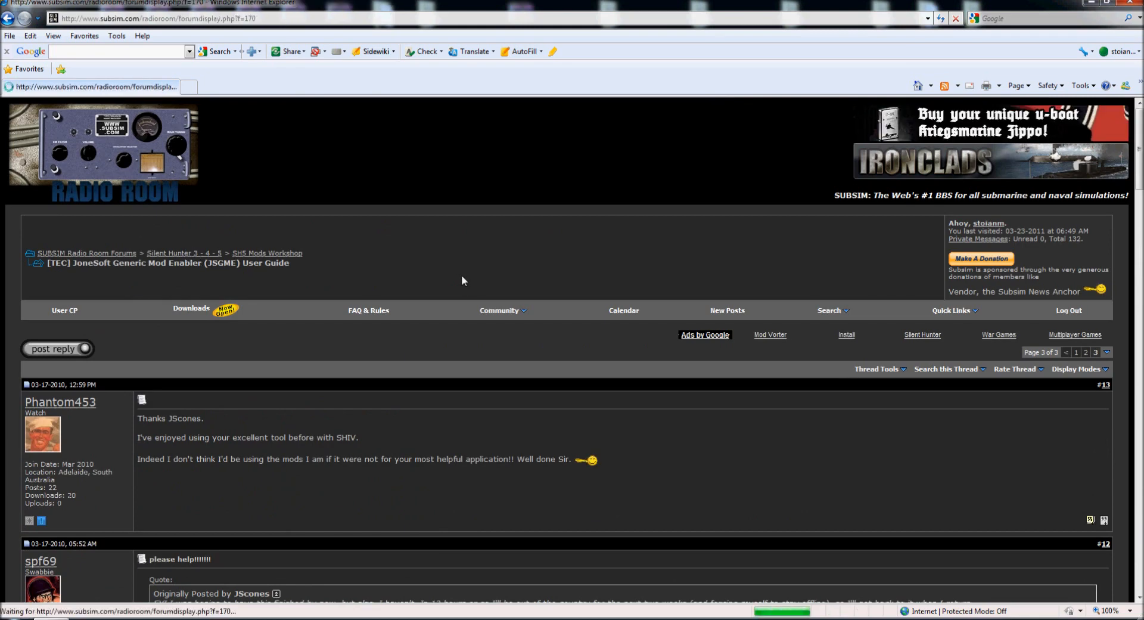
click(183, 252)
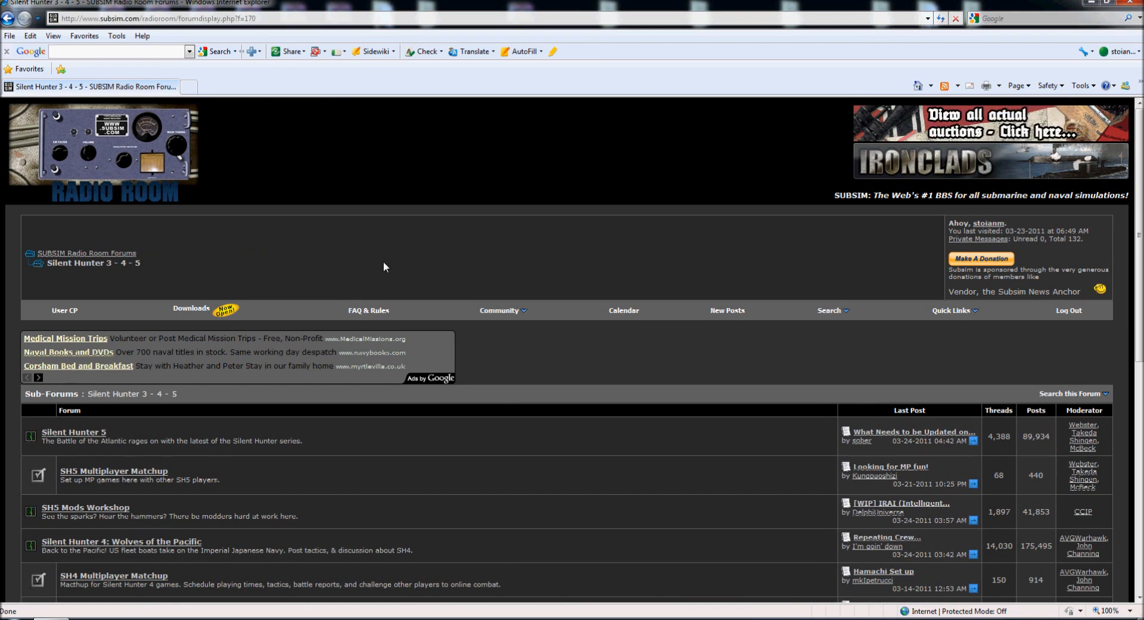
mouse_move(339, 271)
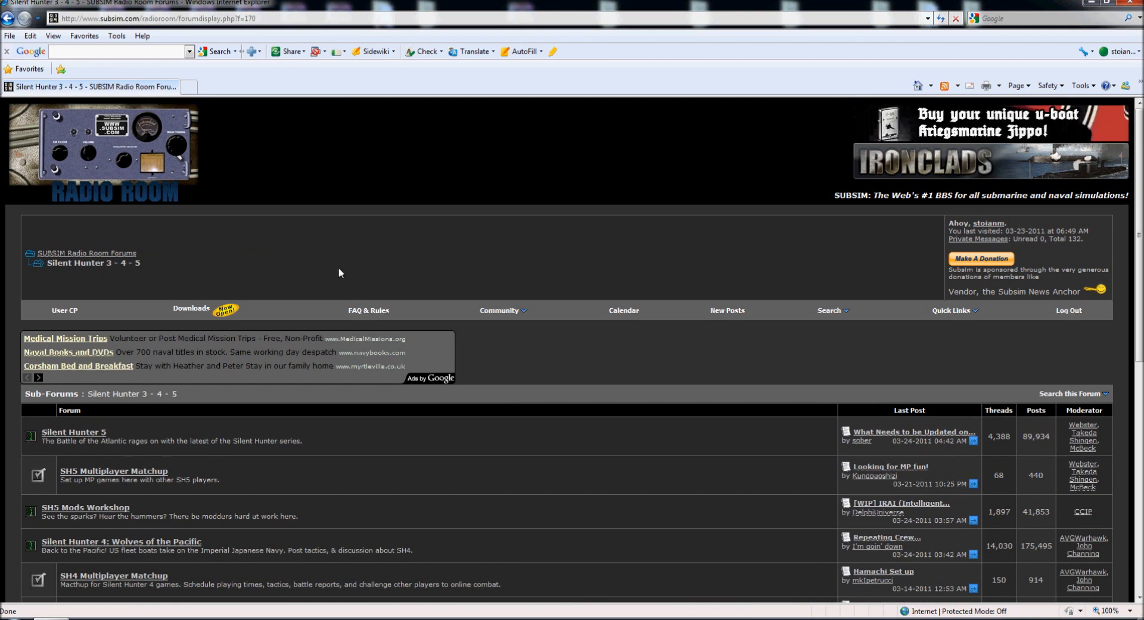
mouse_move(277, 284)
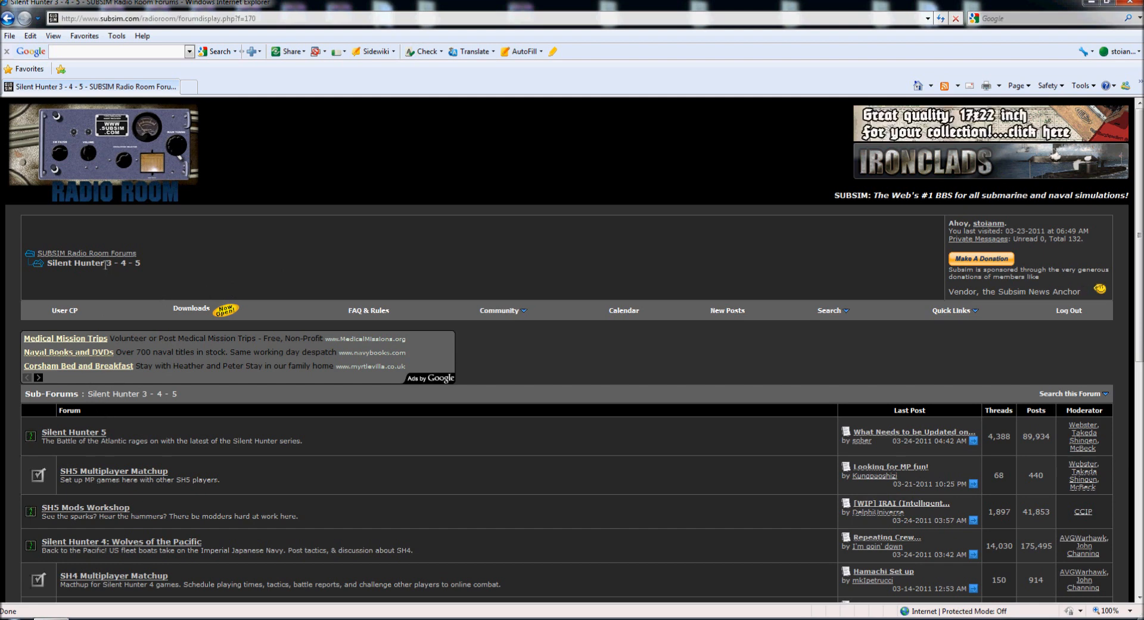
mouse_move(113, 262)
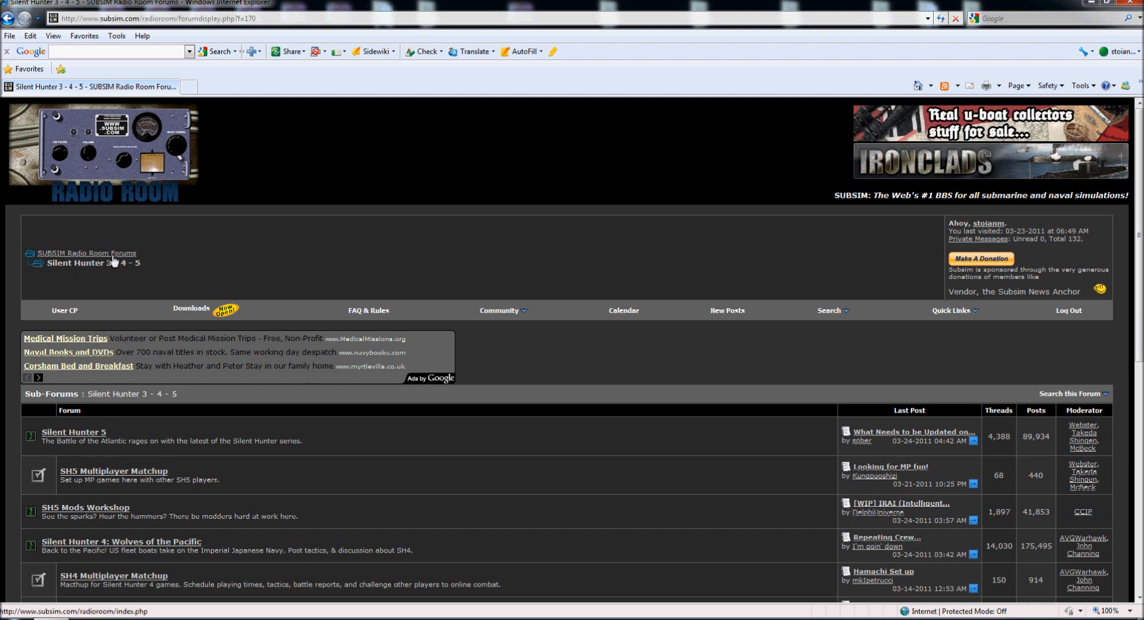
click(86, 252)
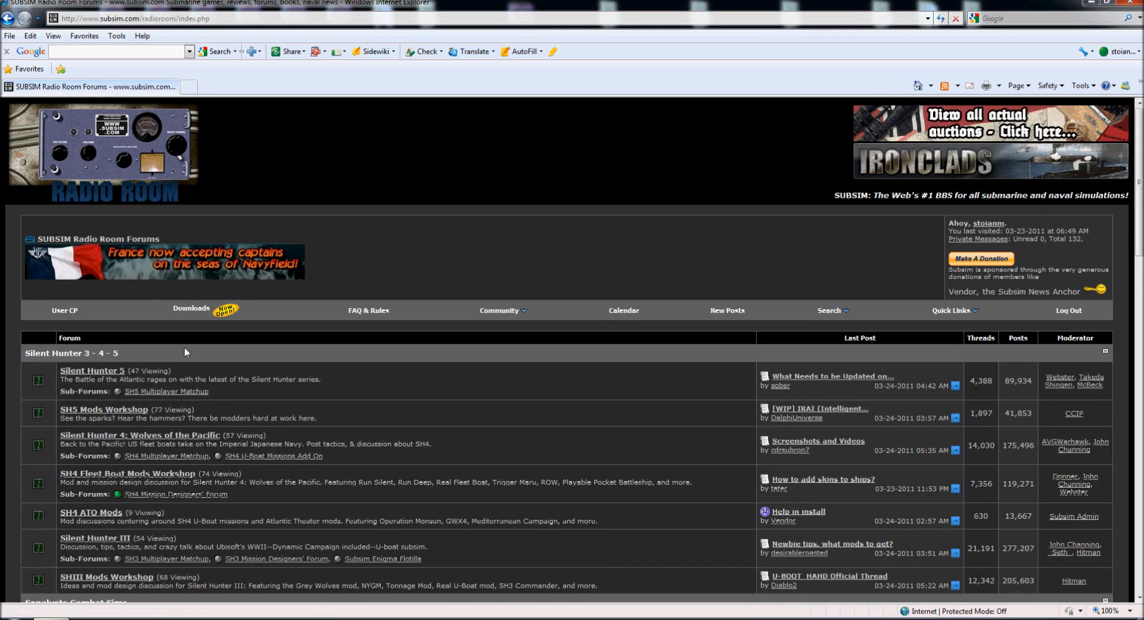
mouse_move(191, 307)
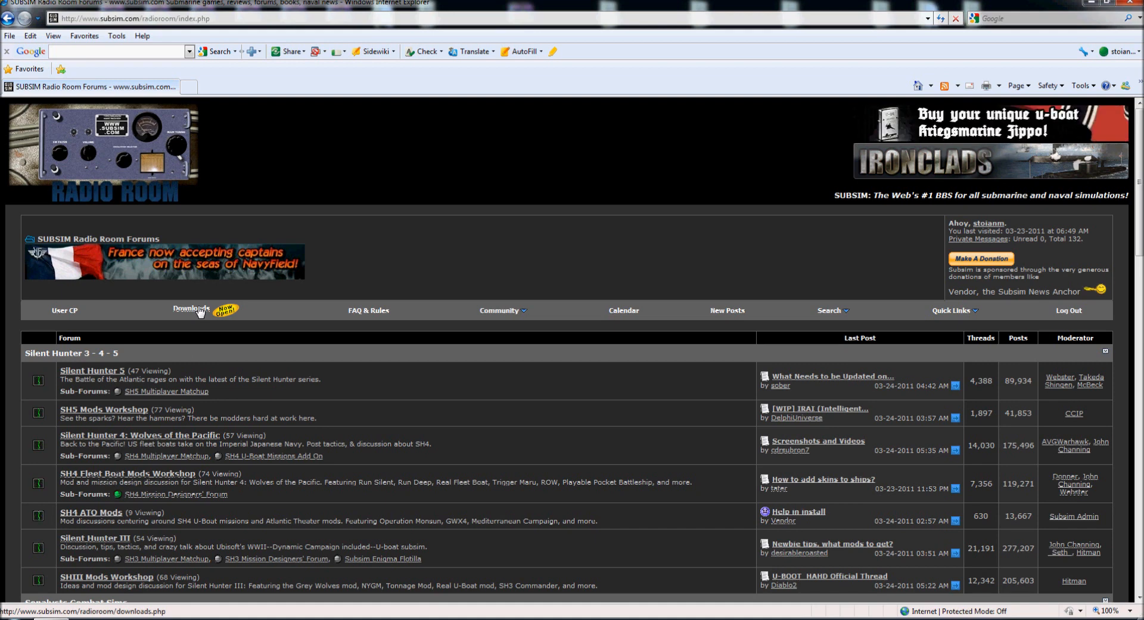
Browse the Downloads section's Silent Hunter 5 categories, then return to the forum index
click(190, 308)
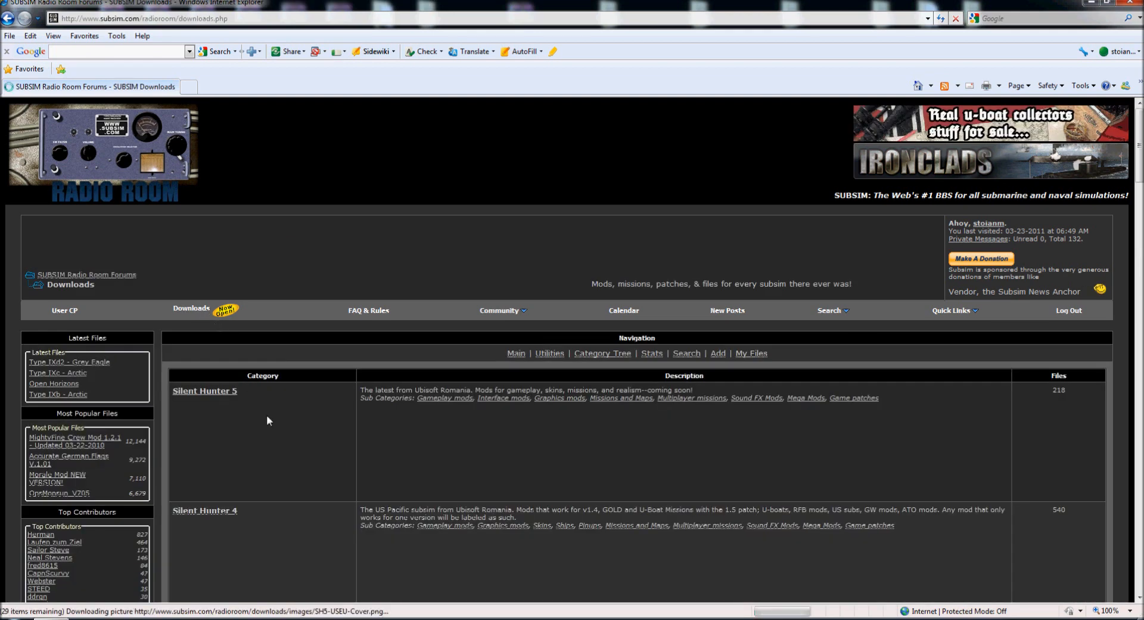
click(203, 391)
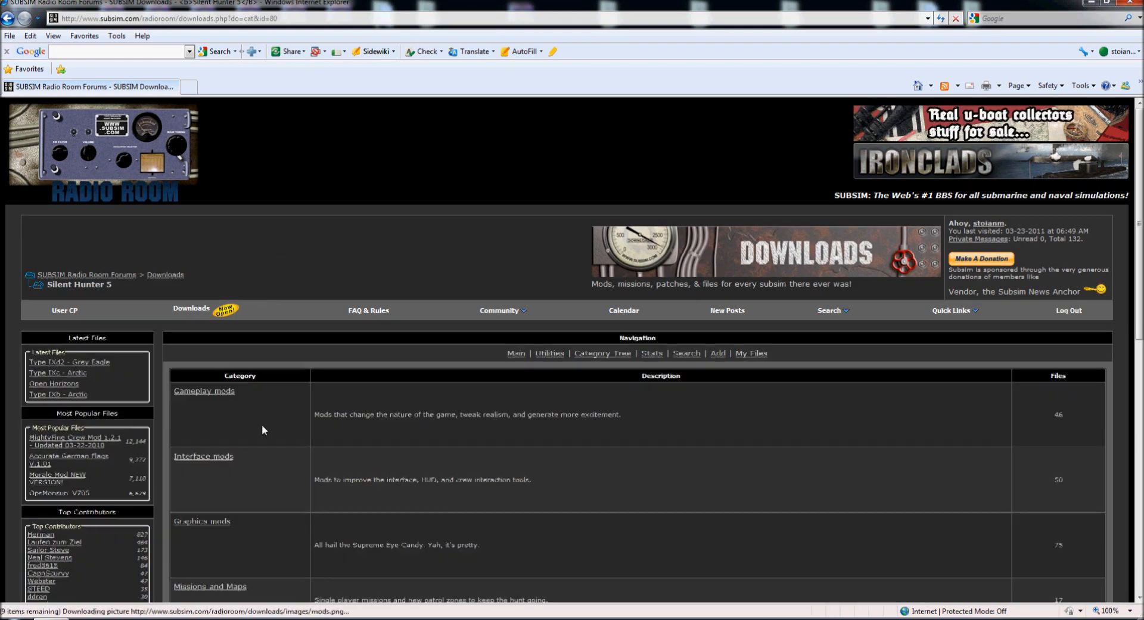
scroll(down, 3)
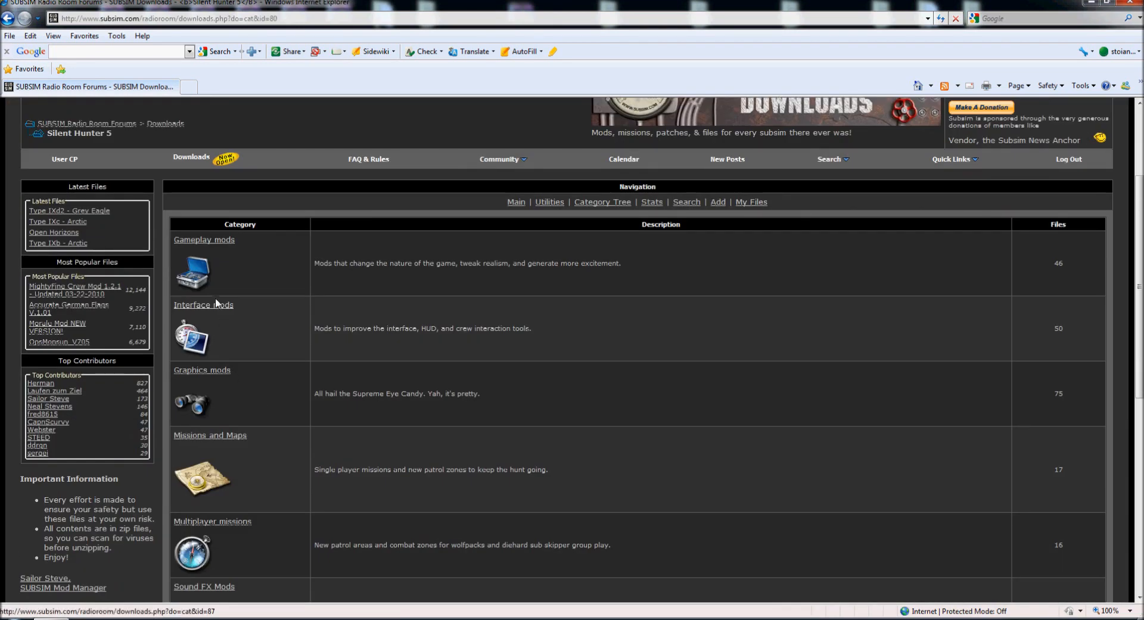
mouse_move(216, 241)
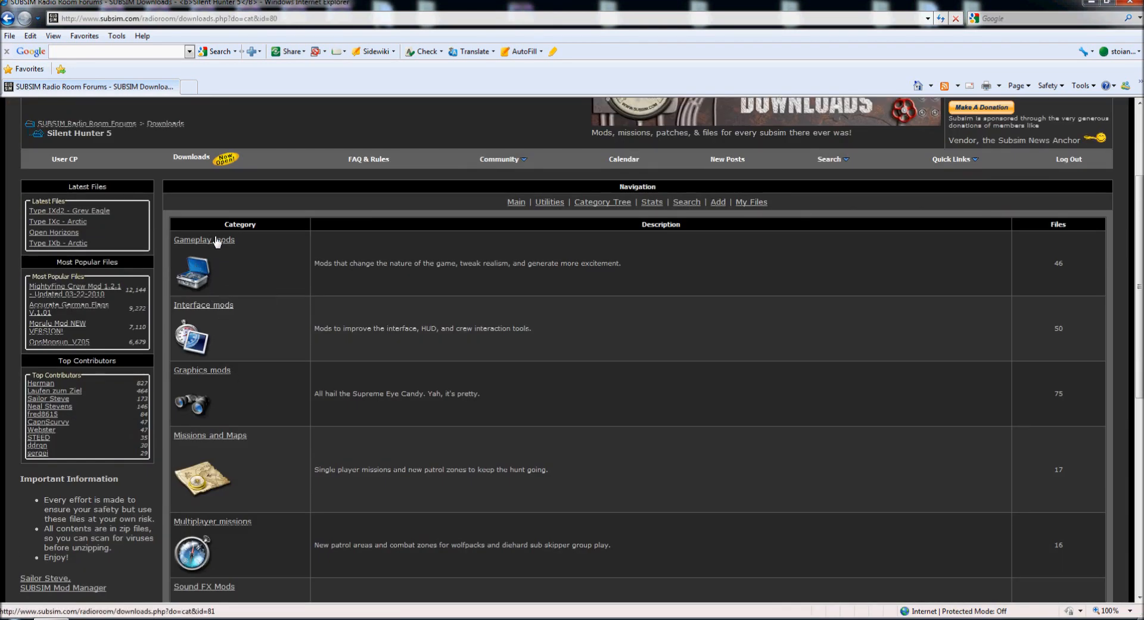
mouse_move(223, 396)
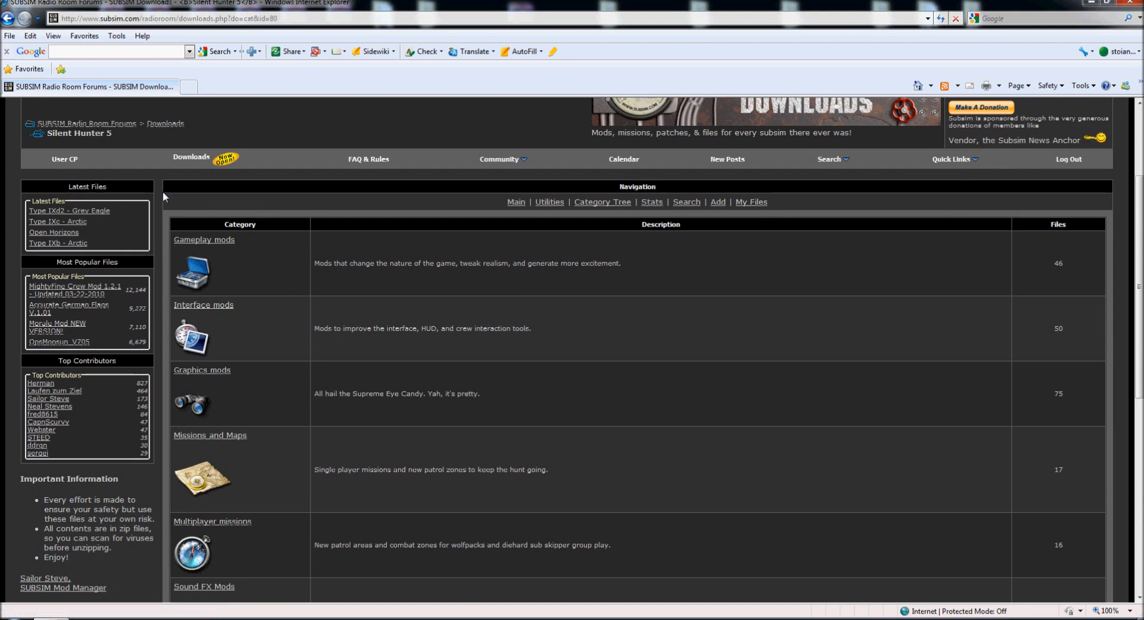
mouse_move(120, 123)
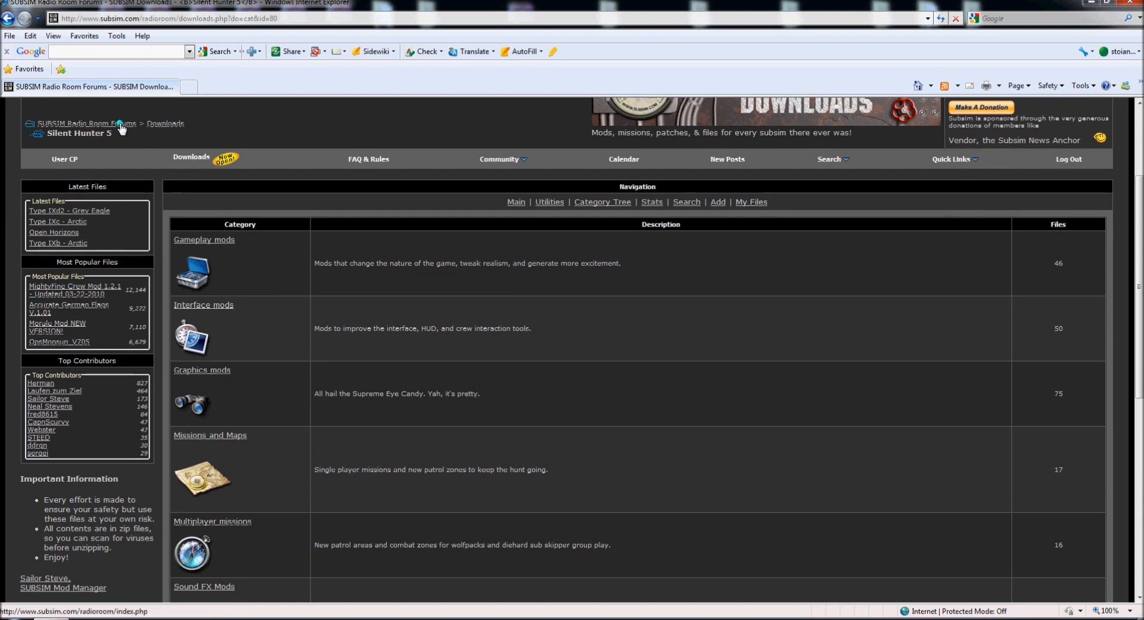
click(87, 124)
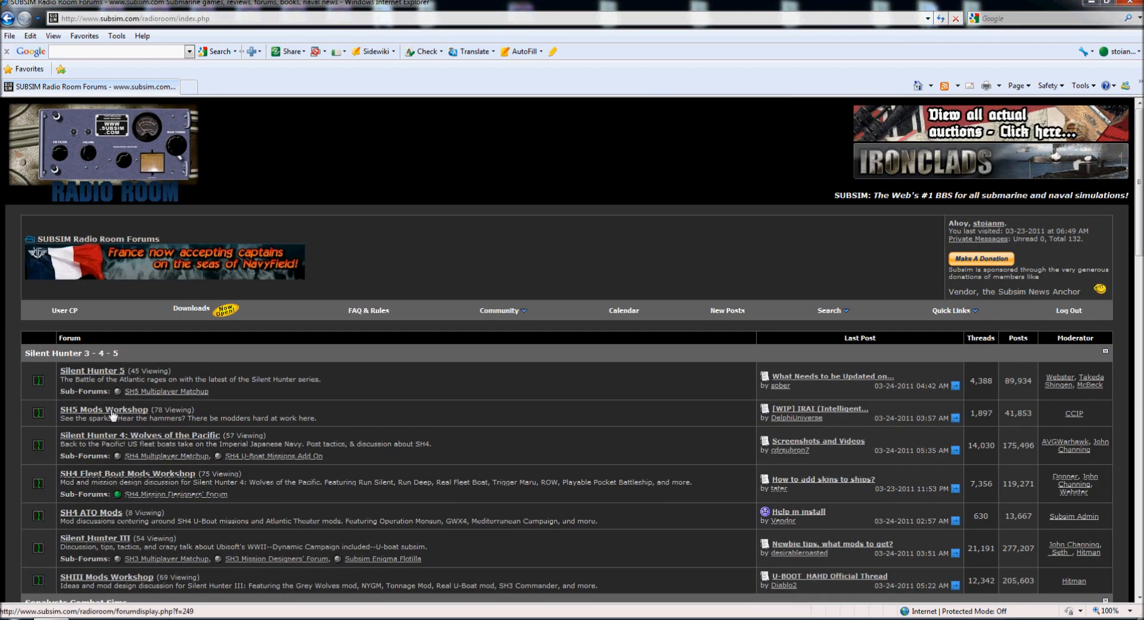
Enter SH5 Mods Workshop, cancel the private message popup, and select '[REL] Trevally Auto Scripts'
click(104, 409)
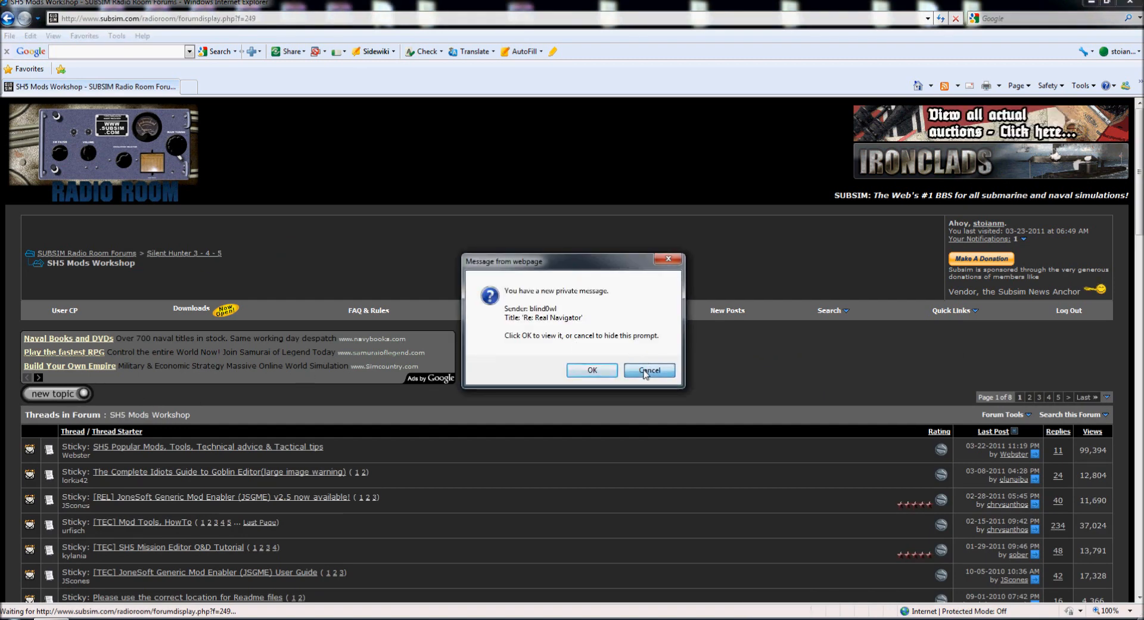
click(648, 370)
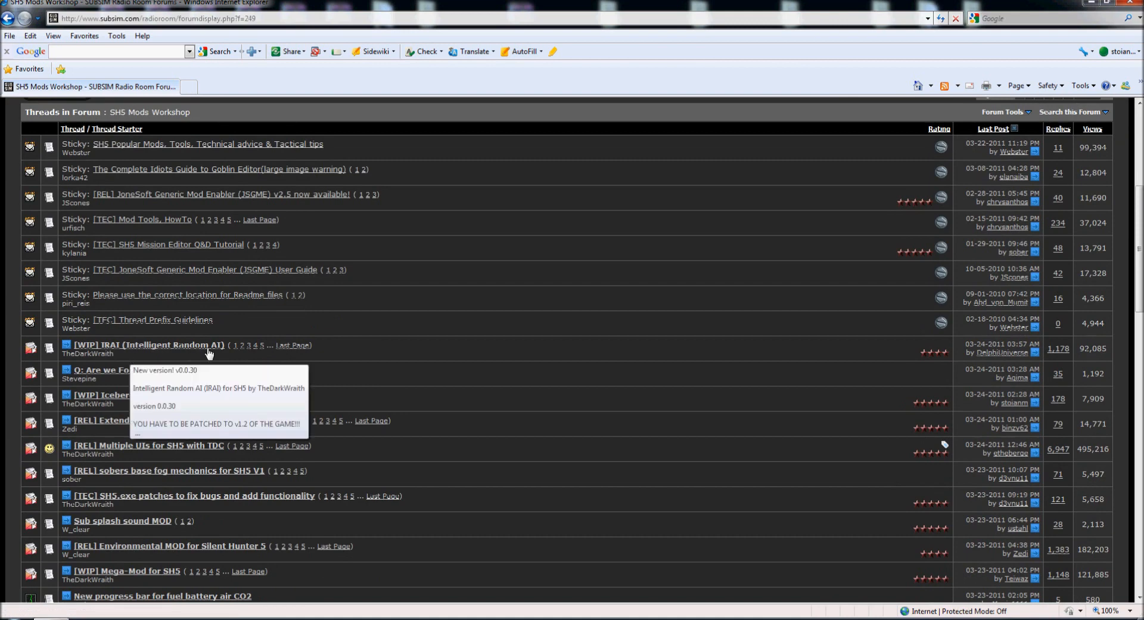
mouse_move(329, 352)
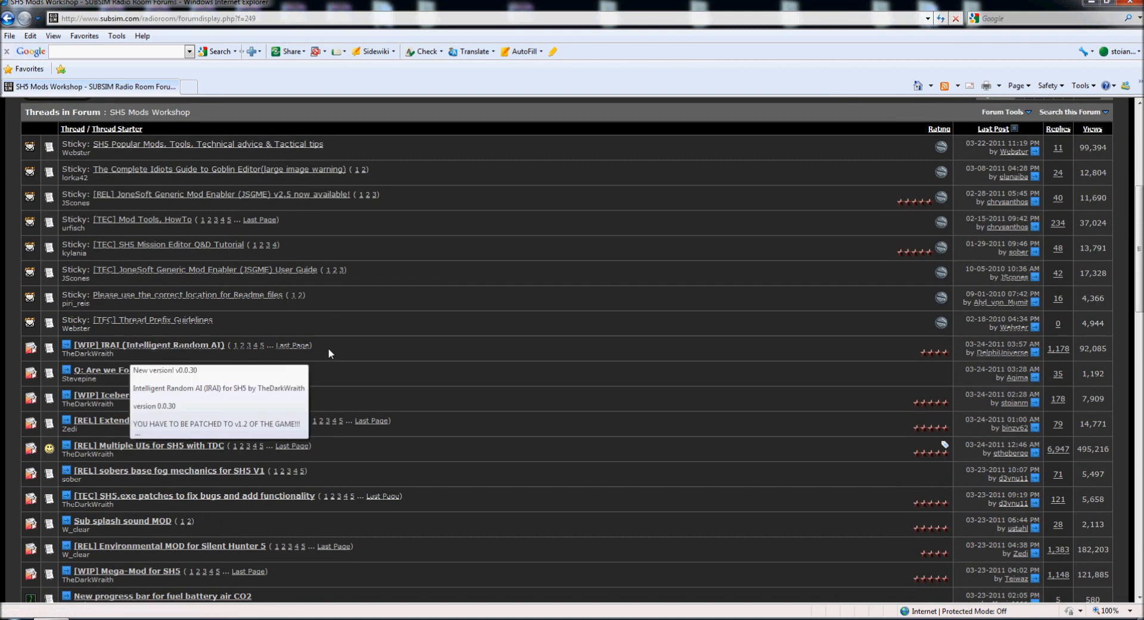
mouse_move(145, 345)
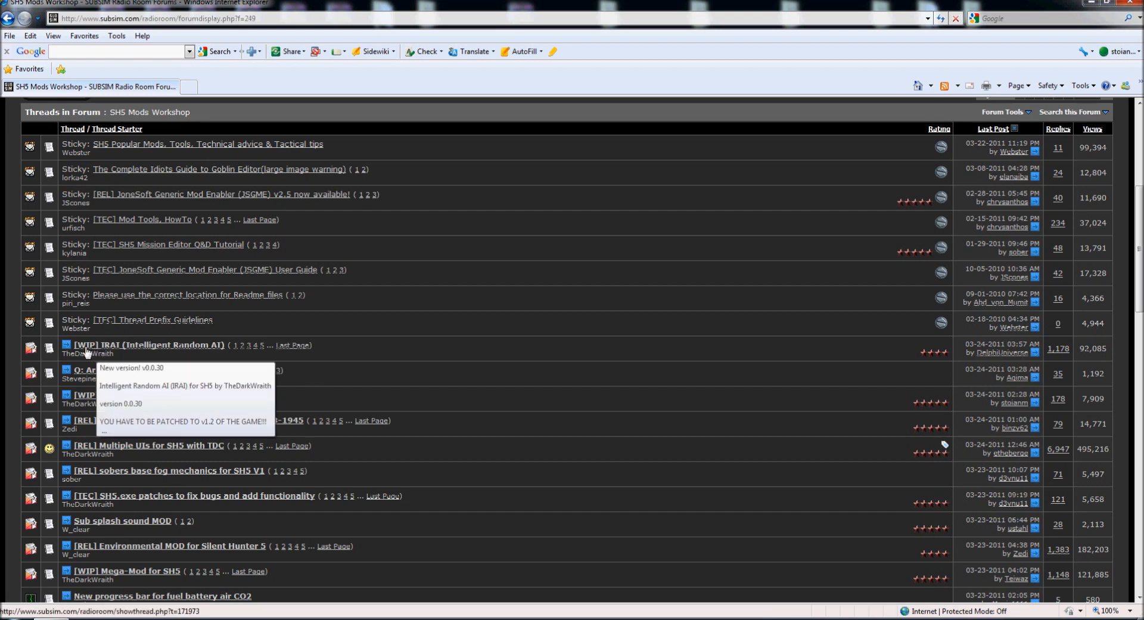
scroll(down, 3)
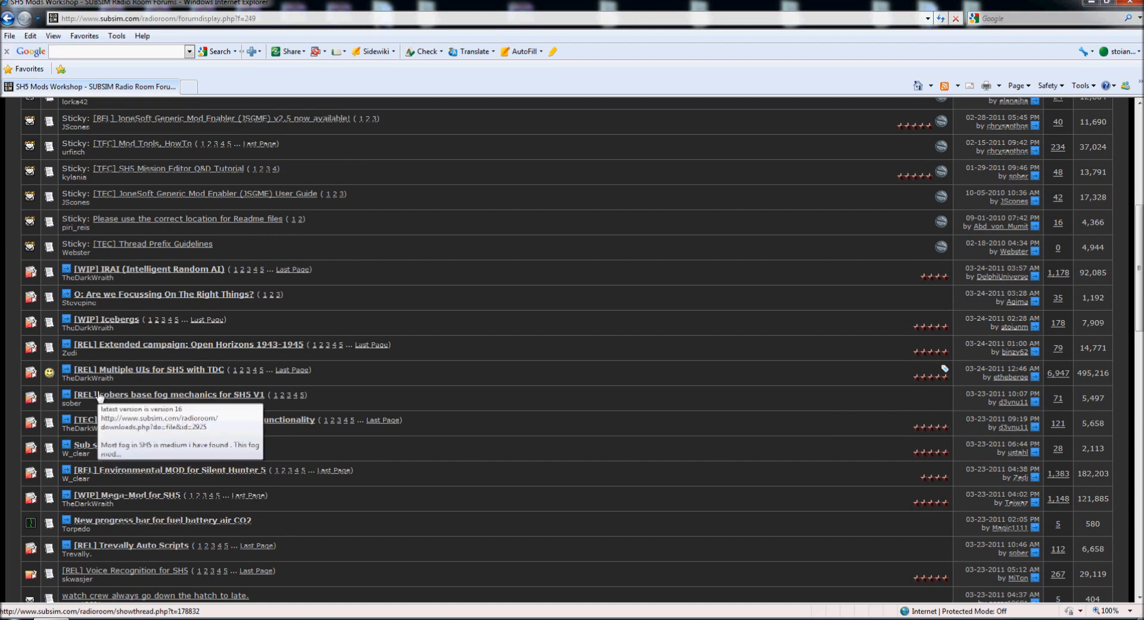
mouse_move(108, 377)
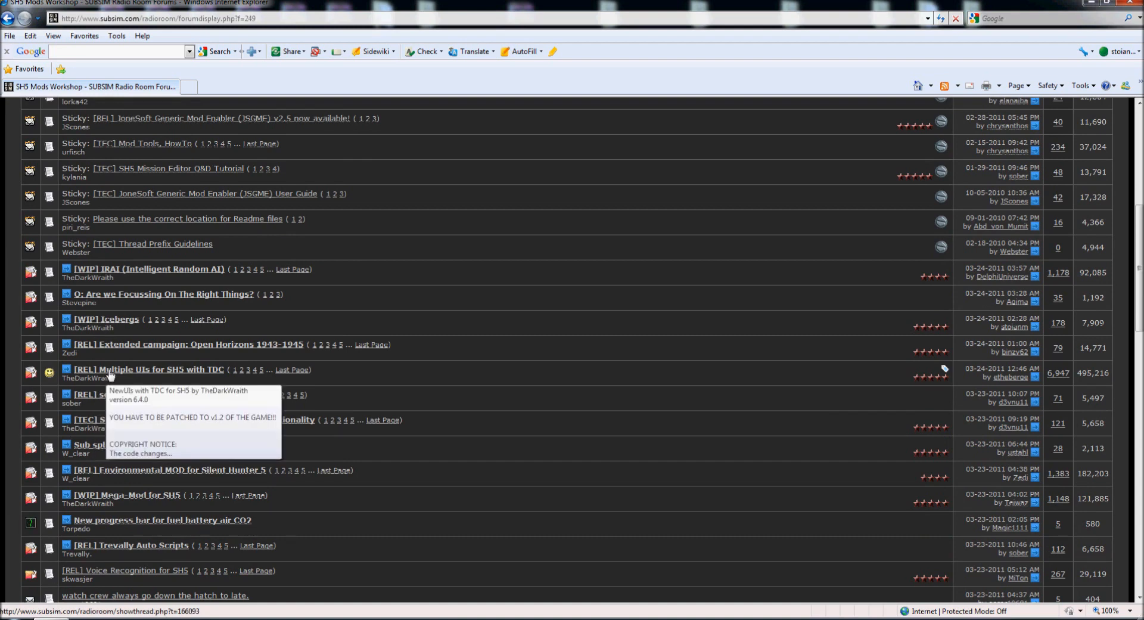
mouse_move(84, 277)
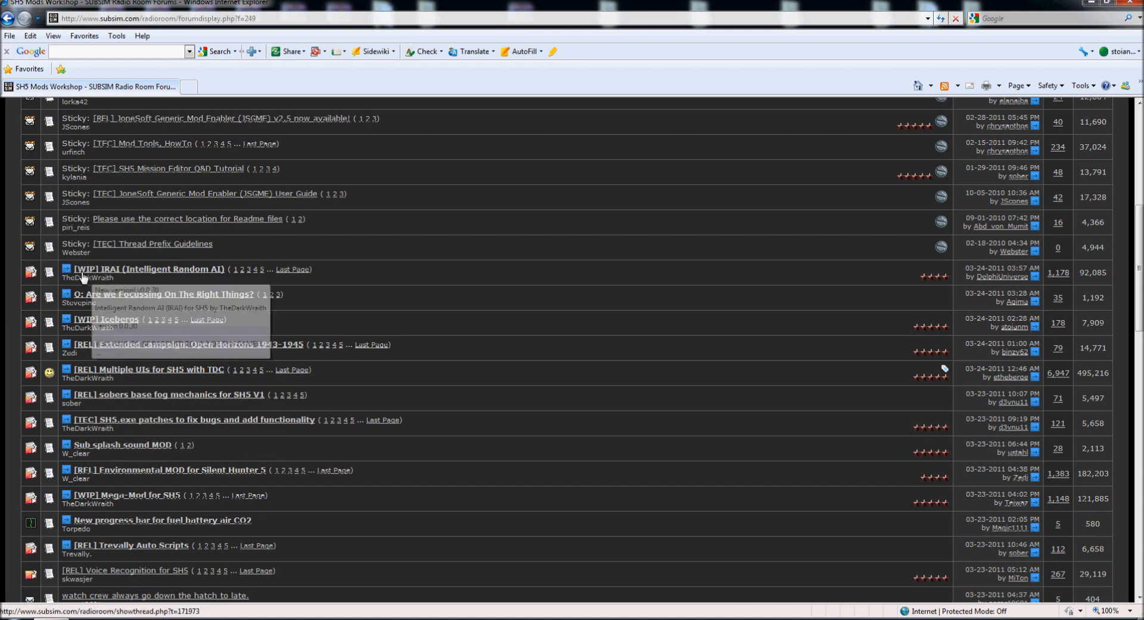
mouse_move(206, 408)
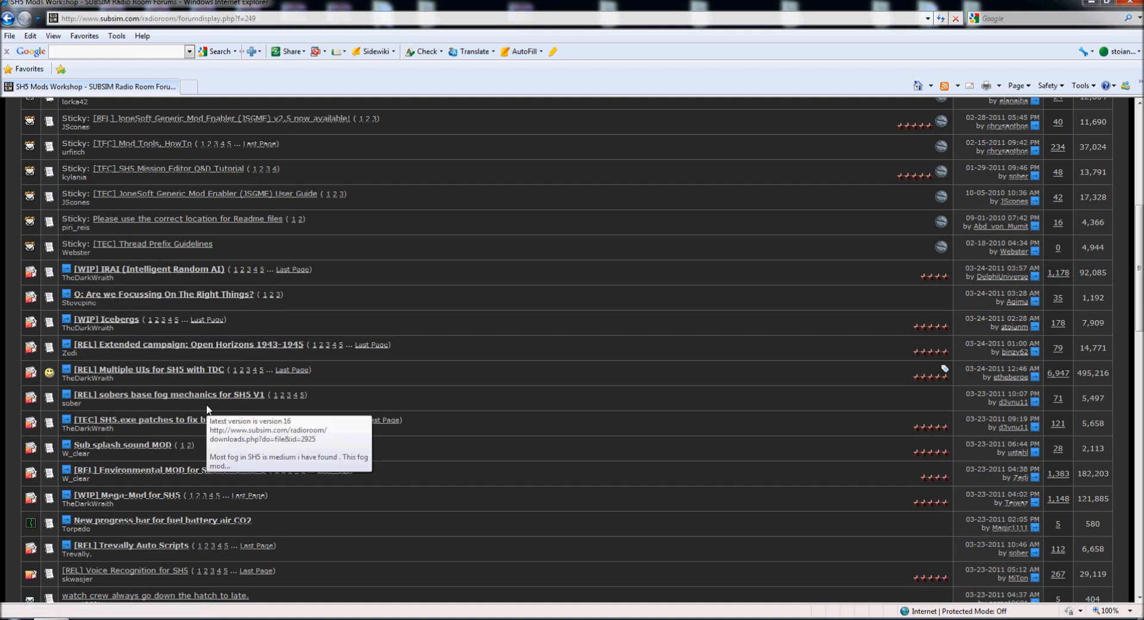
scroll(down, 3)
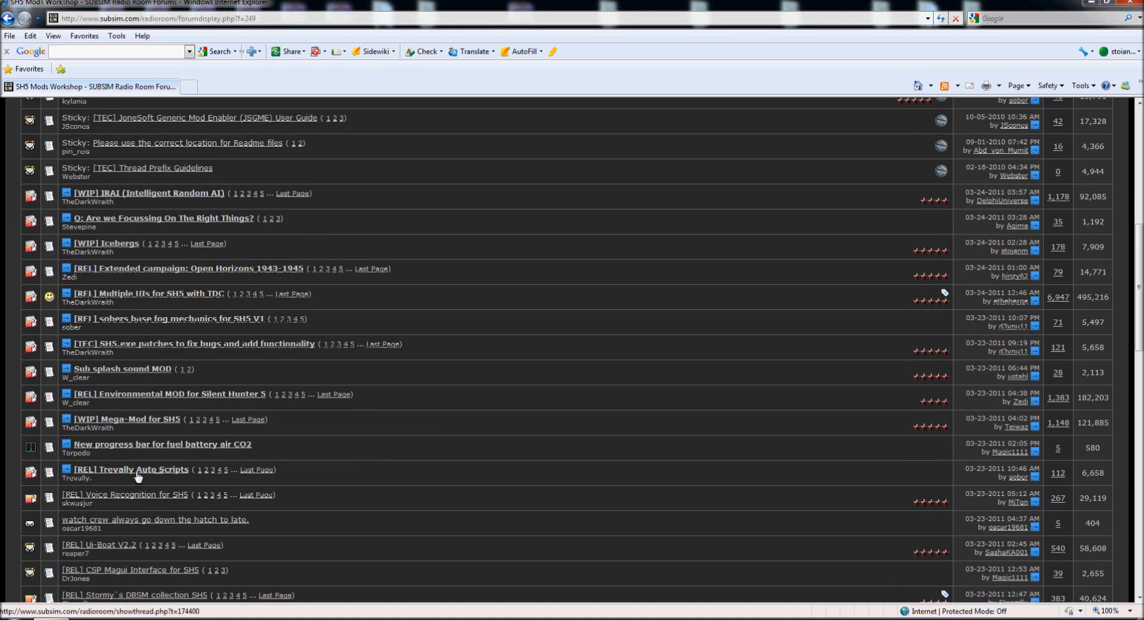
mouse_move(130, 468)
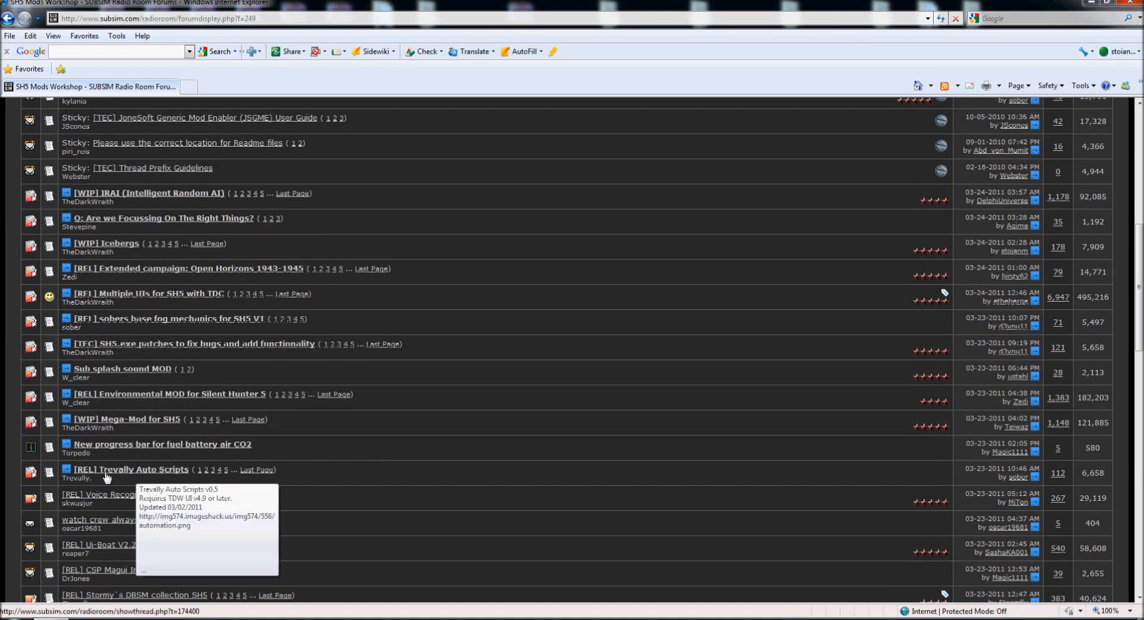
mouse_move(130, 474)
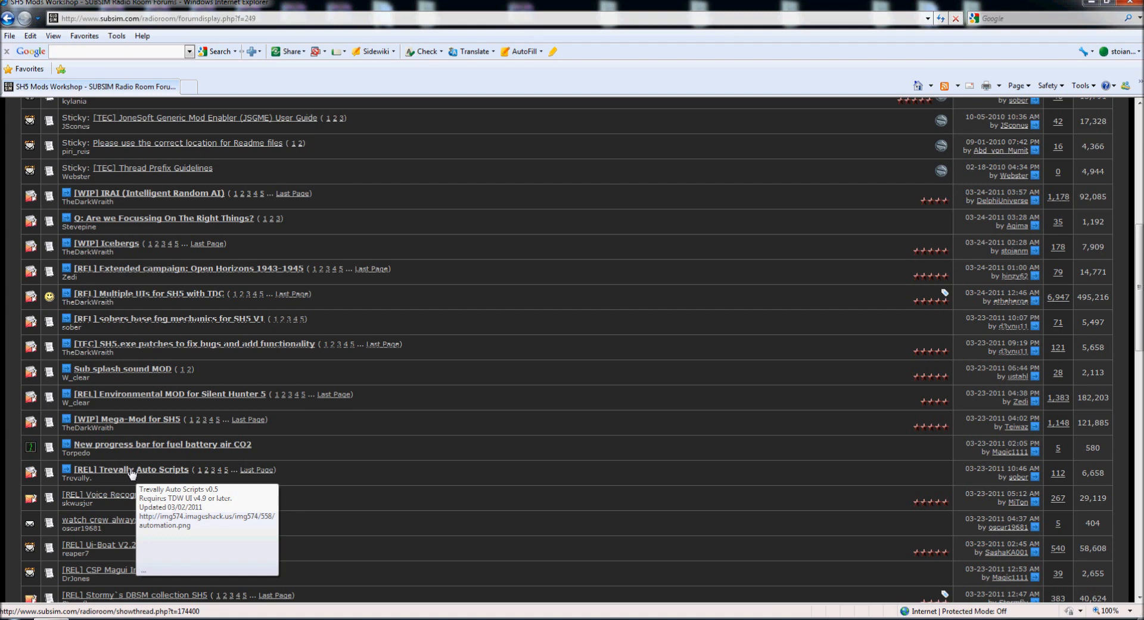
click(130, 468)
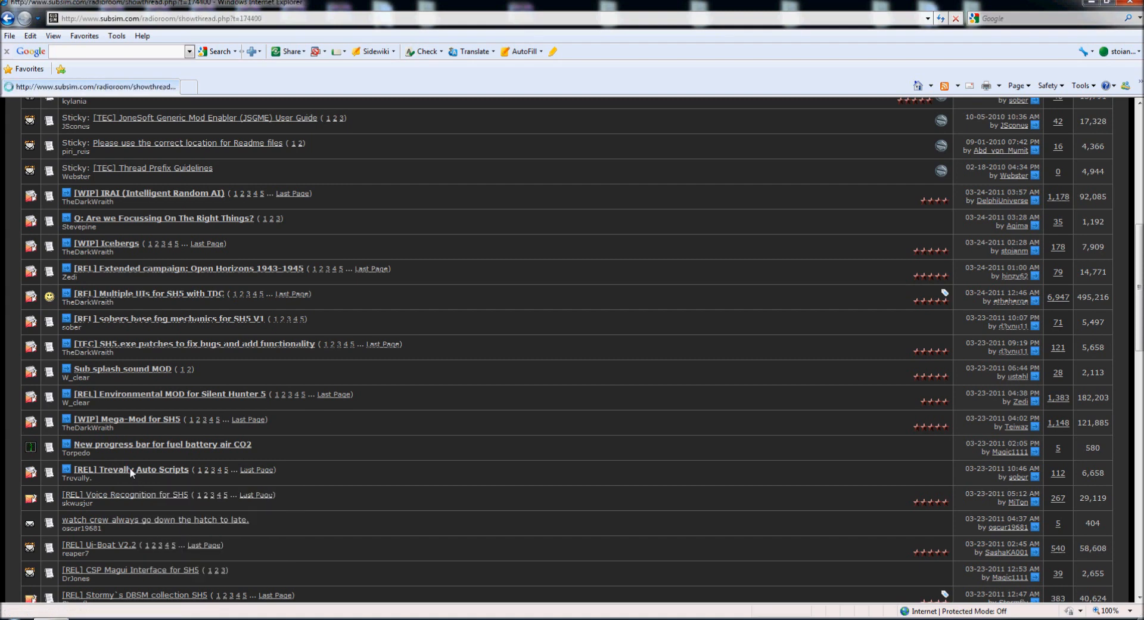
Read through the Trevally Auto Scripts v0.5 thread's script descriptions and return to the first post
click(130, 468)
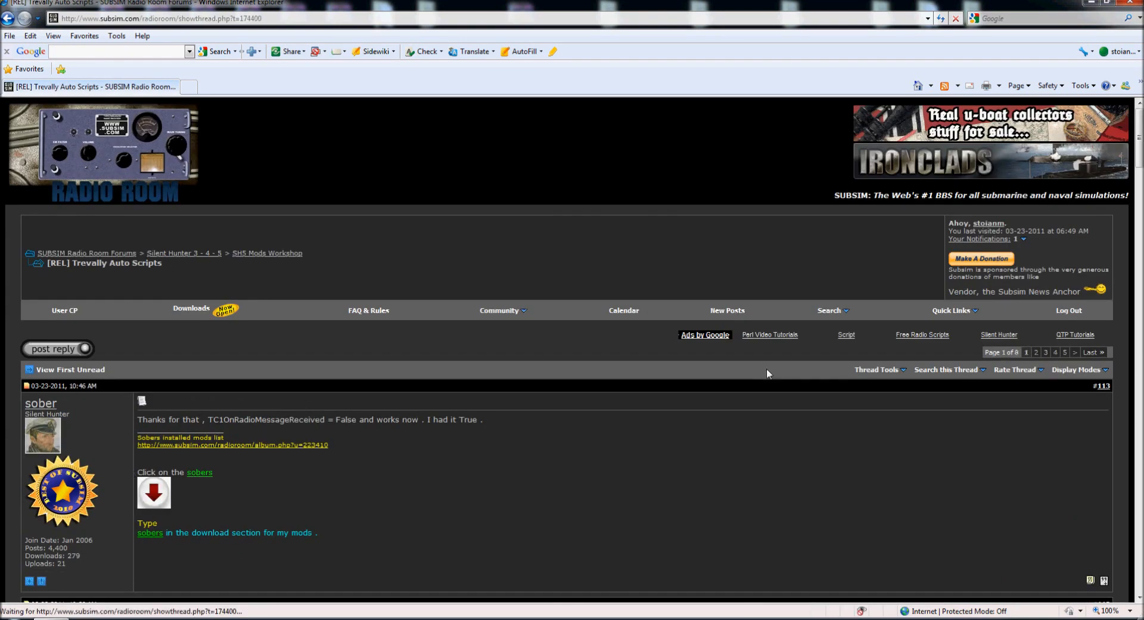
click(1092, 352)
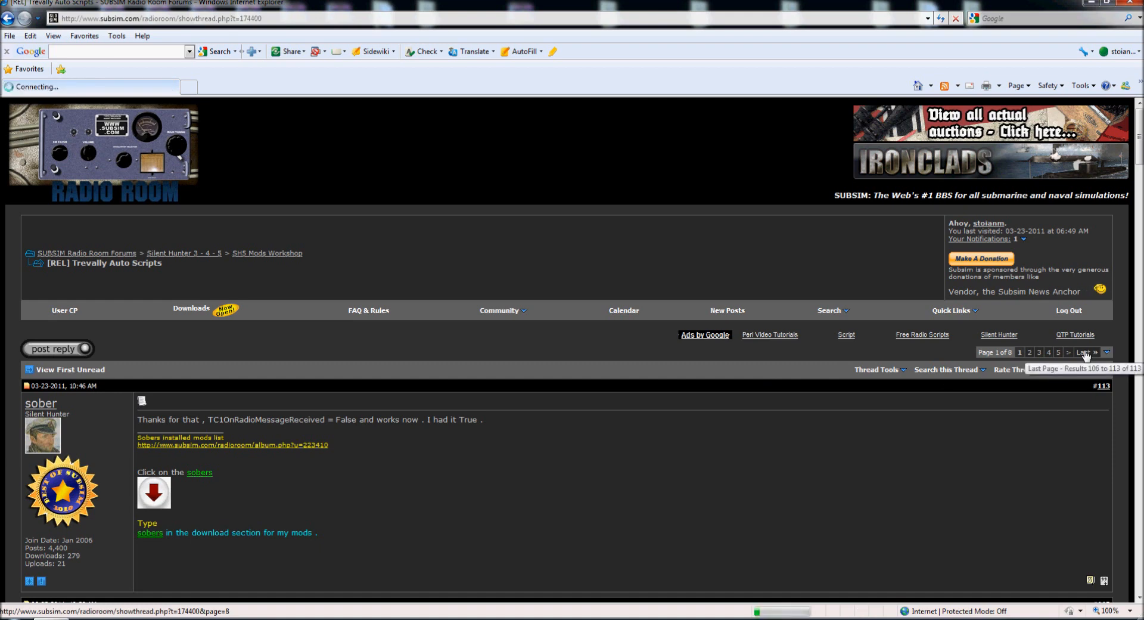
click(1084, 353)
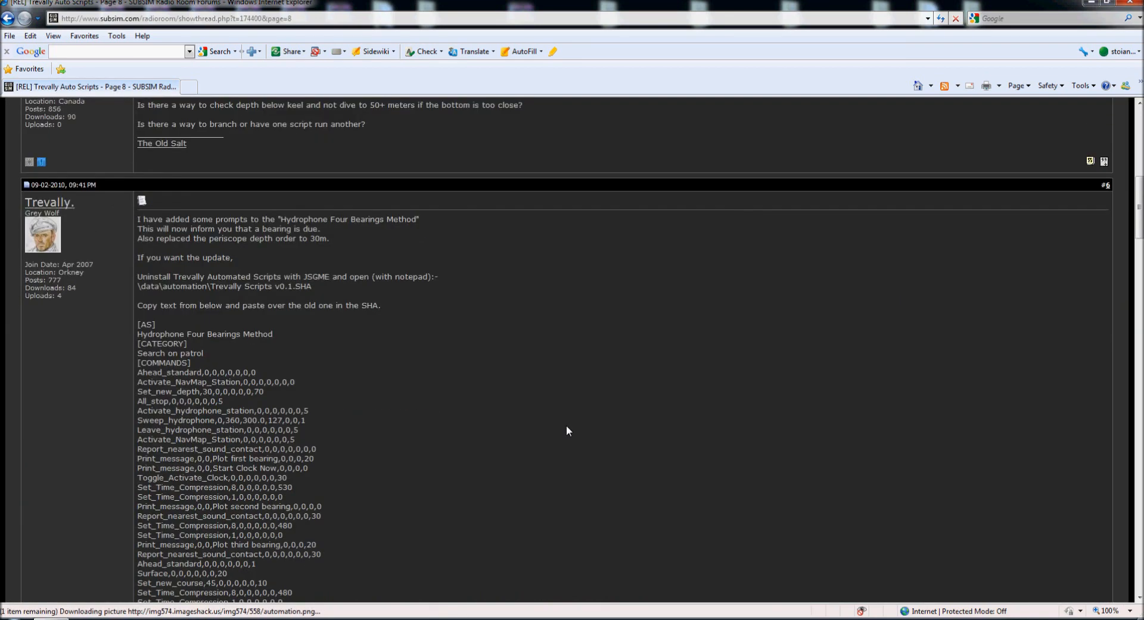
scroll(down, 3)
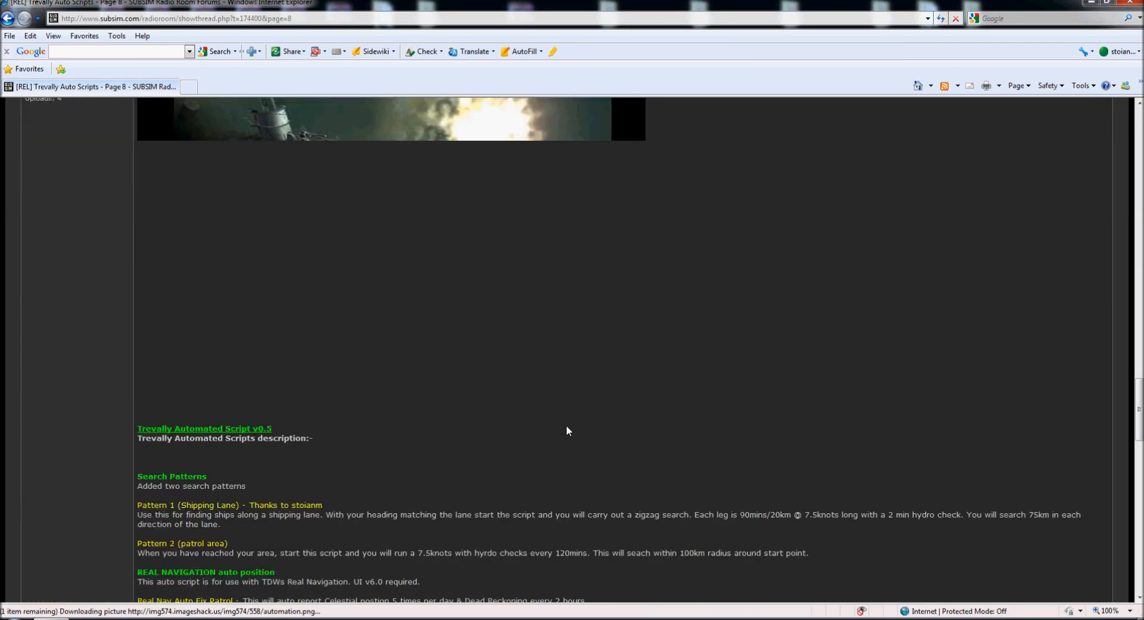
scroll(down, 3)
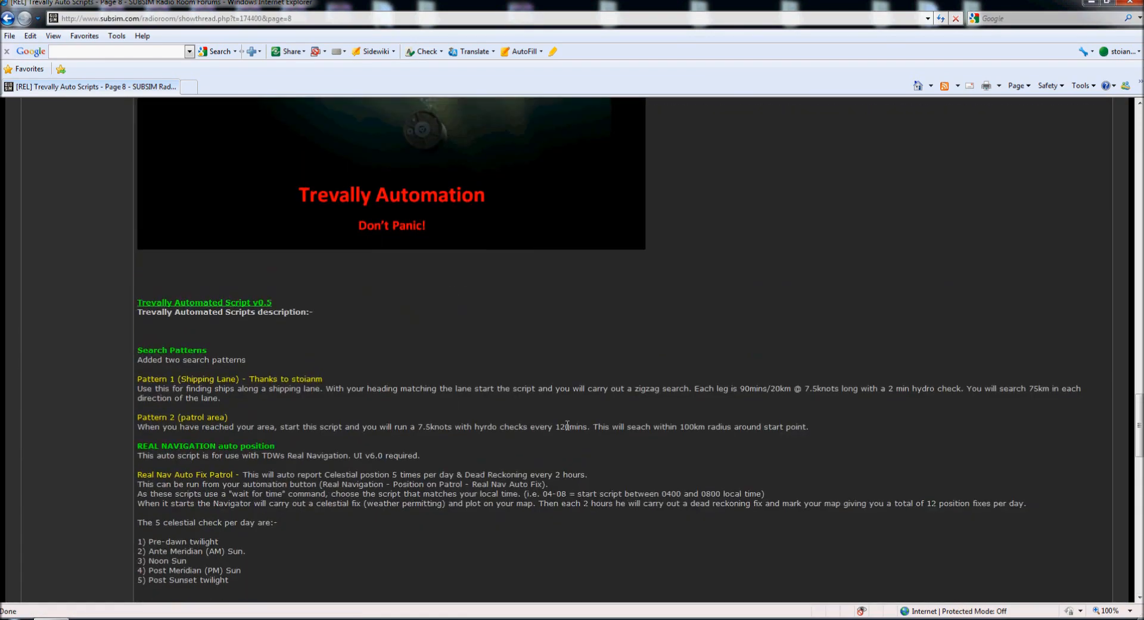
scroll(up, 3)
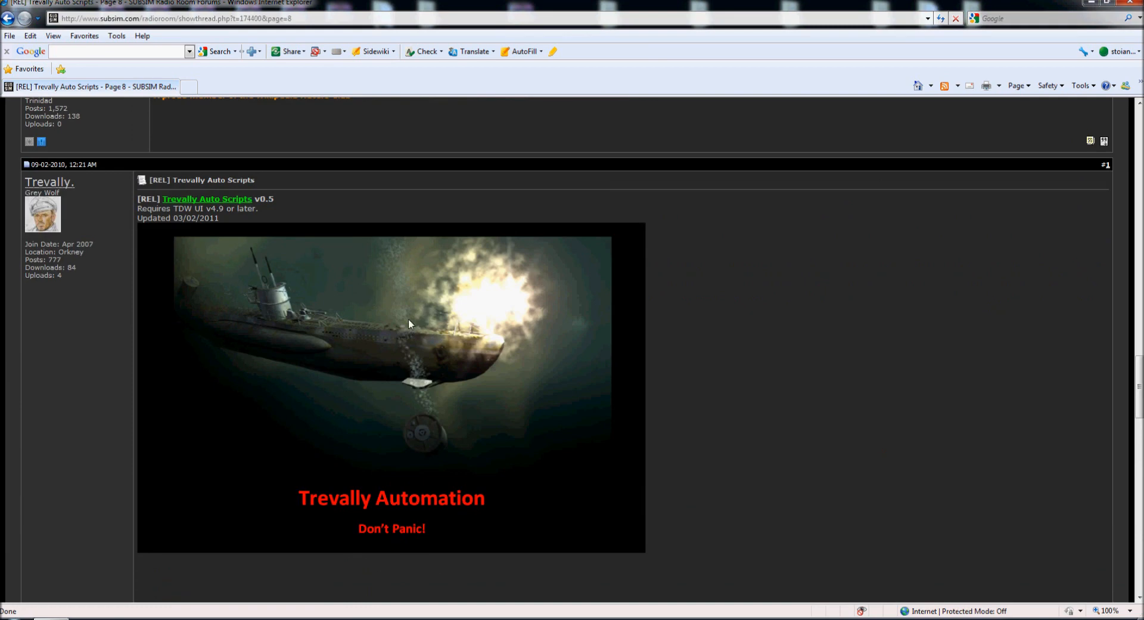
scroll(down, 3)
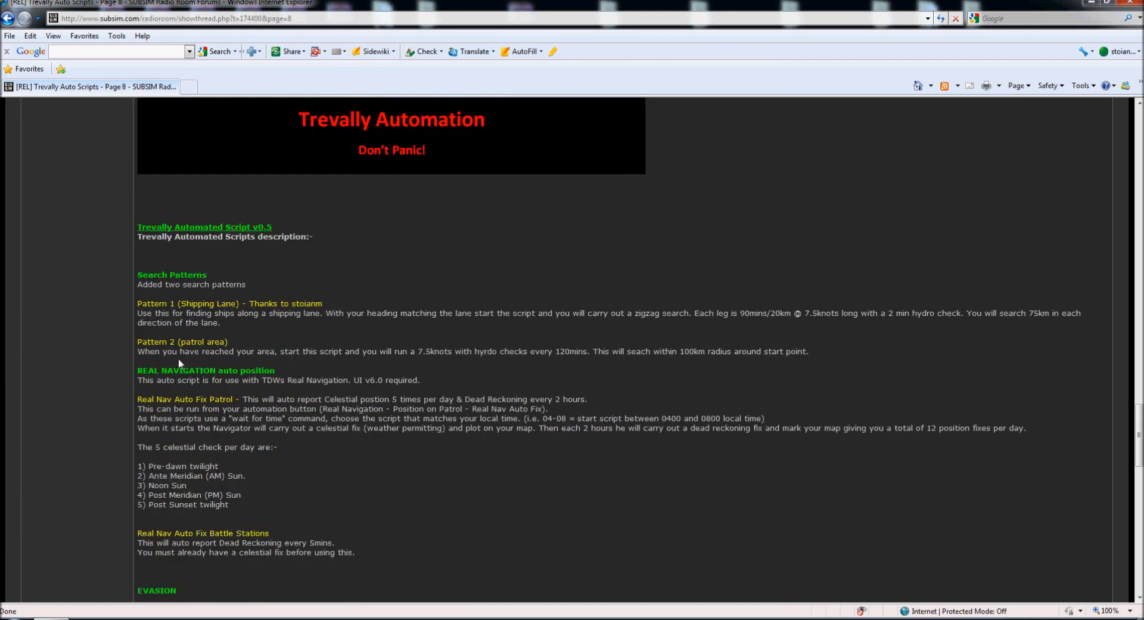
scroll(down, 3)
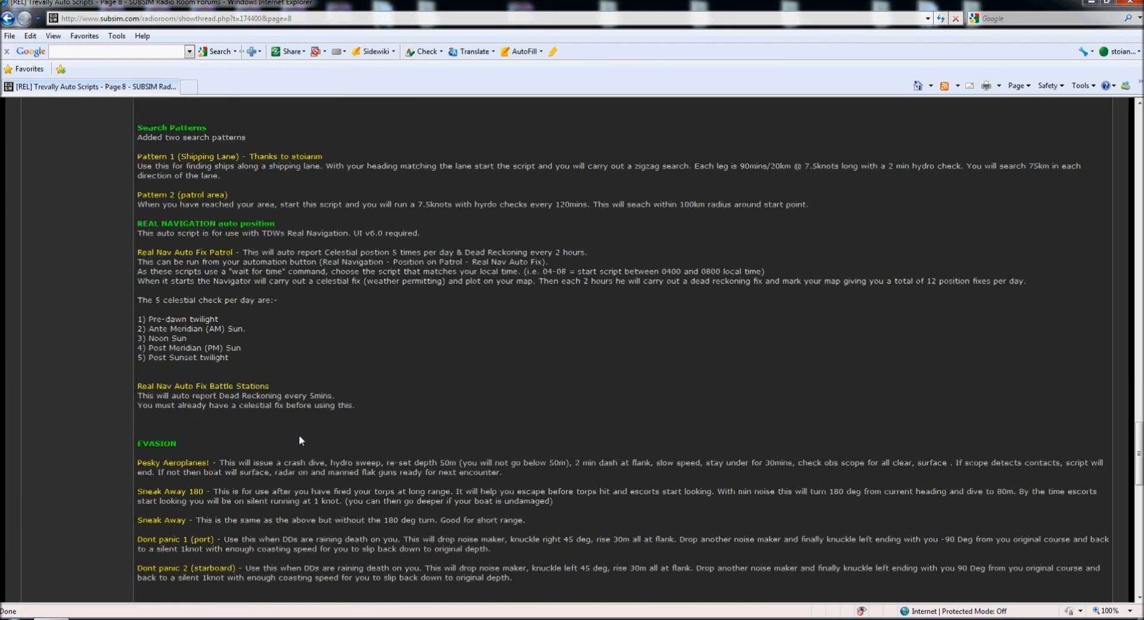
scroll(down, 3)
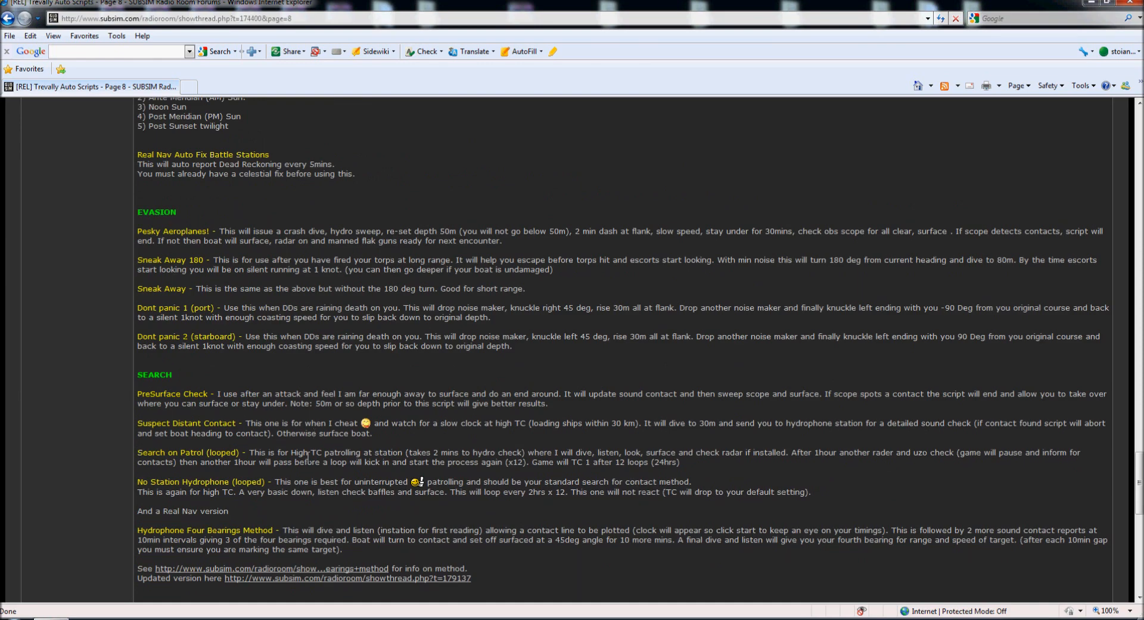
scroll(up, 3)
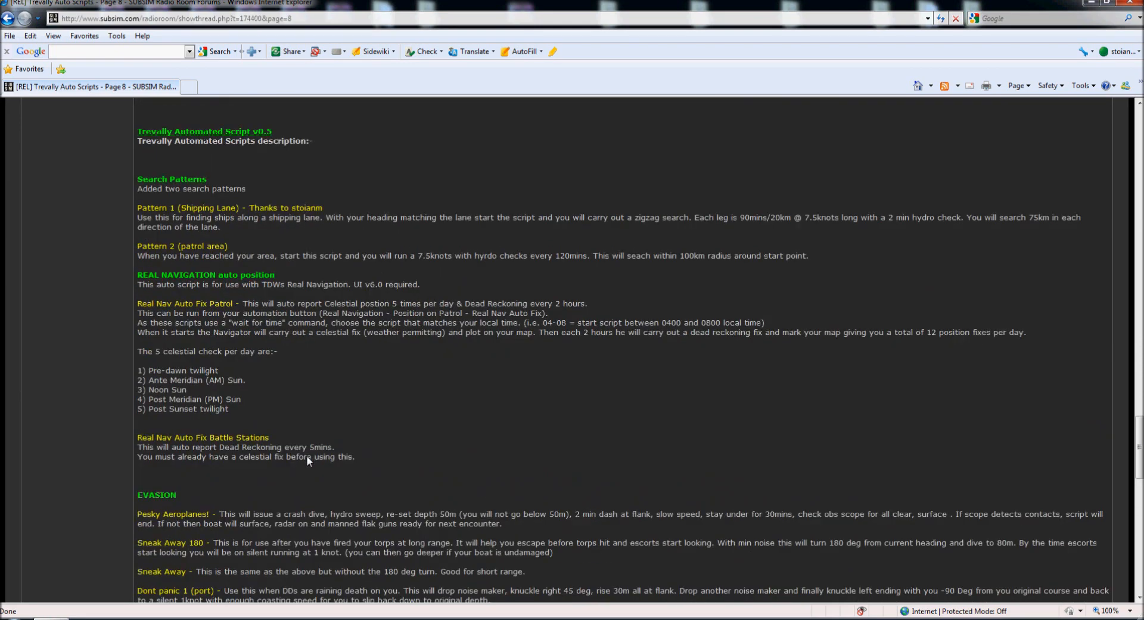
scroll(up, 3)
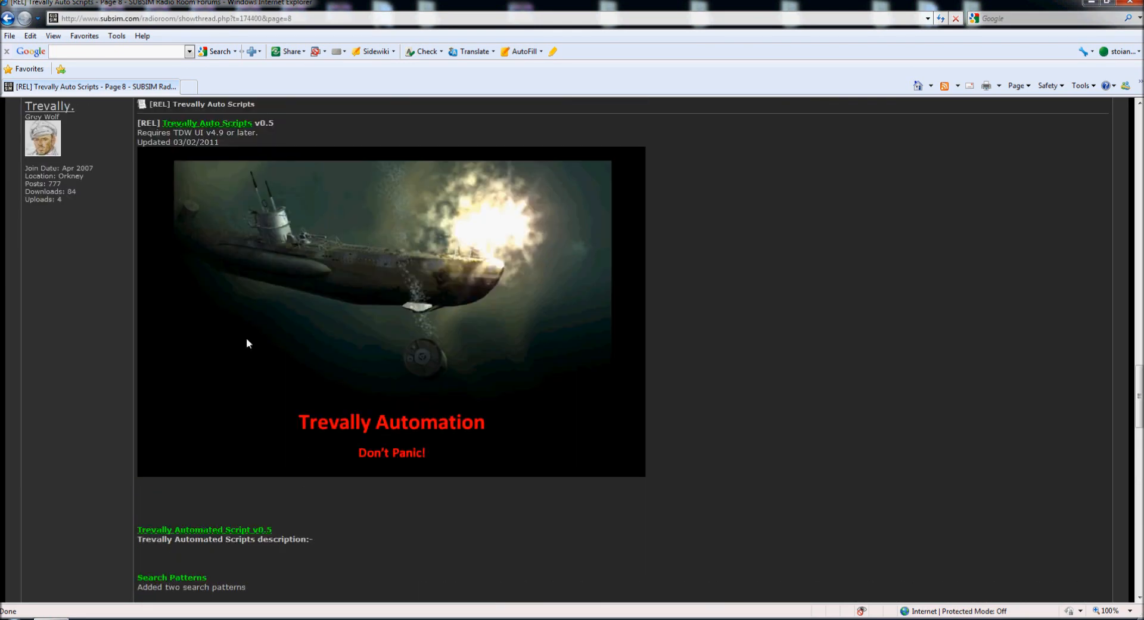
scroll(up, 3)
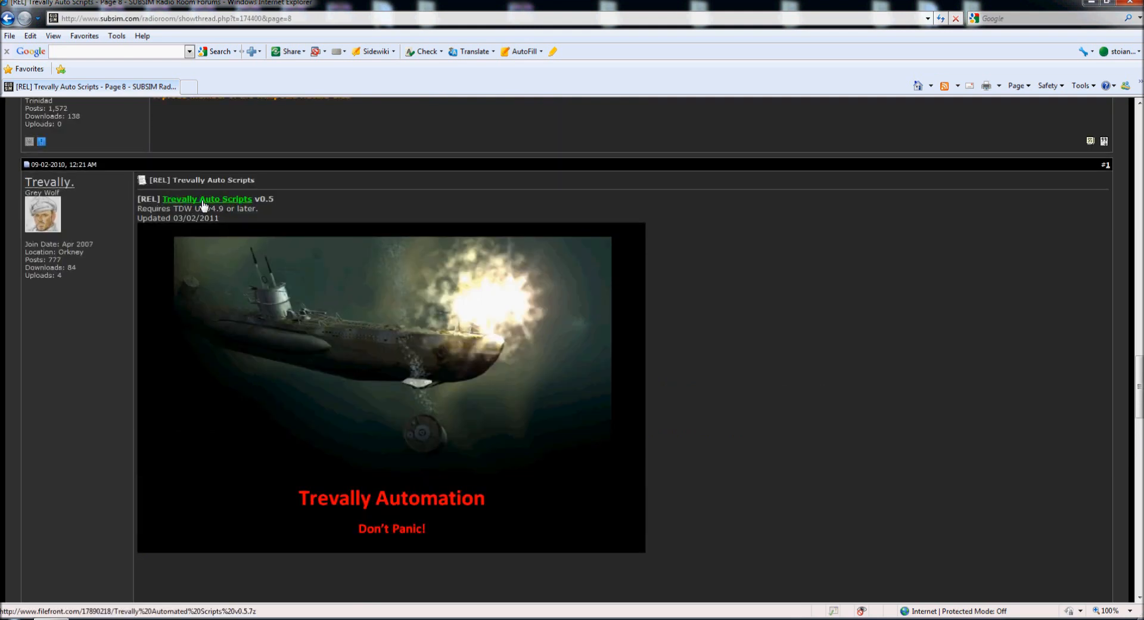
Download Trevally Automated Scripts v0.5.7z from GameFront and save it into the TEST folder
click(206, 199)
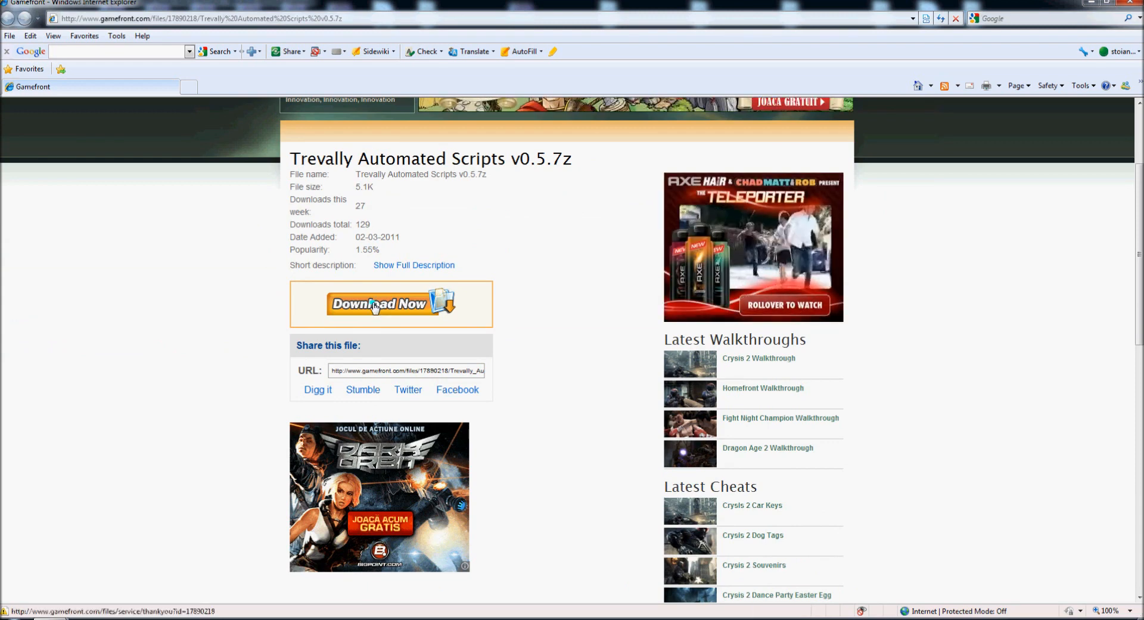
click(379, 304)
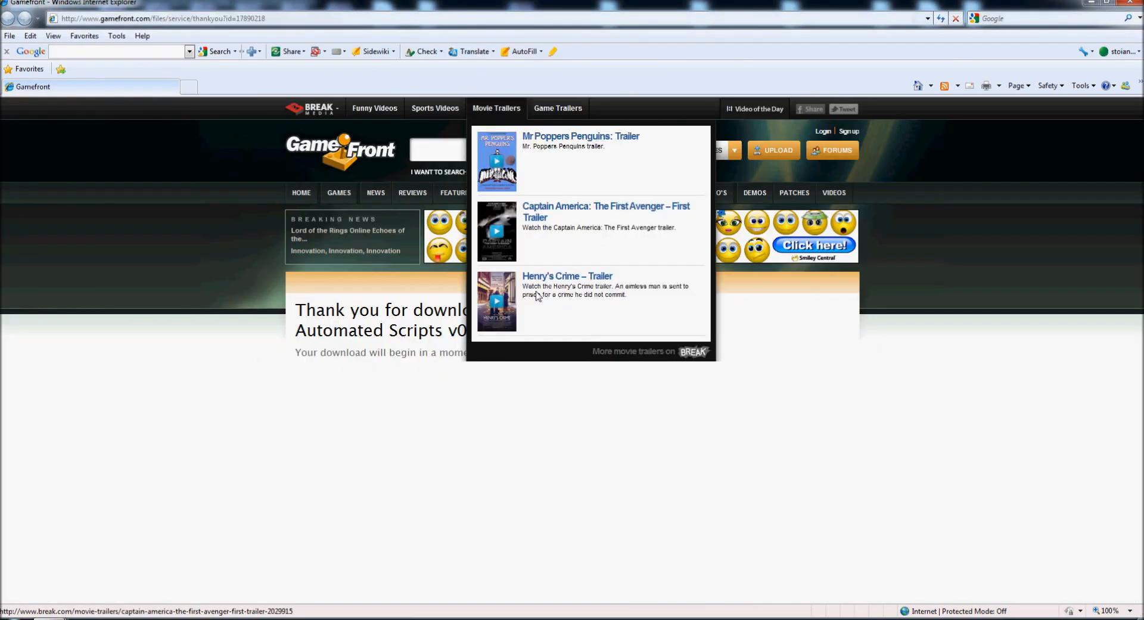
click(570, 351)
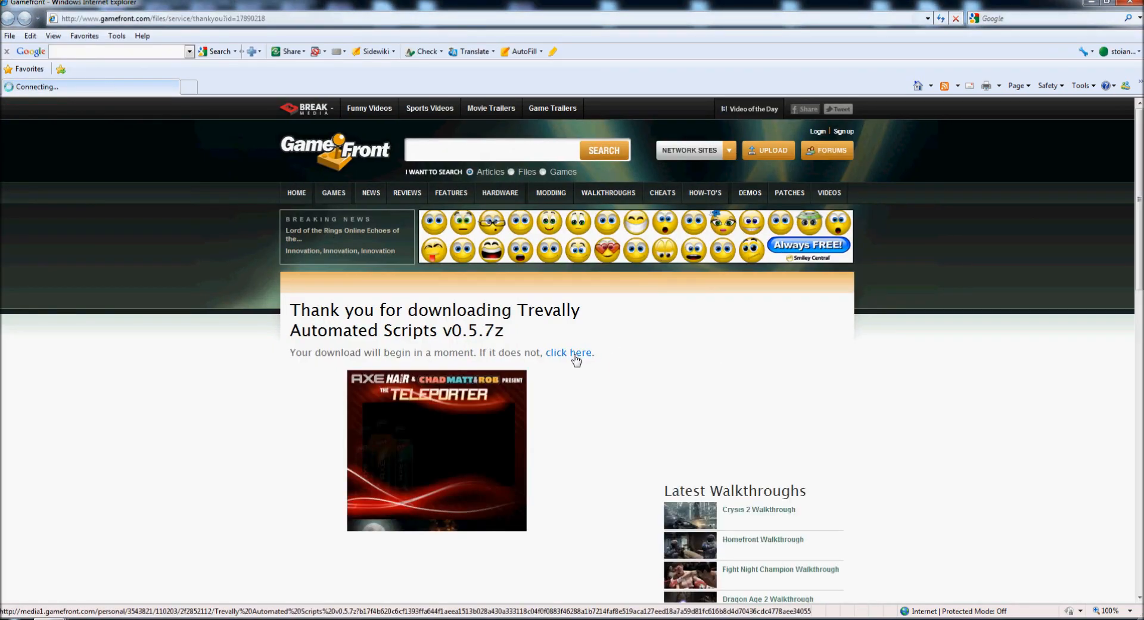
click(569, 353)
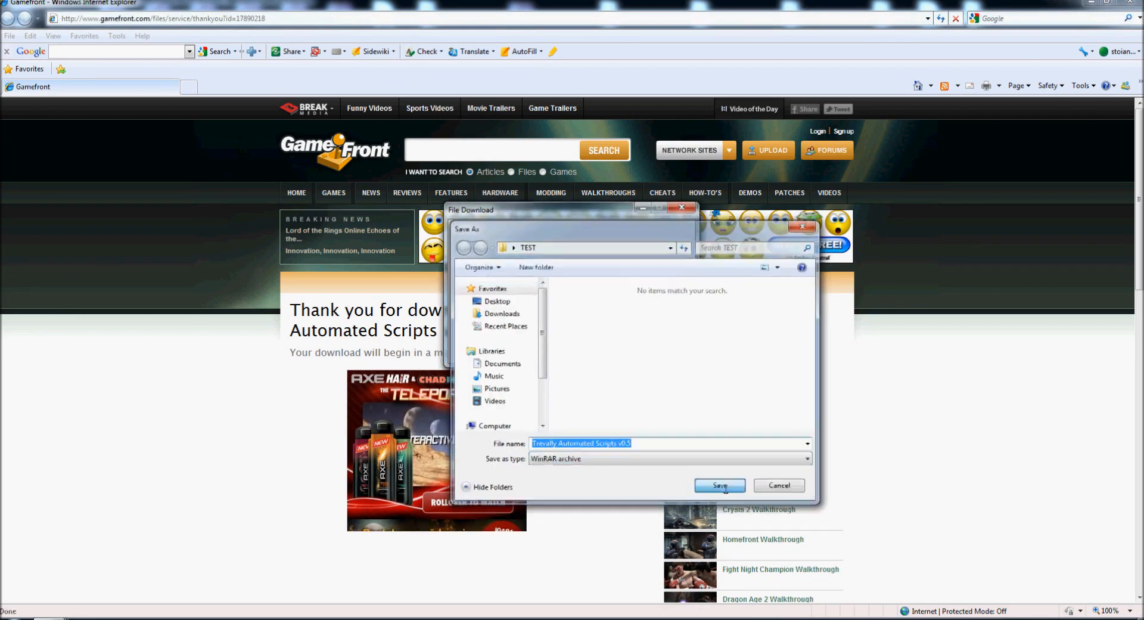
click(720, 485)
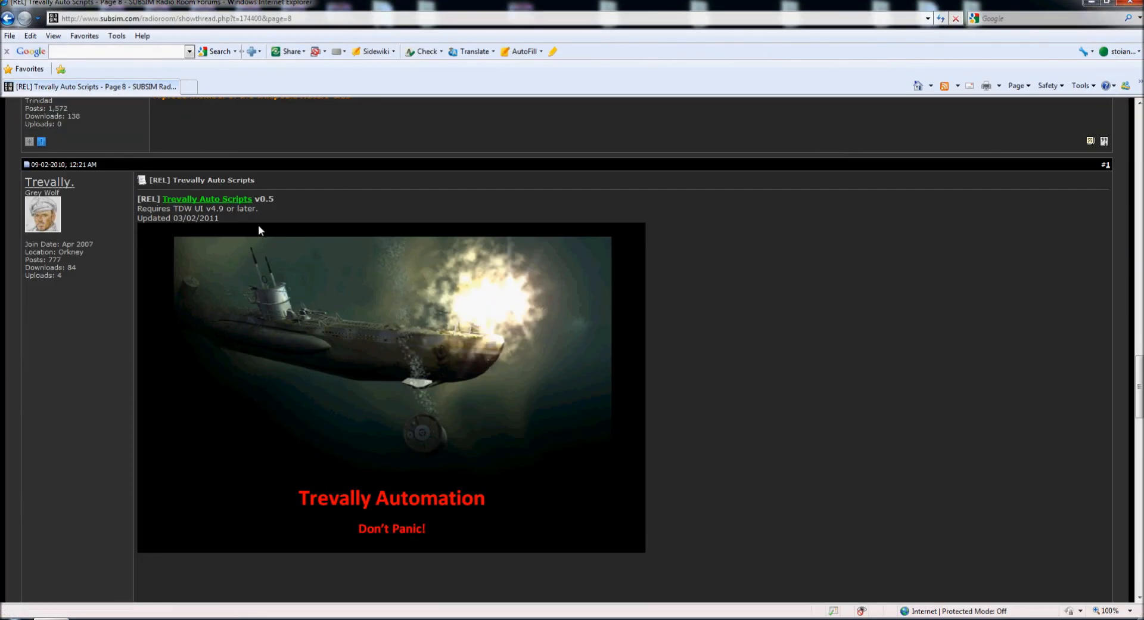
Go back up to SH5 Mods Workshop and into the SUBSIM Downloads section
scroll(up, 3)
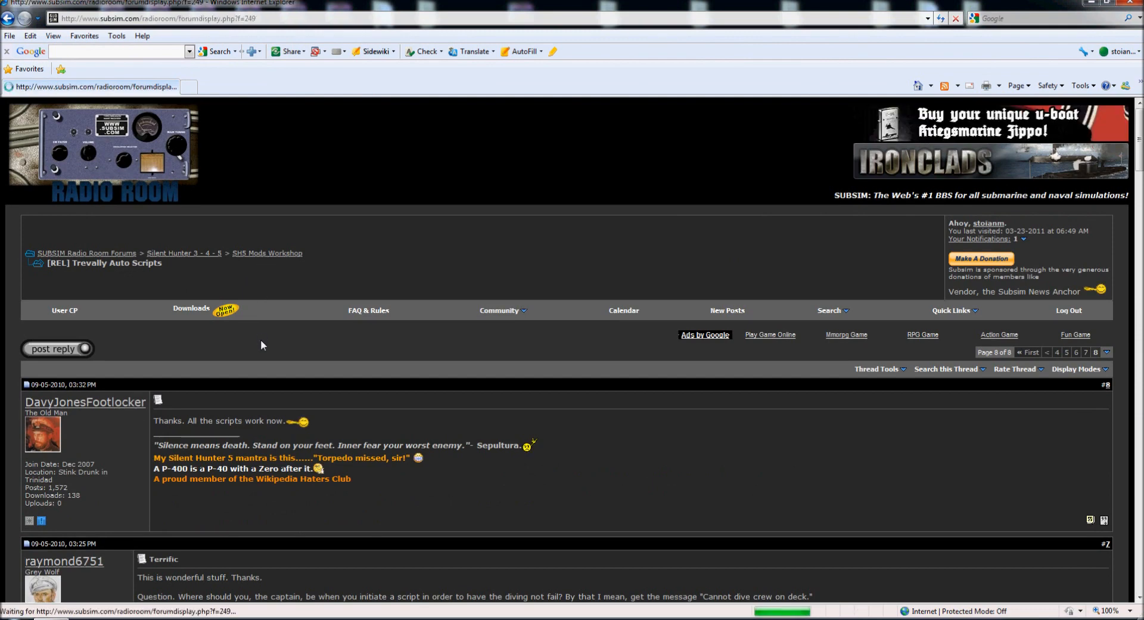
click(266, 252)
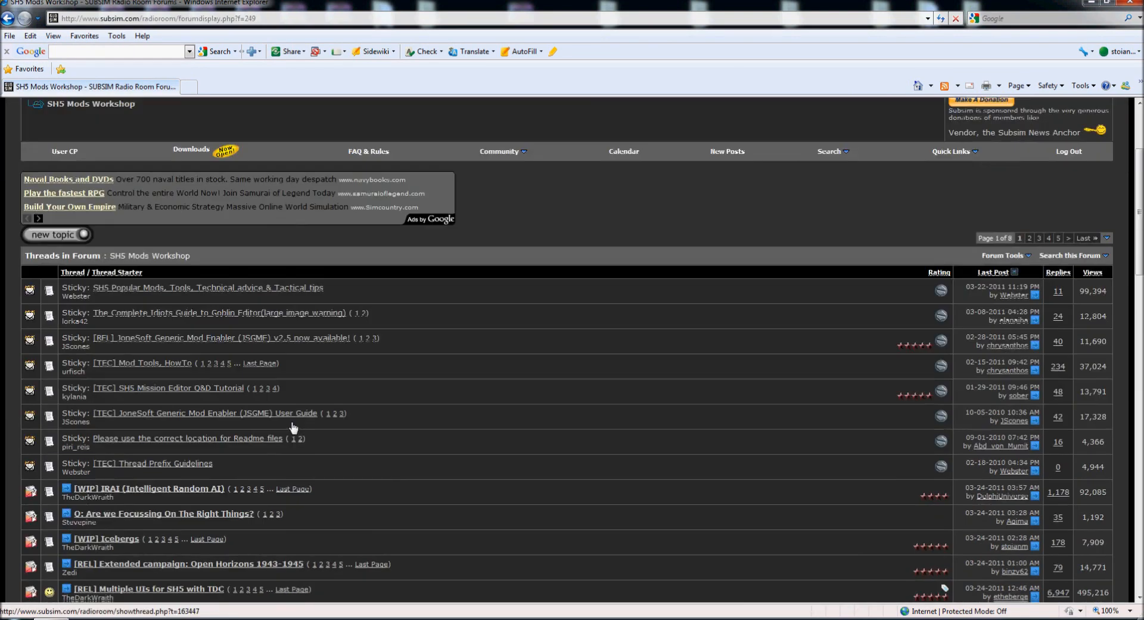
scroll(up, 3)
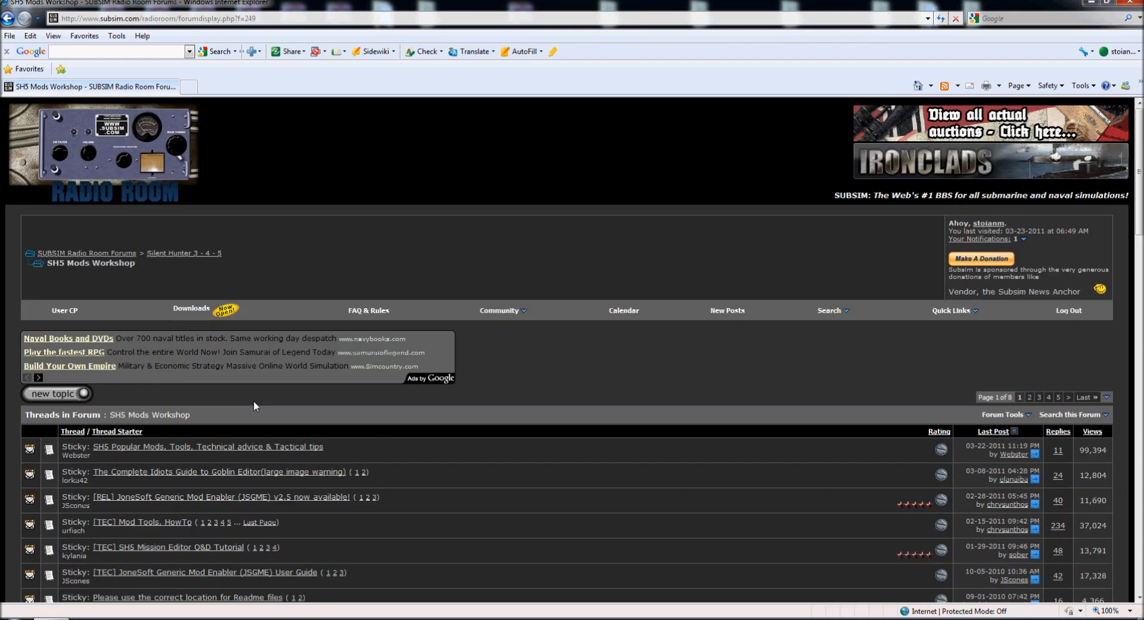
click(191, 307)
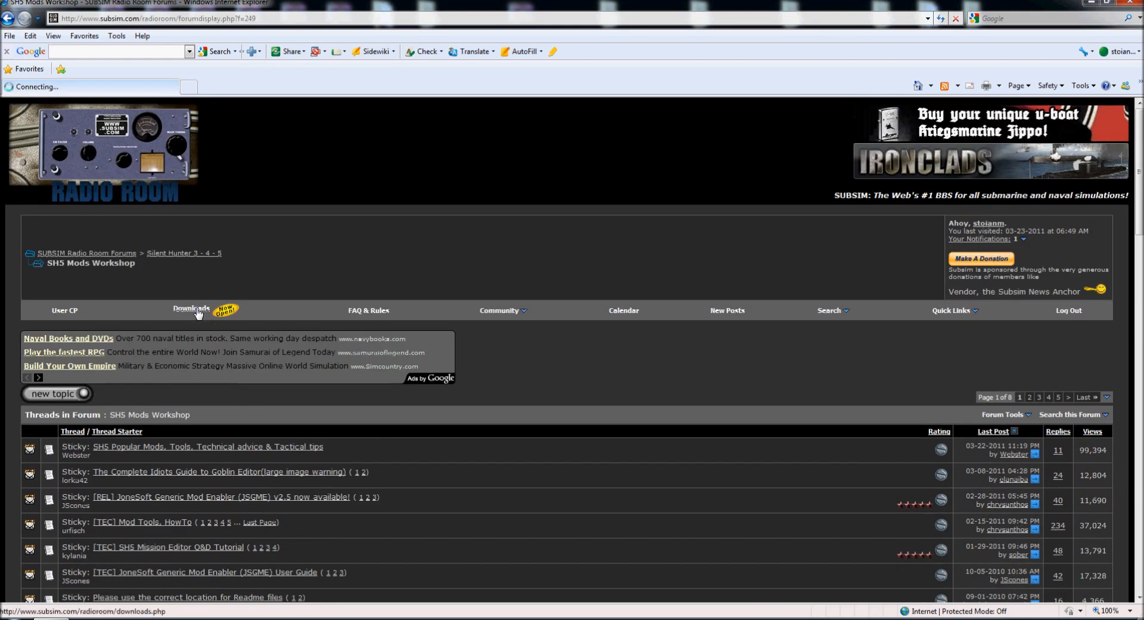
click(191, 310)
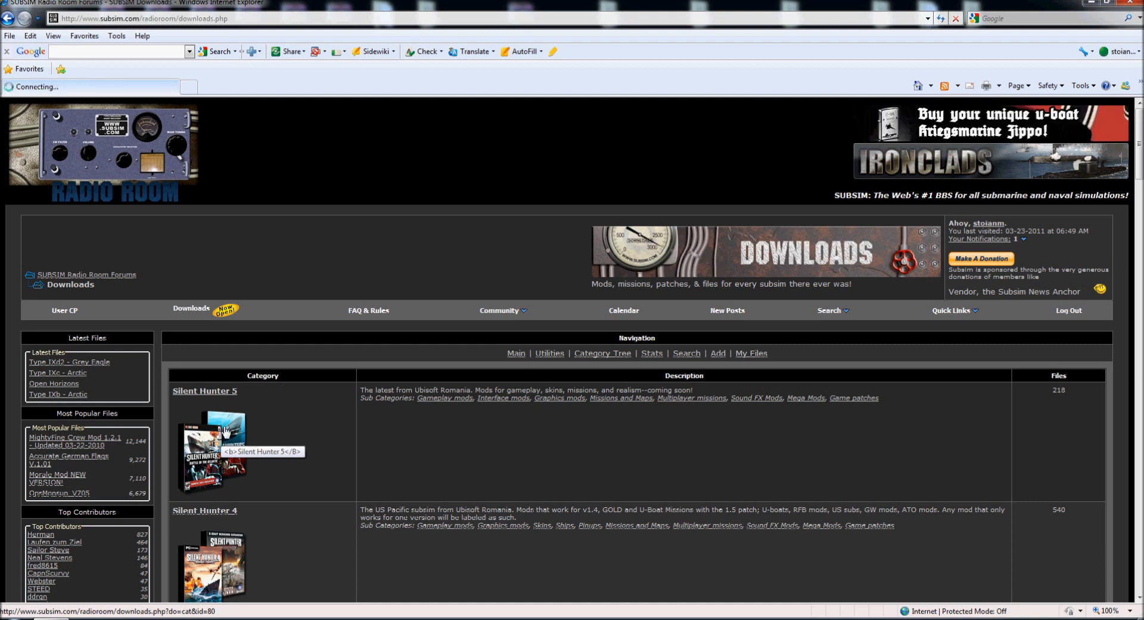
Browse Silent Hunter 5 > Graphics mods to the 'base fog mechanics V16 SH5' file page
click(204, 391)
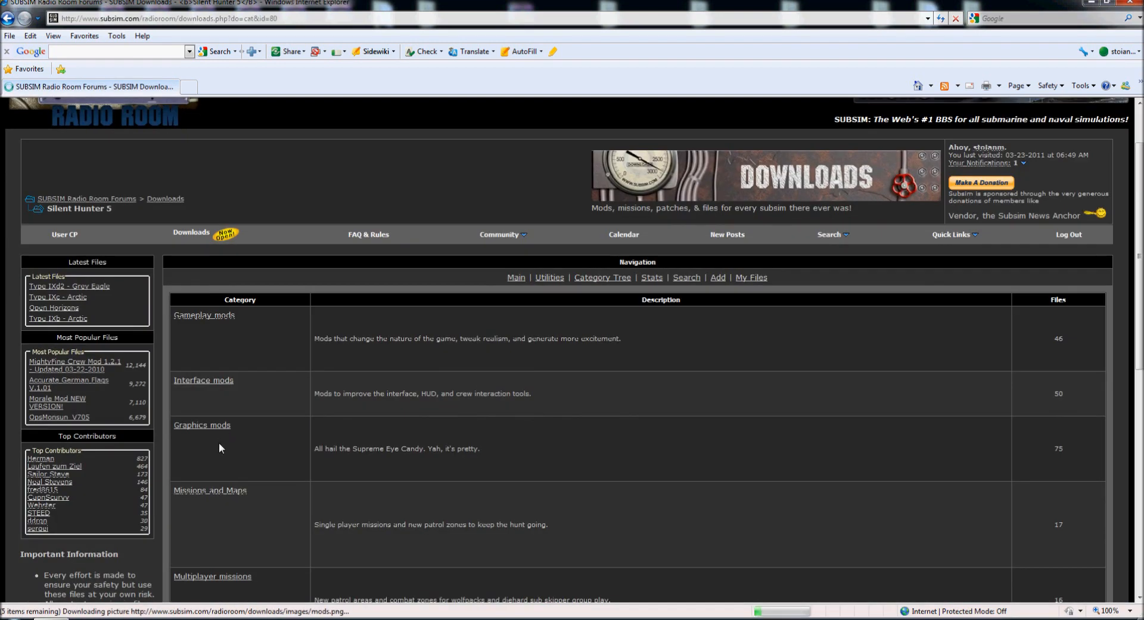
scroll(down, 3)
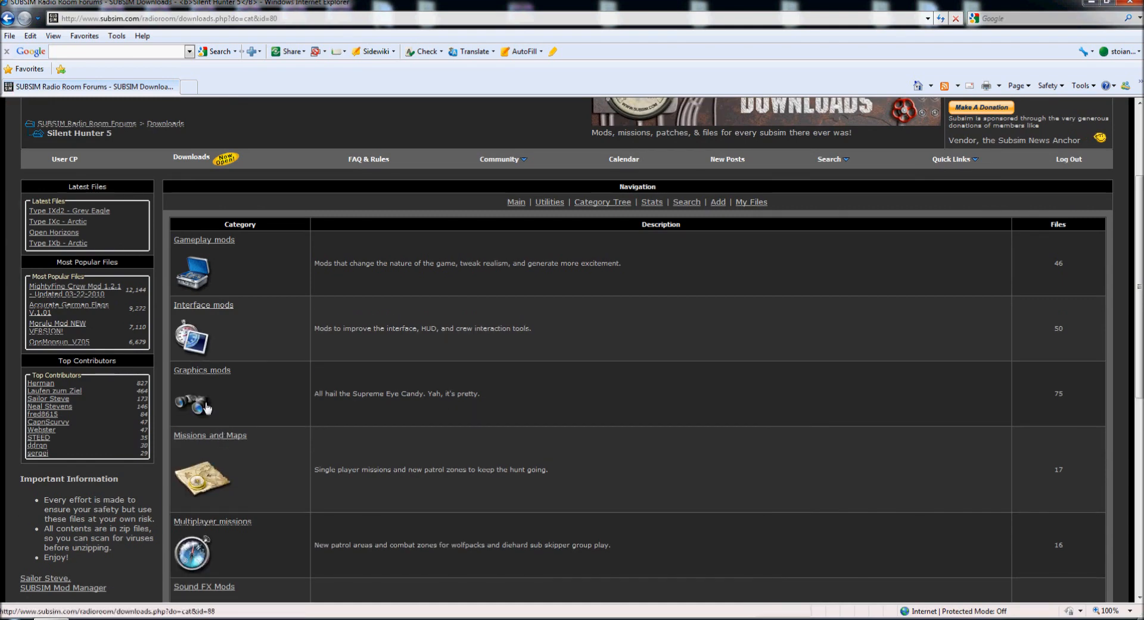
click(203, 369)
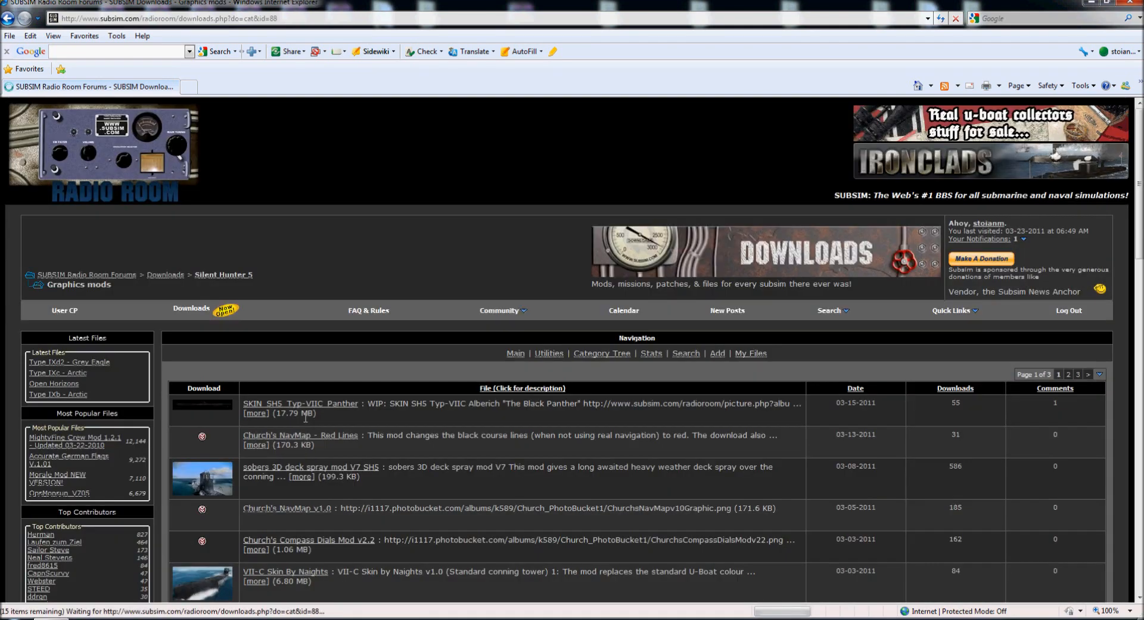
scroll(down, 3)
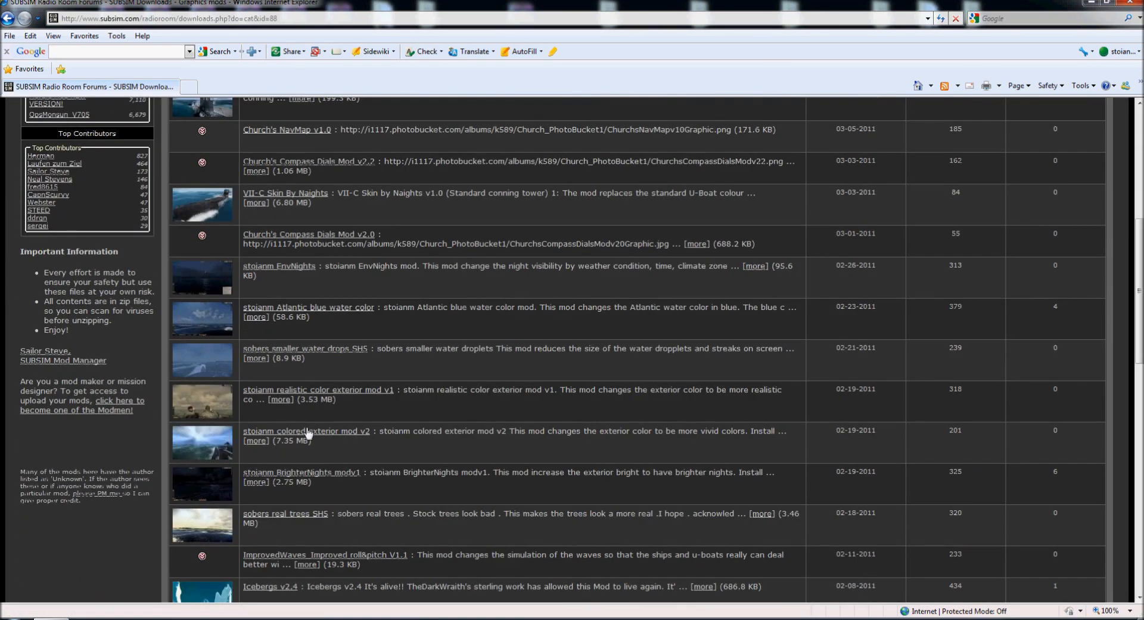
scroll(down, 3)
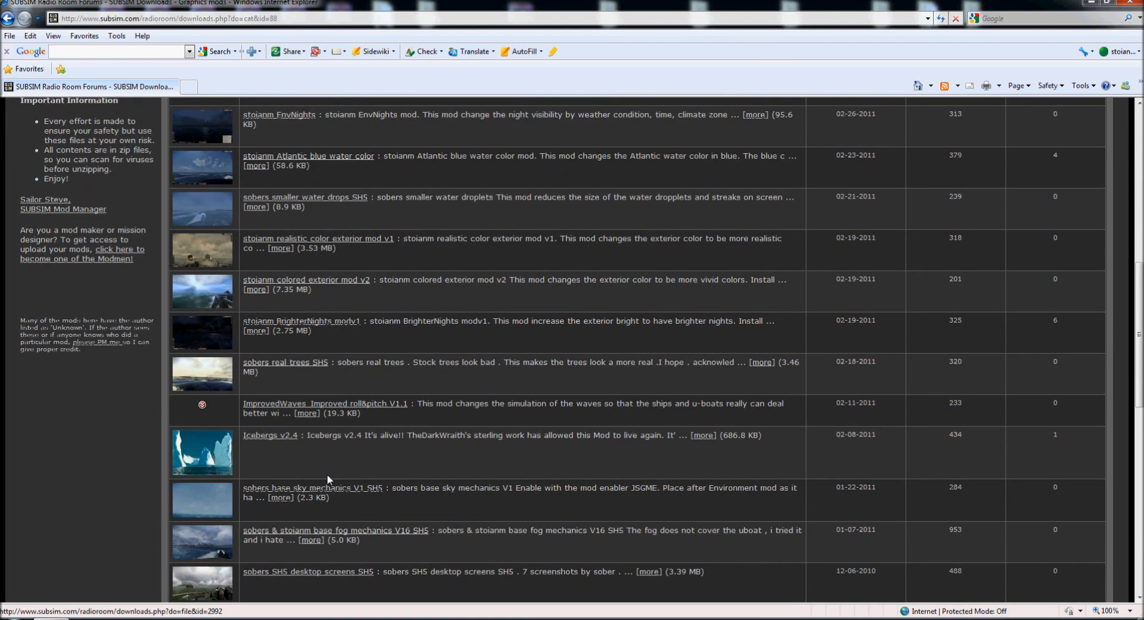
mouse_move(337, 533)
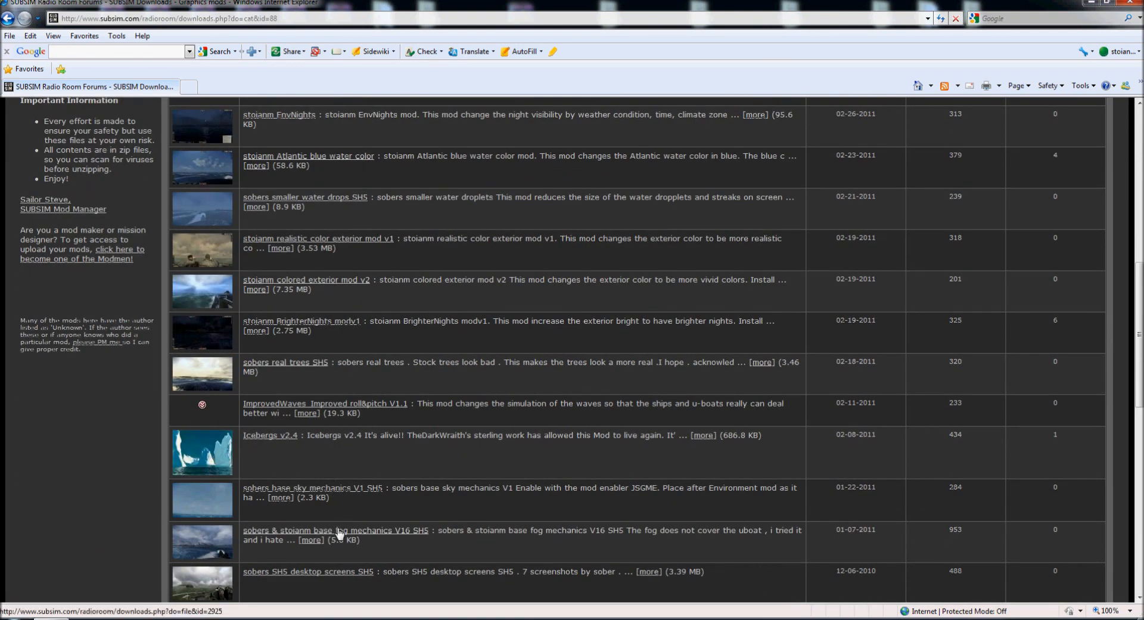
click(335, 529)
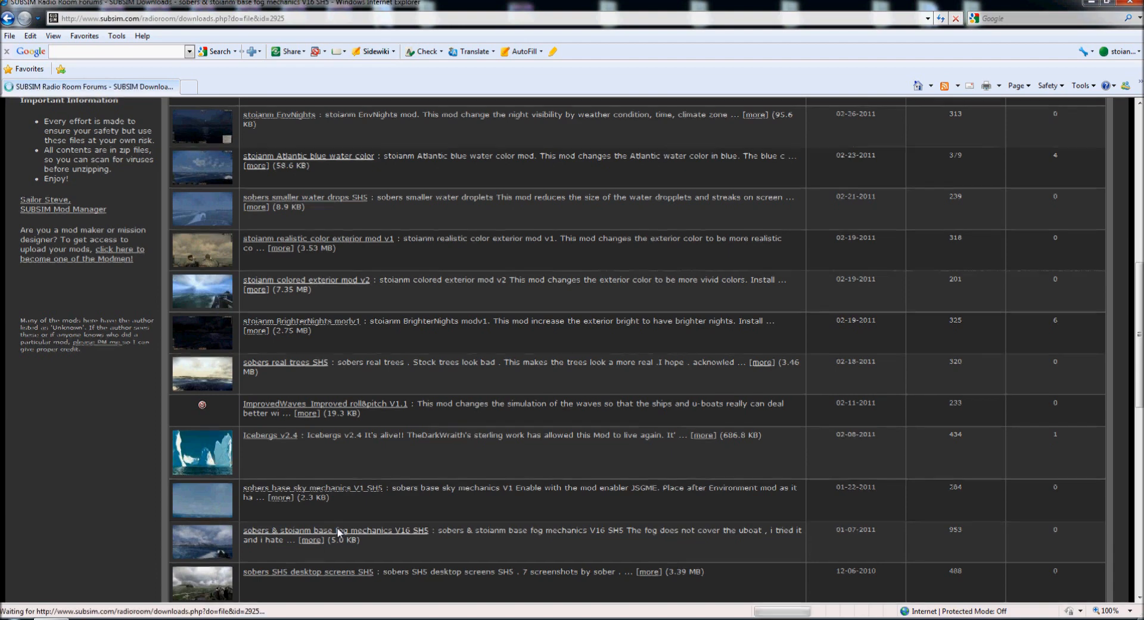
click(335, 530)
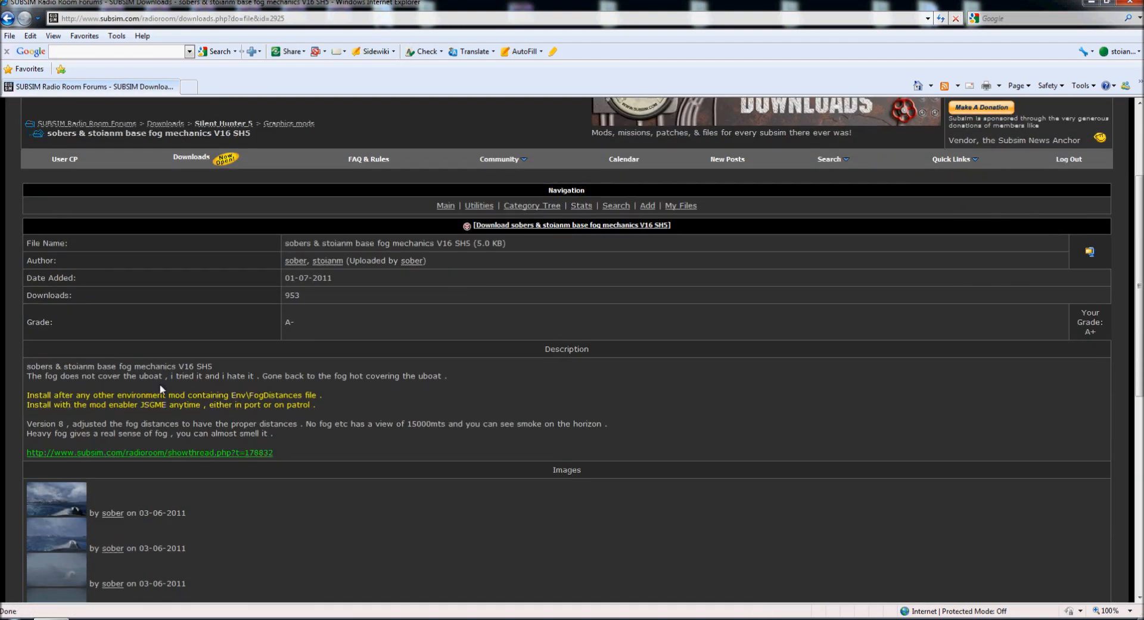
mouse_move(561, 258)
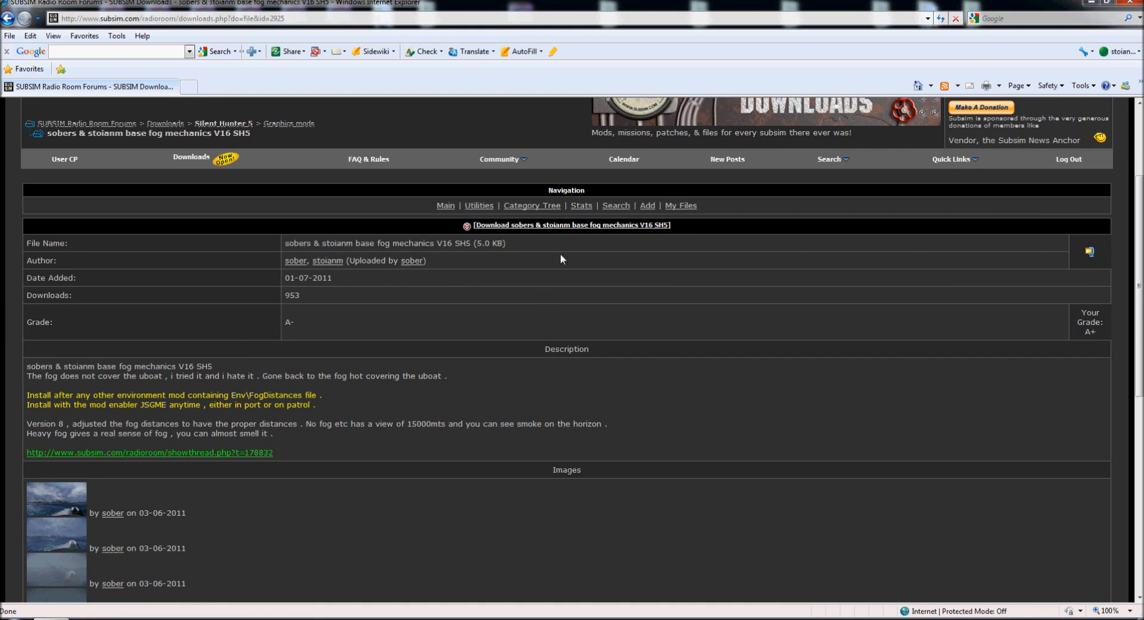
mouse_move(570, 225)
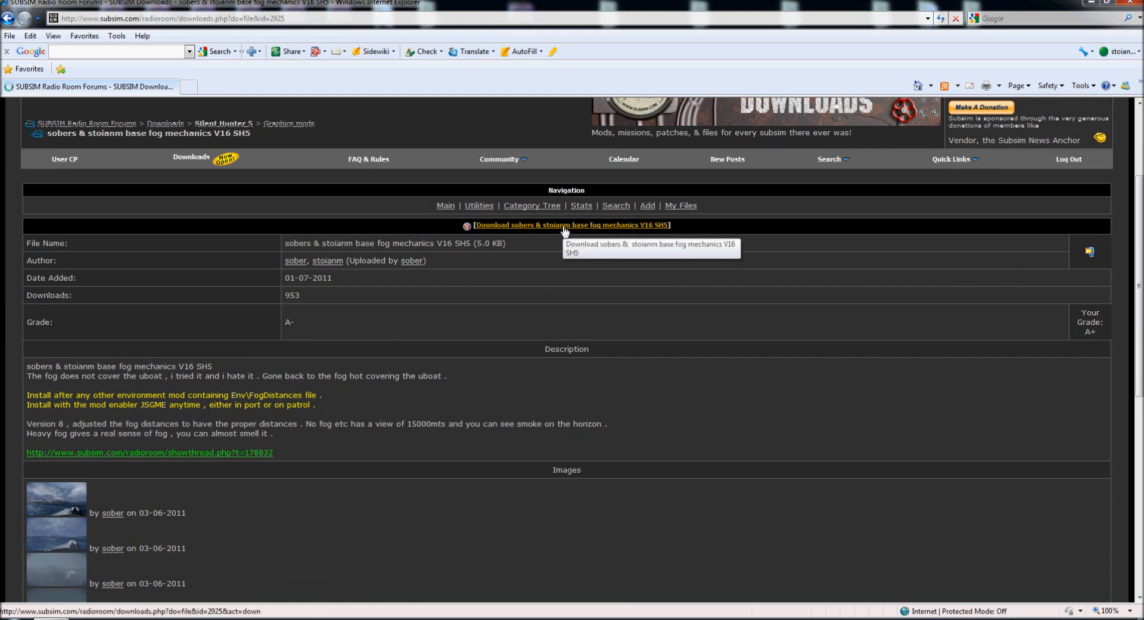
Download the base fog mechanics V16 SH5 archive and save it into the TEST folder
click(571, 226)
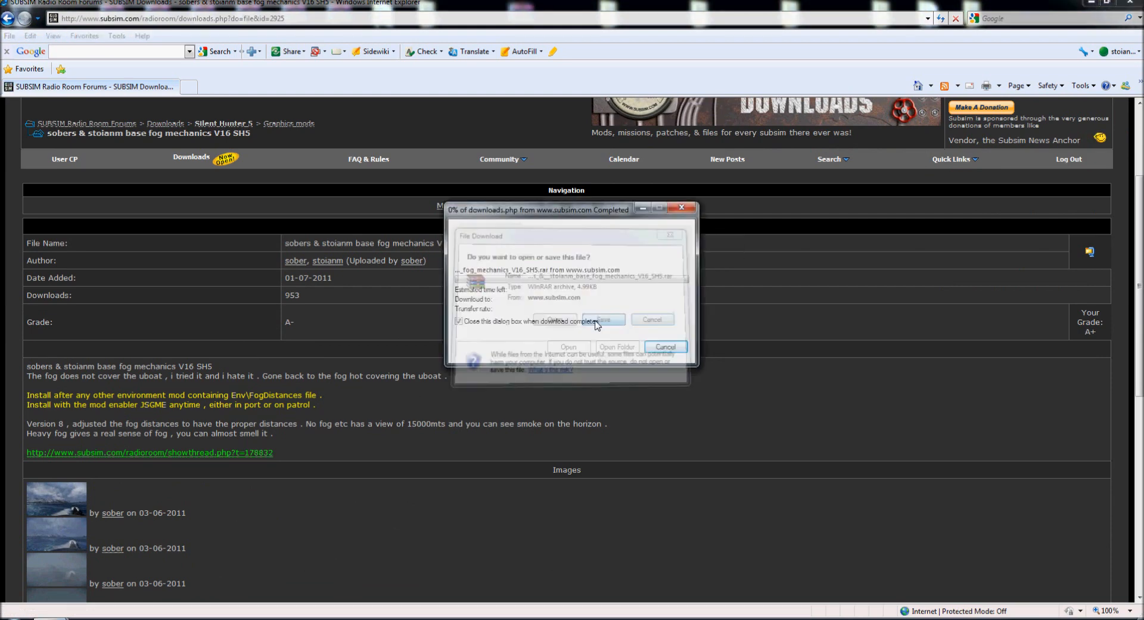
click(603, 319)
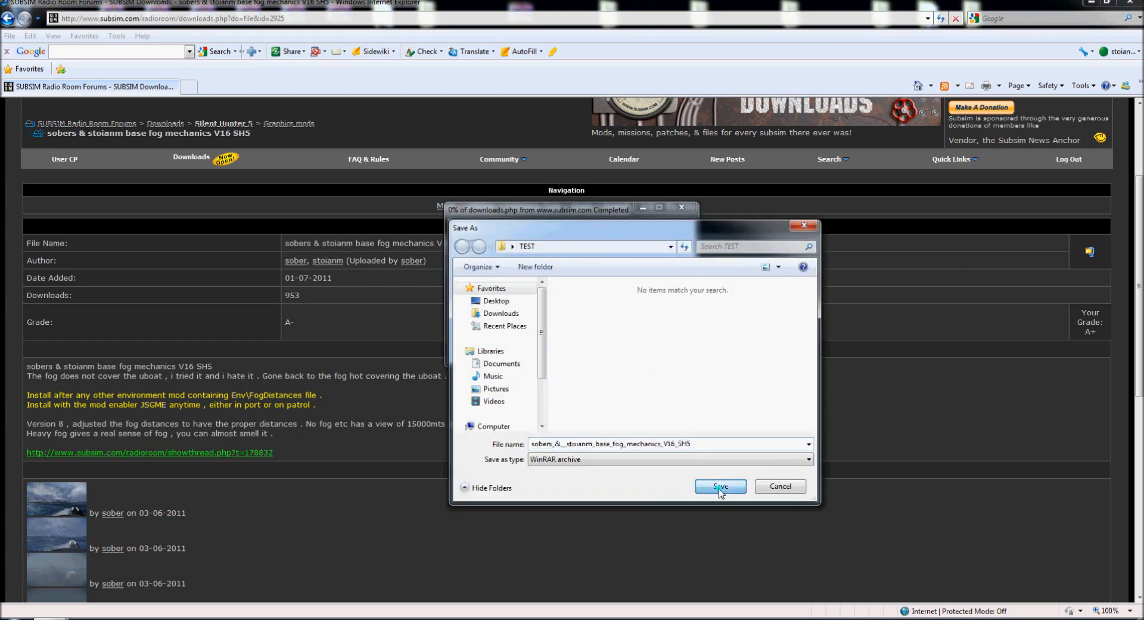
click(720, 486)
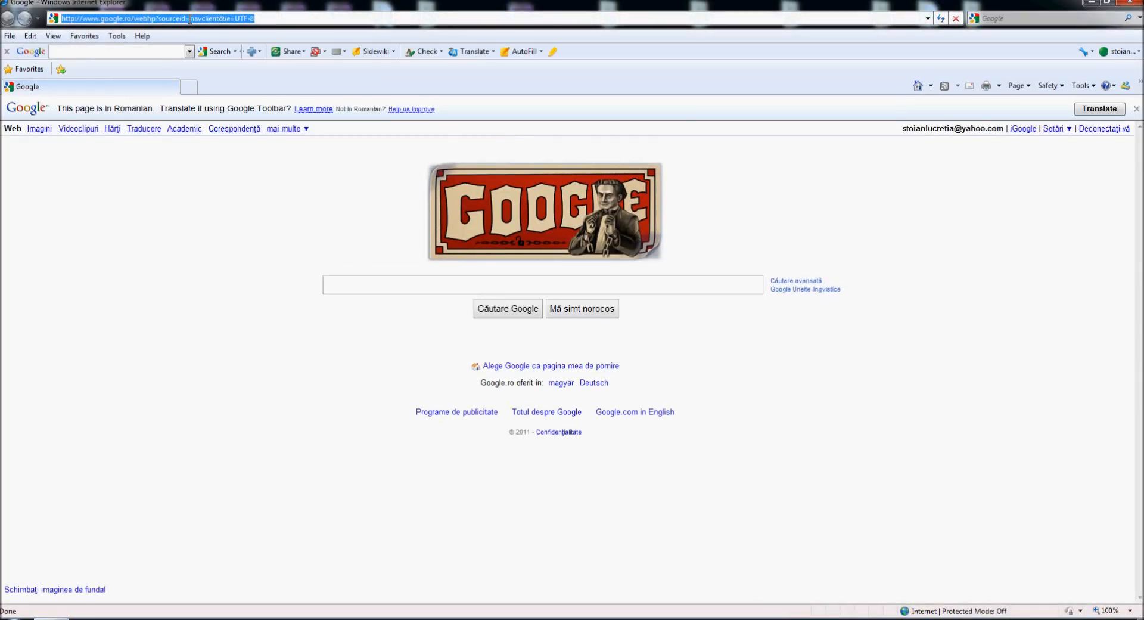
Go to the SUBSIM Radio Room forum home and bring up its downloads search options
text(subsim)
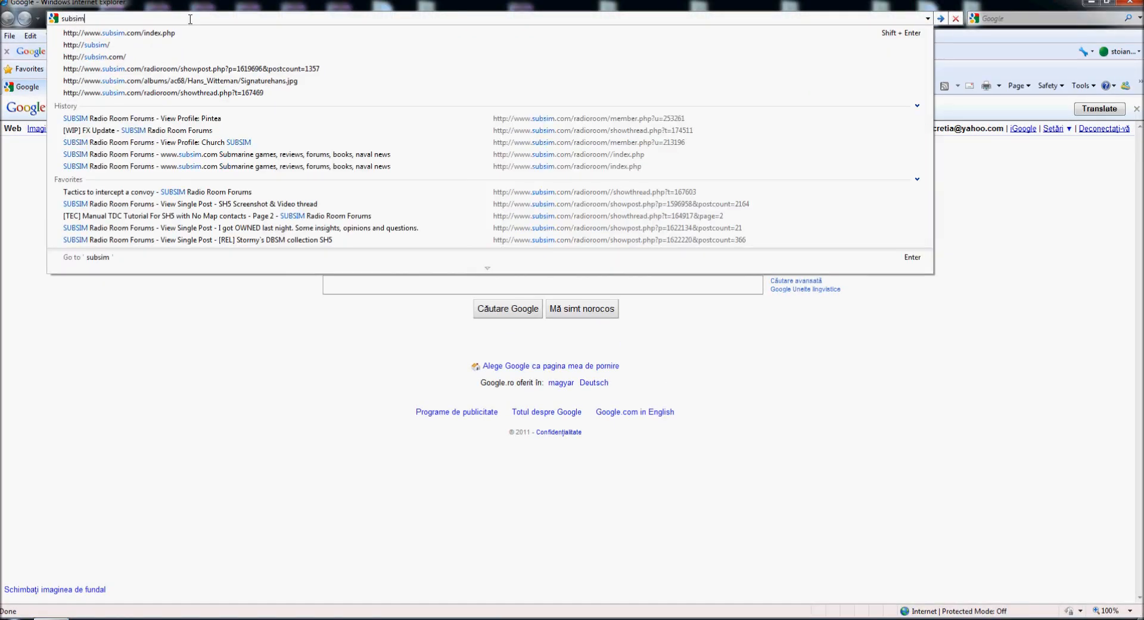
click(120, 33)
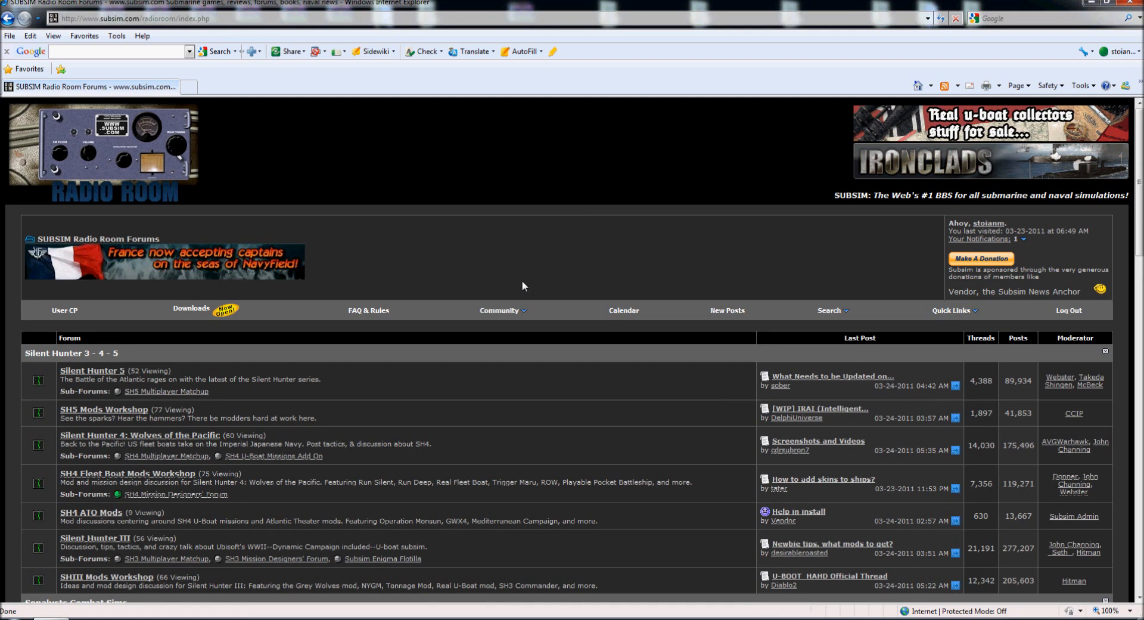
mouse_move(798, 249)
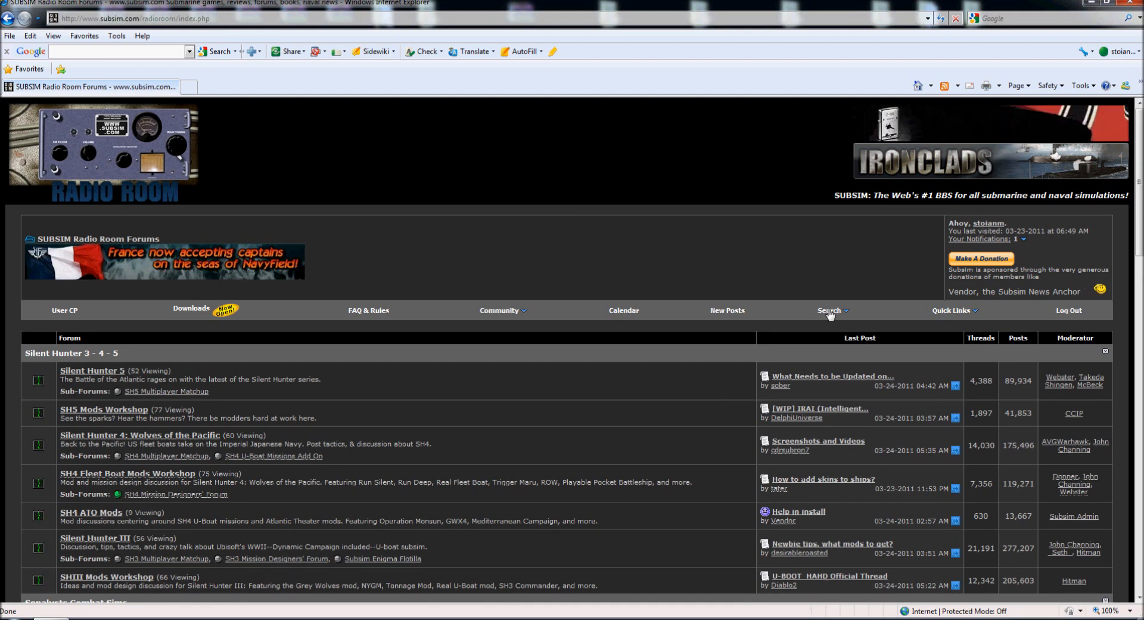
click(829, 310)
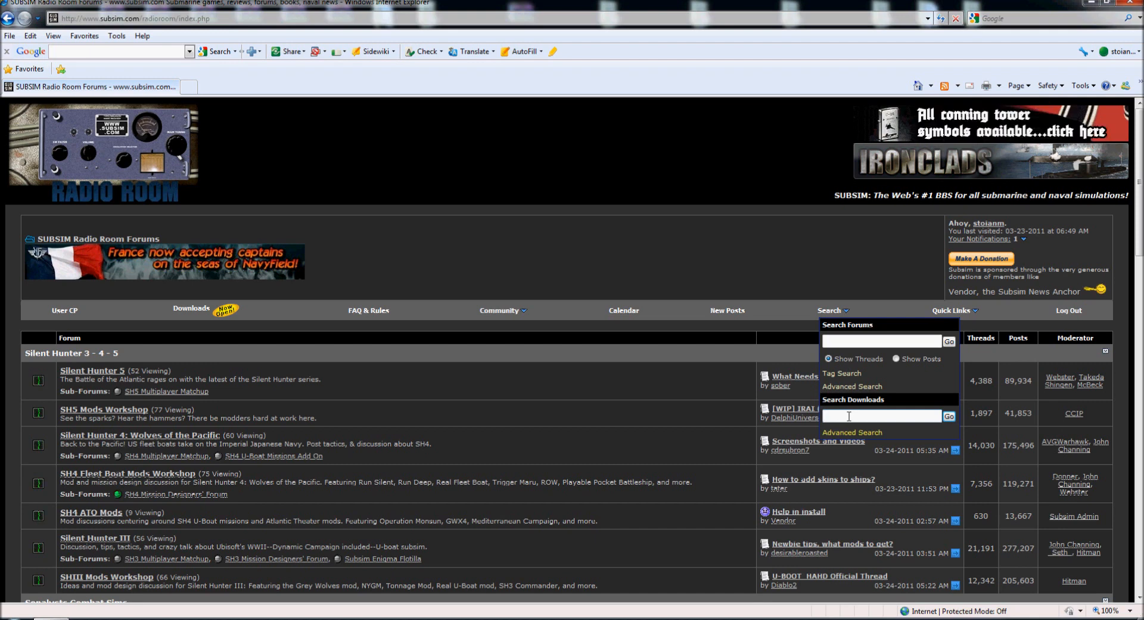
Search the SUBSIM downloads for 'sober' and look through his list of mod files
text(sober)
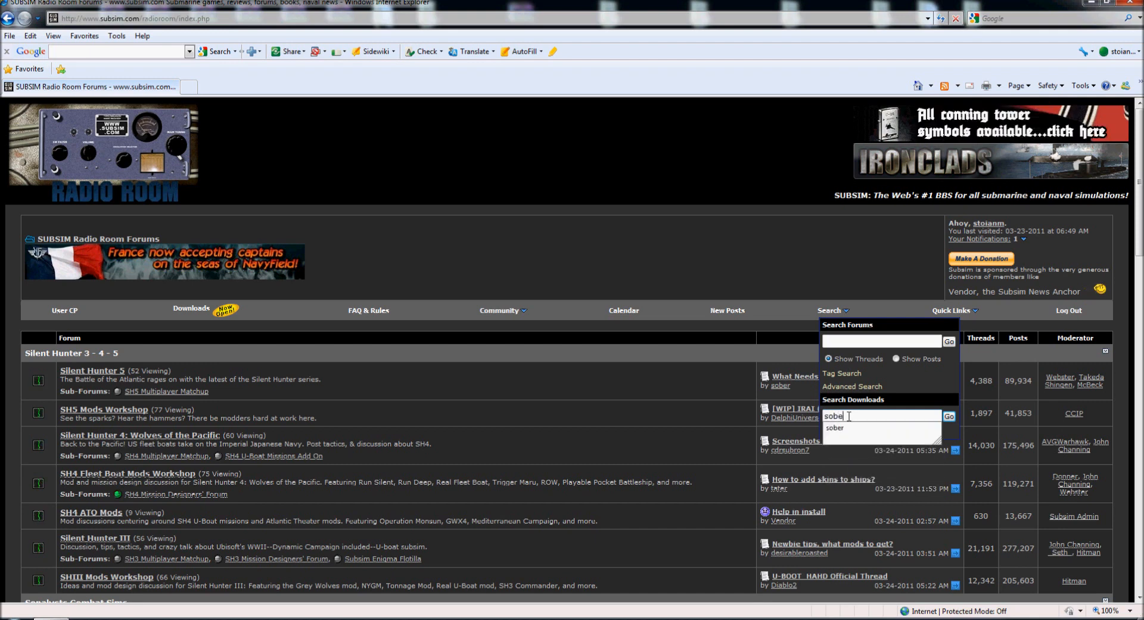
click(949, 416)
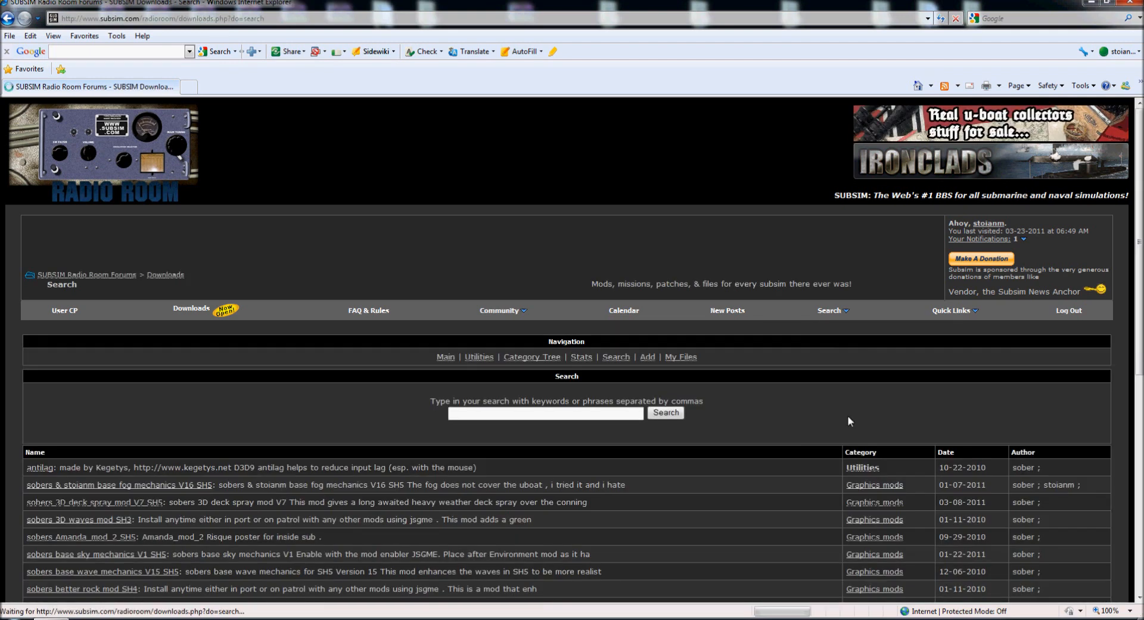
scroll(down, 3)
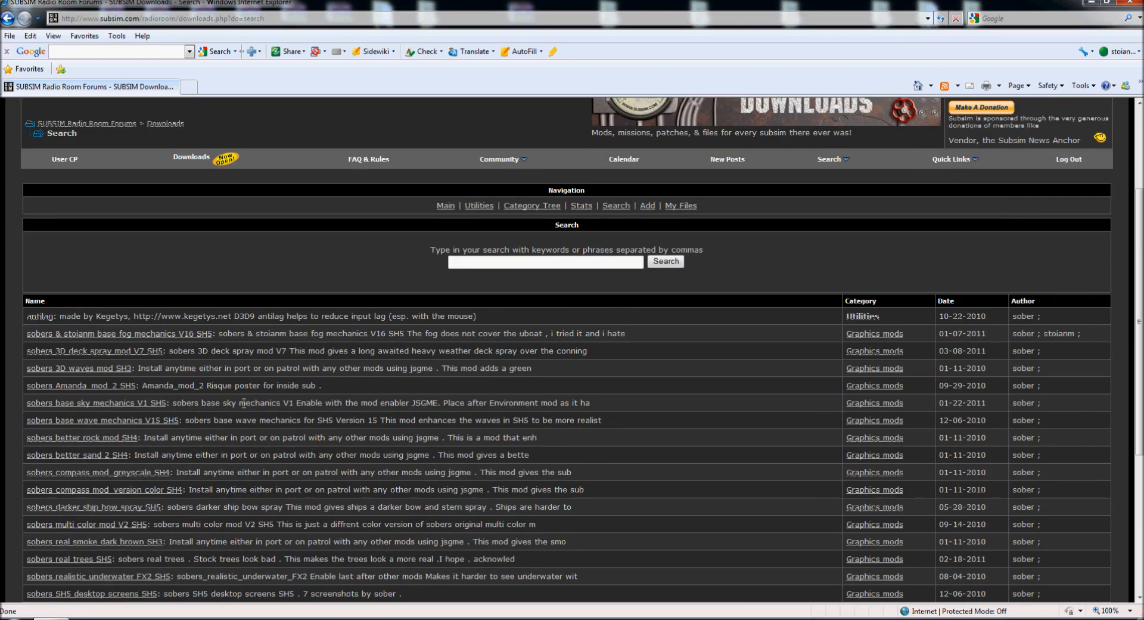
scroll(down, 3)
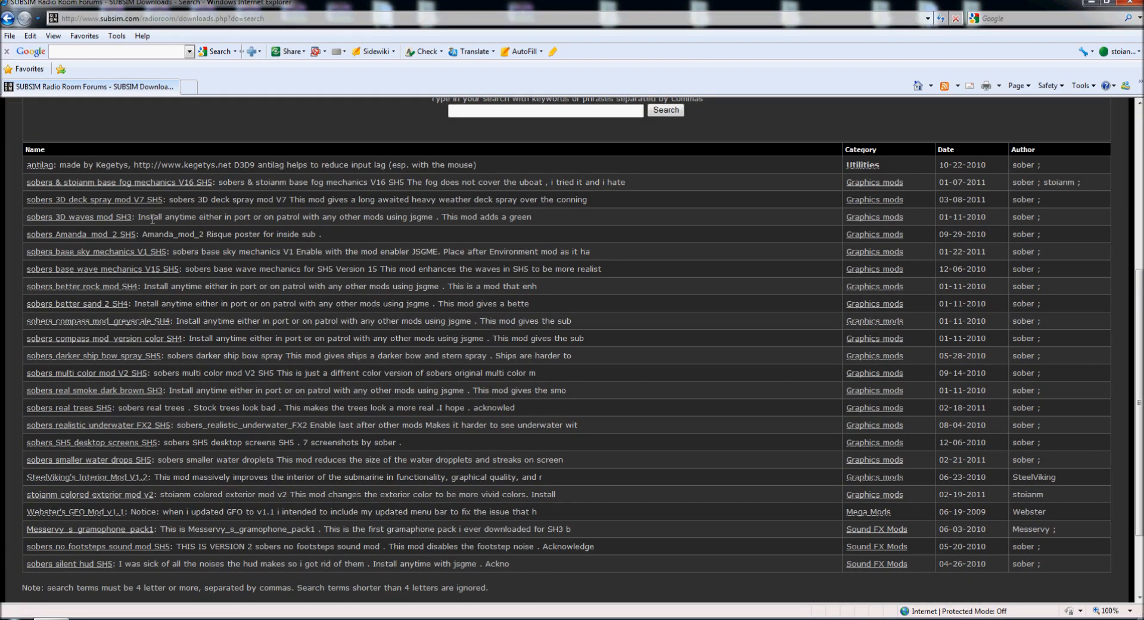
scroll(up, 3)
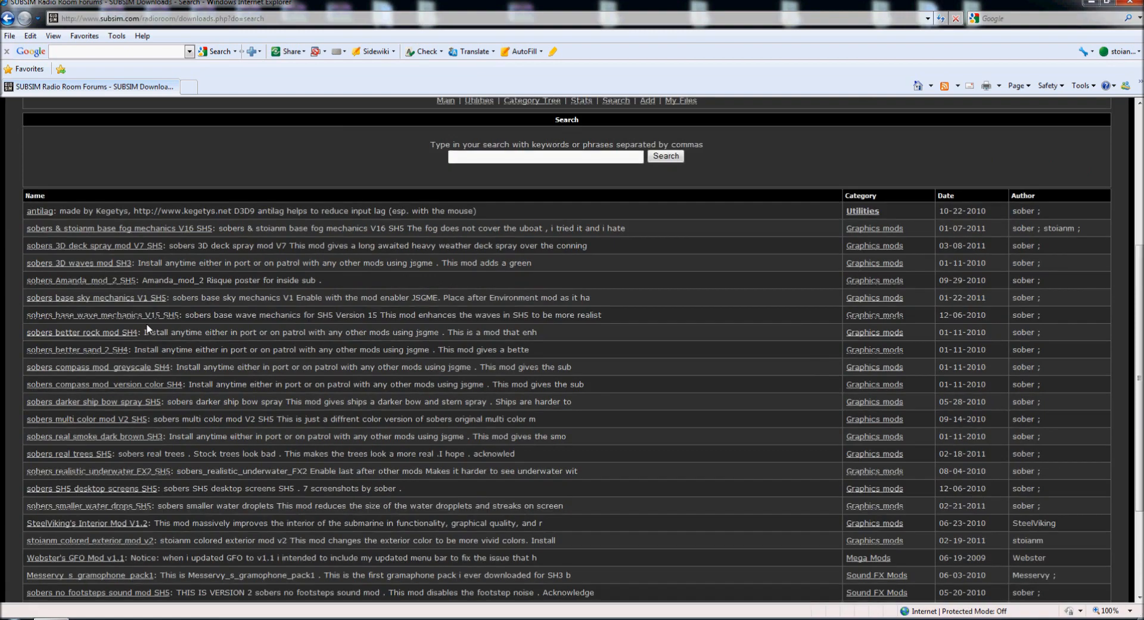
scroll(up, 3)
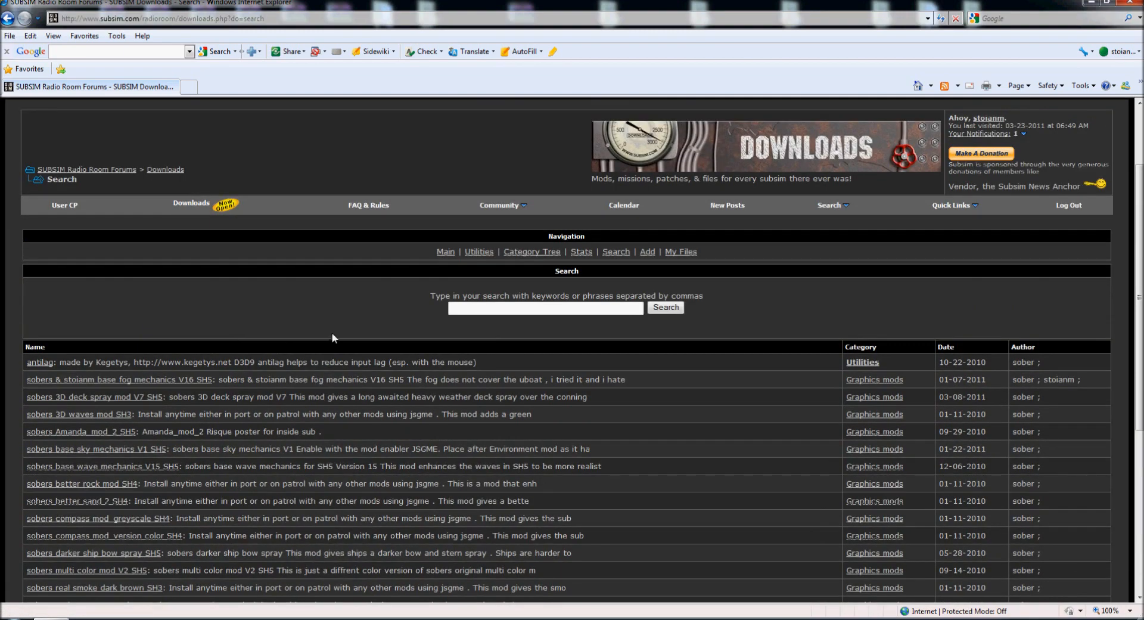
scroll(up, 3)
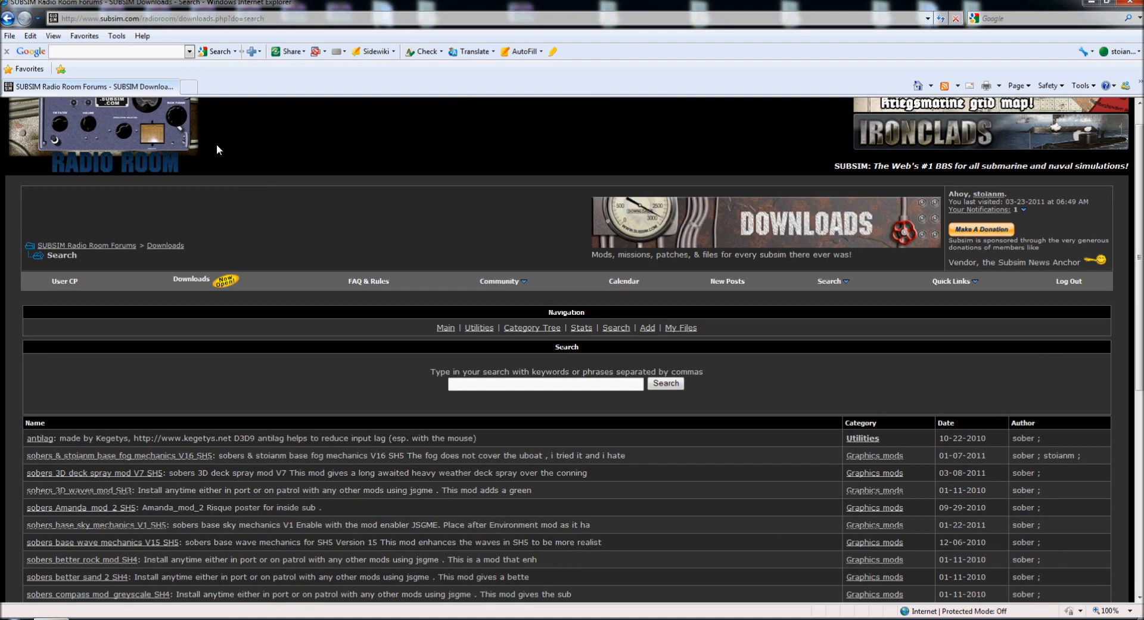
click(247, 87)
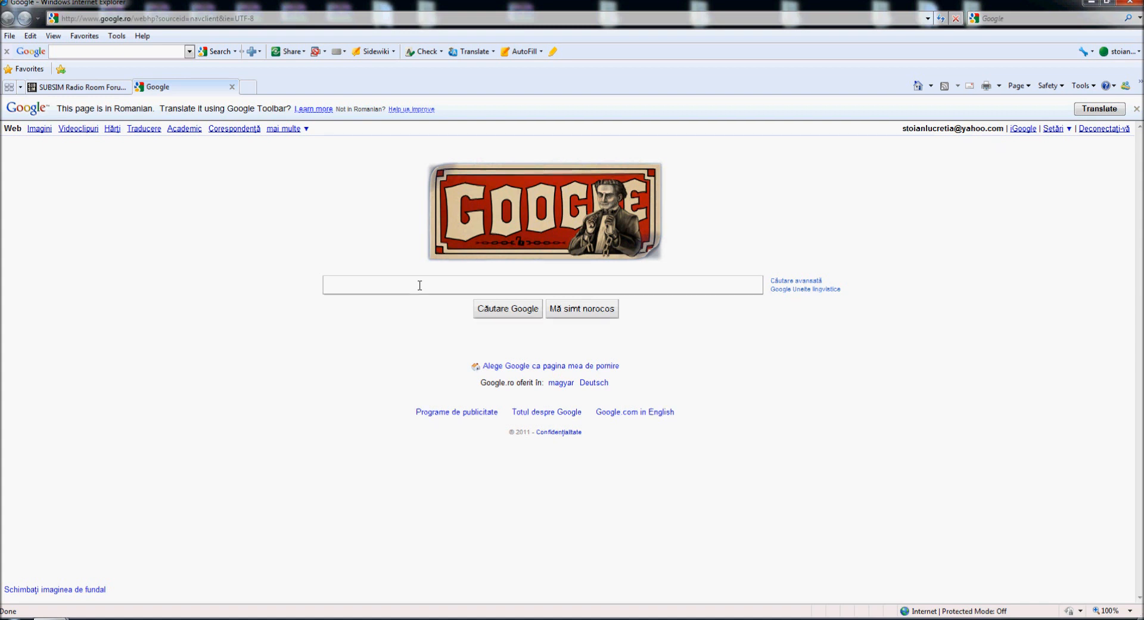
Run a Google search for 'real environement mod subsim'
text(real)
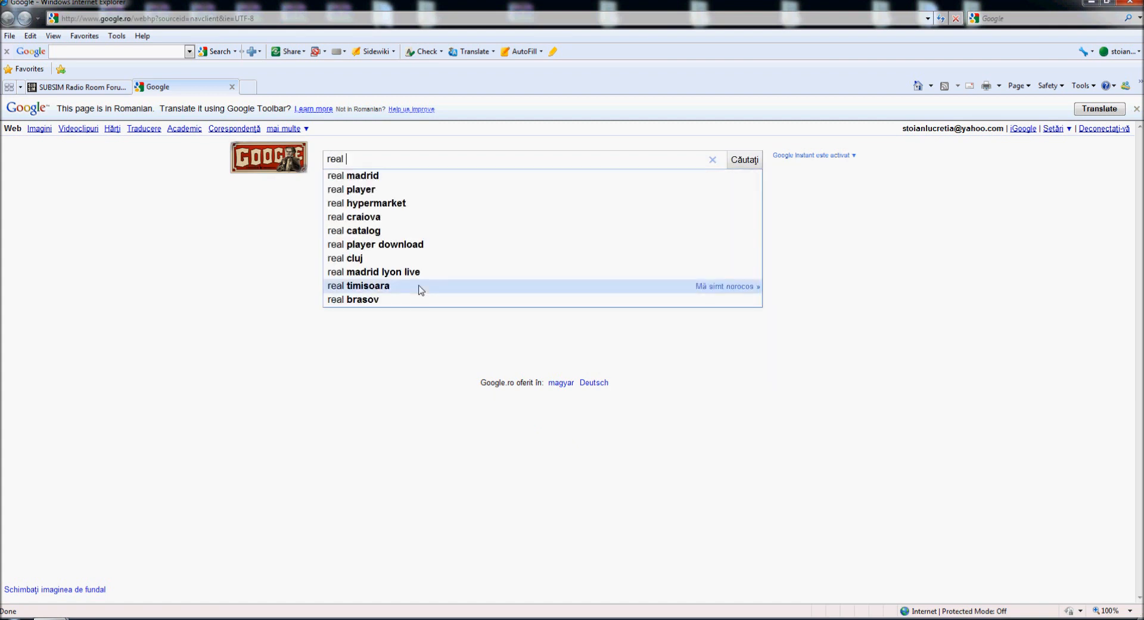
text(envir)
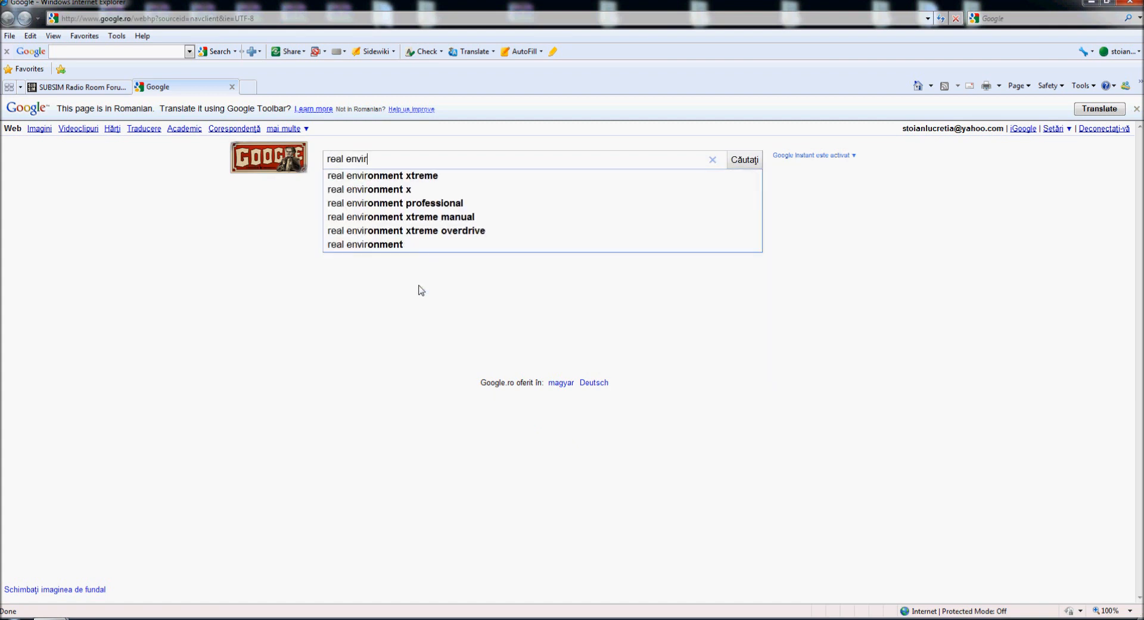
text(onement)
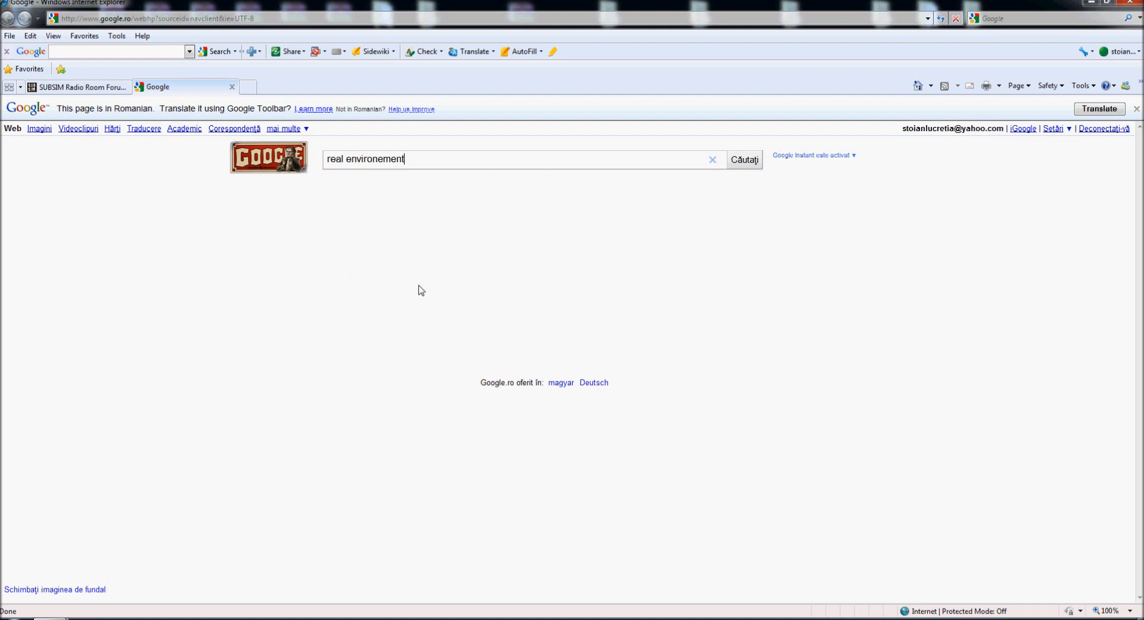
text(mod)
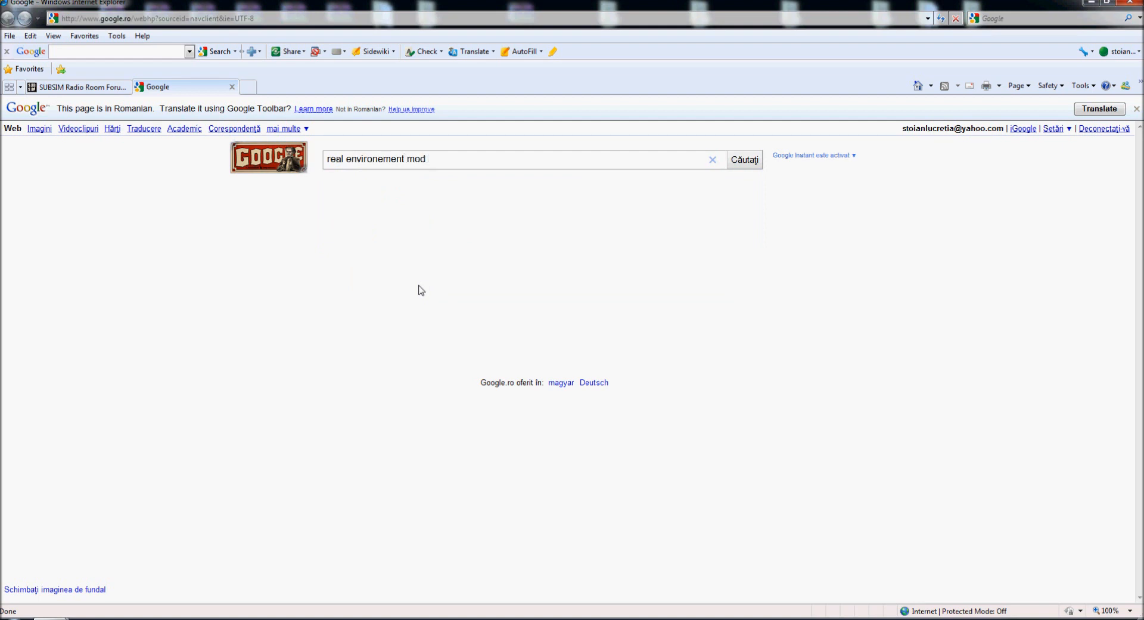
text(subsim)
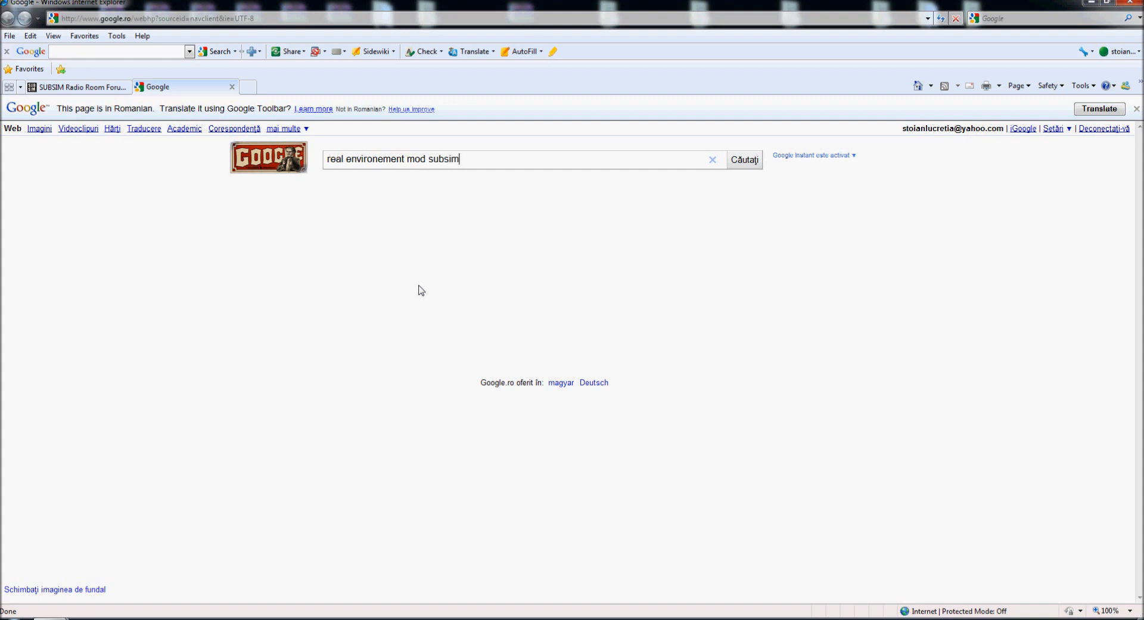
click(743, 159)
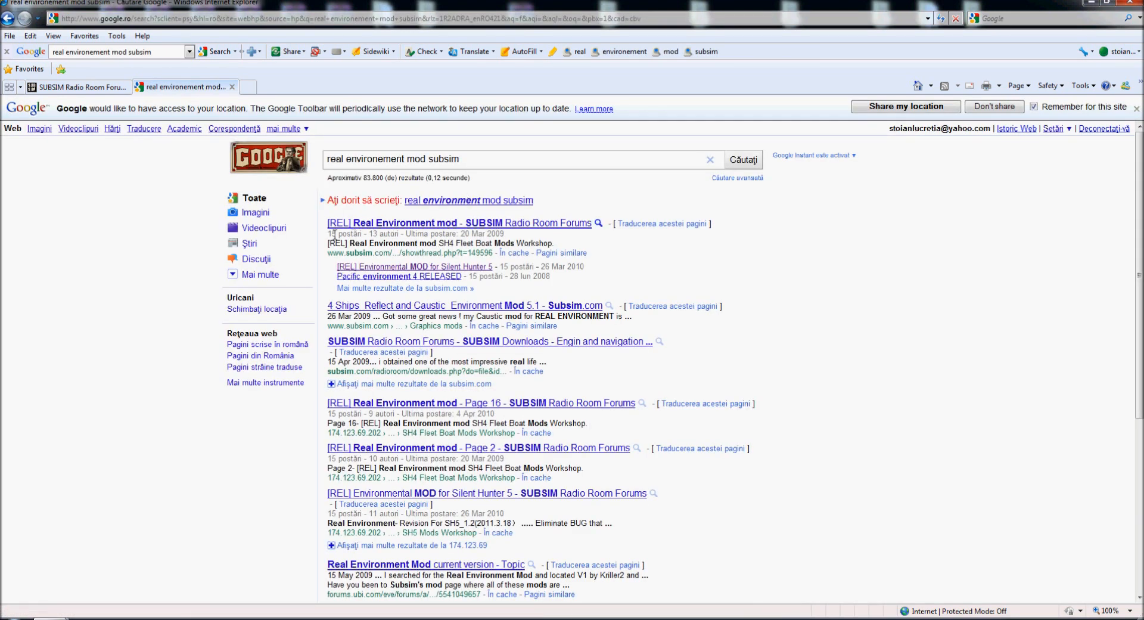
Open the [REL] Real Environment mod thread on SUBSIM and browse its last page
click(458, 223)
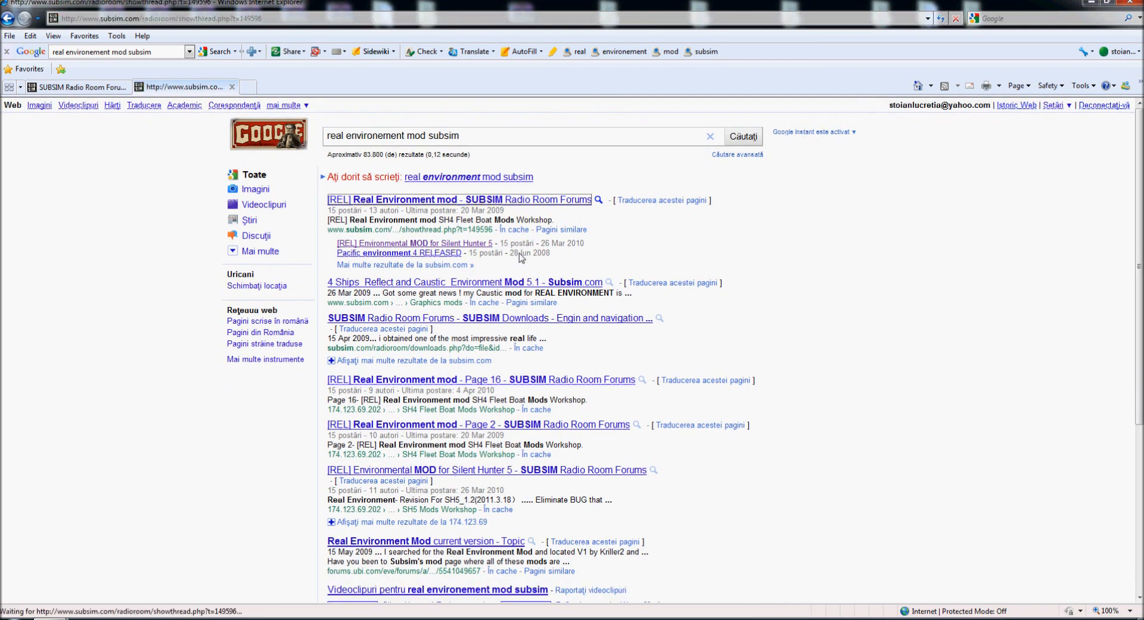
click(458, 199)
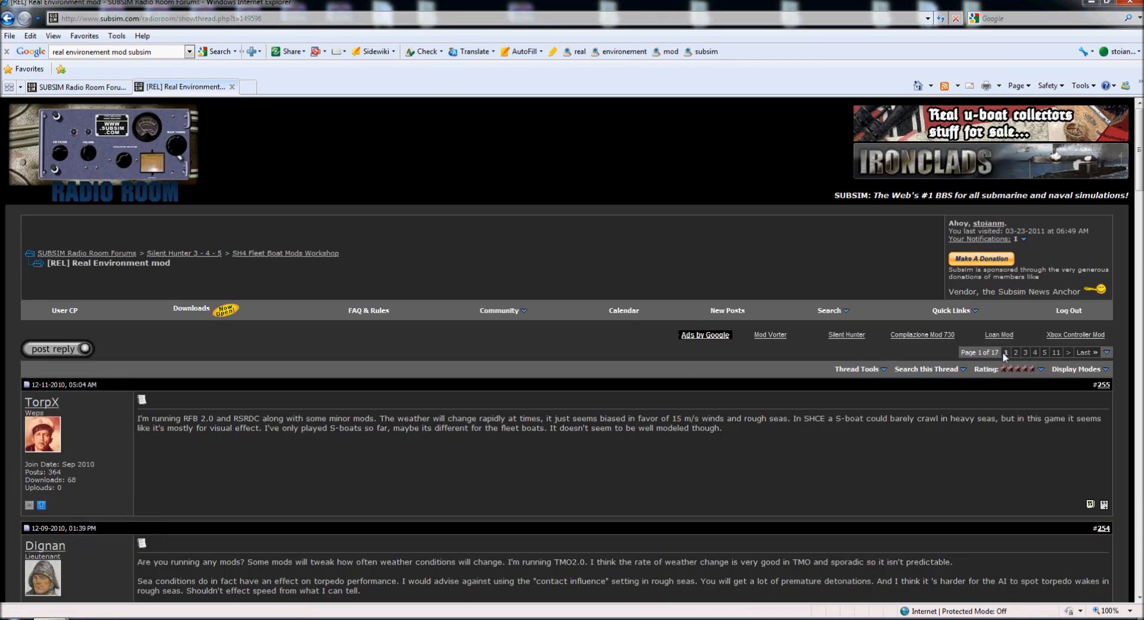
click(1084, 352)
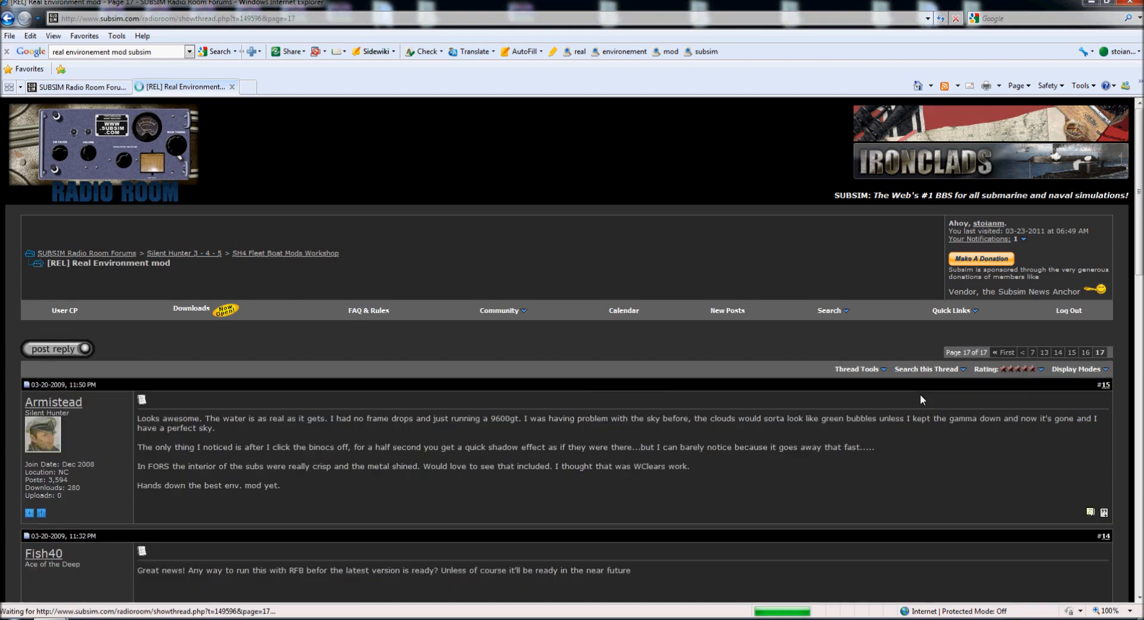
scroll(down, 3)
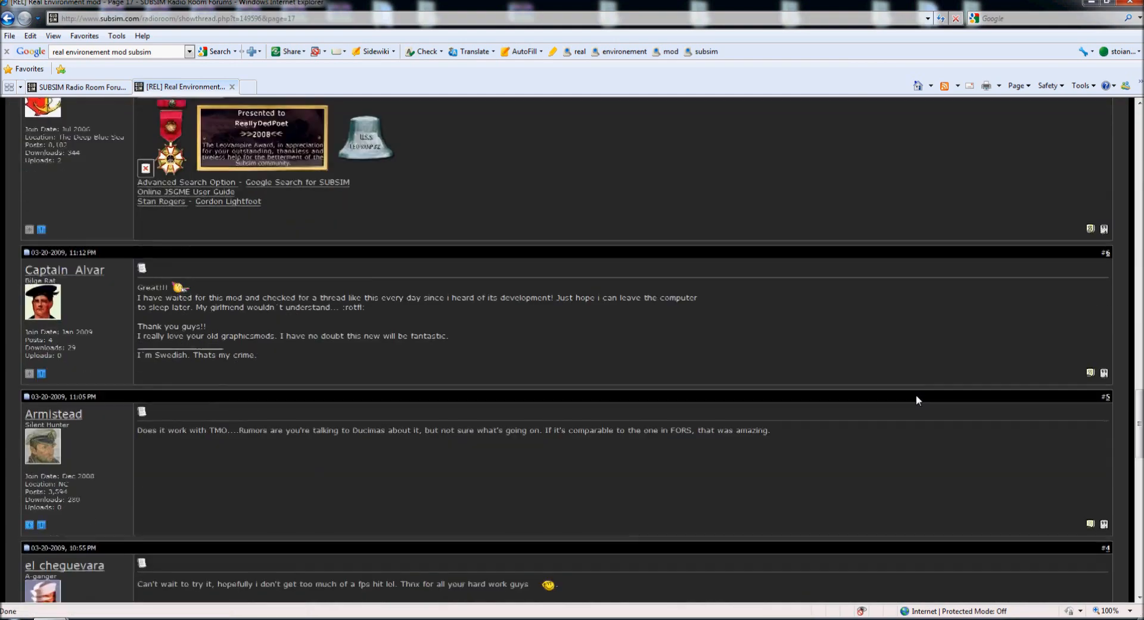
scroll(down, 3)
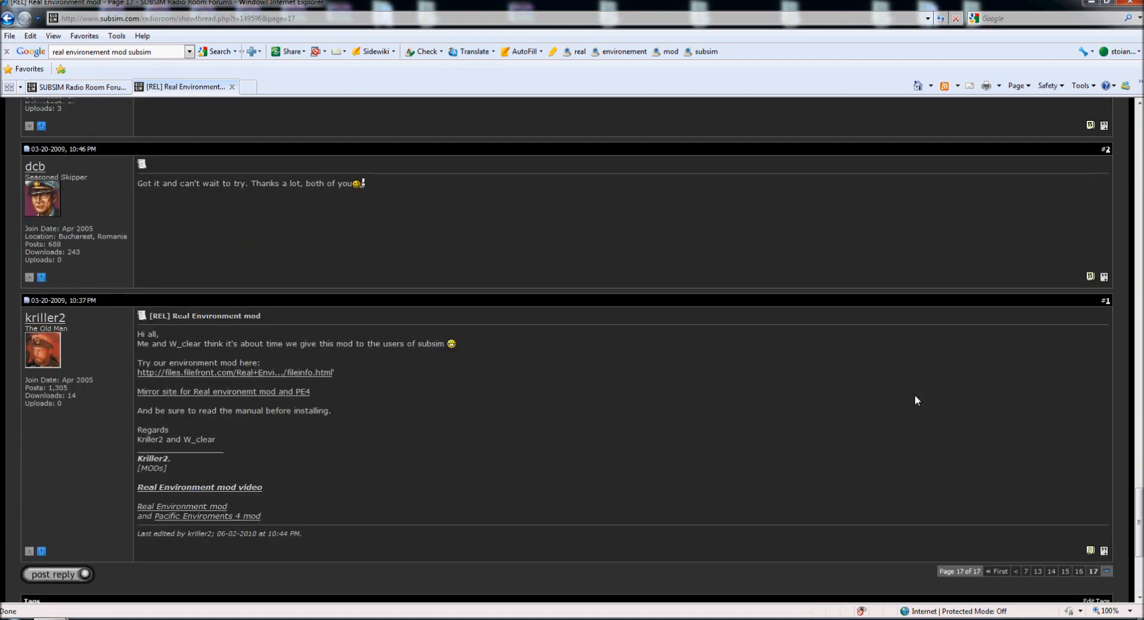
scroll(up, 3)
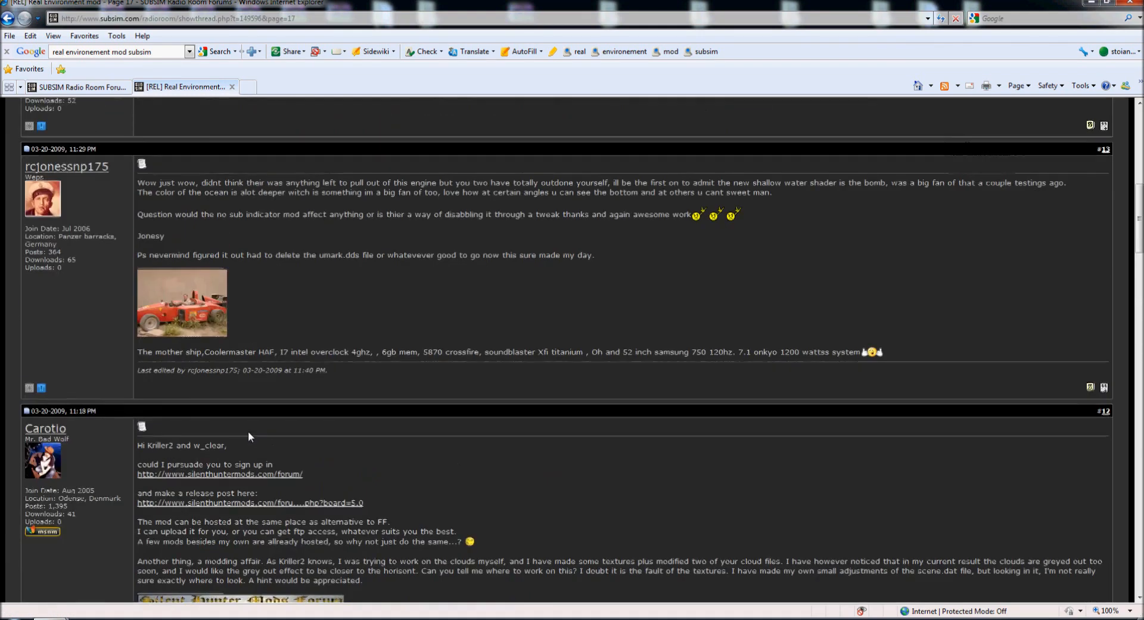
scroll(up, 3)
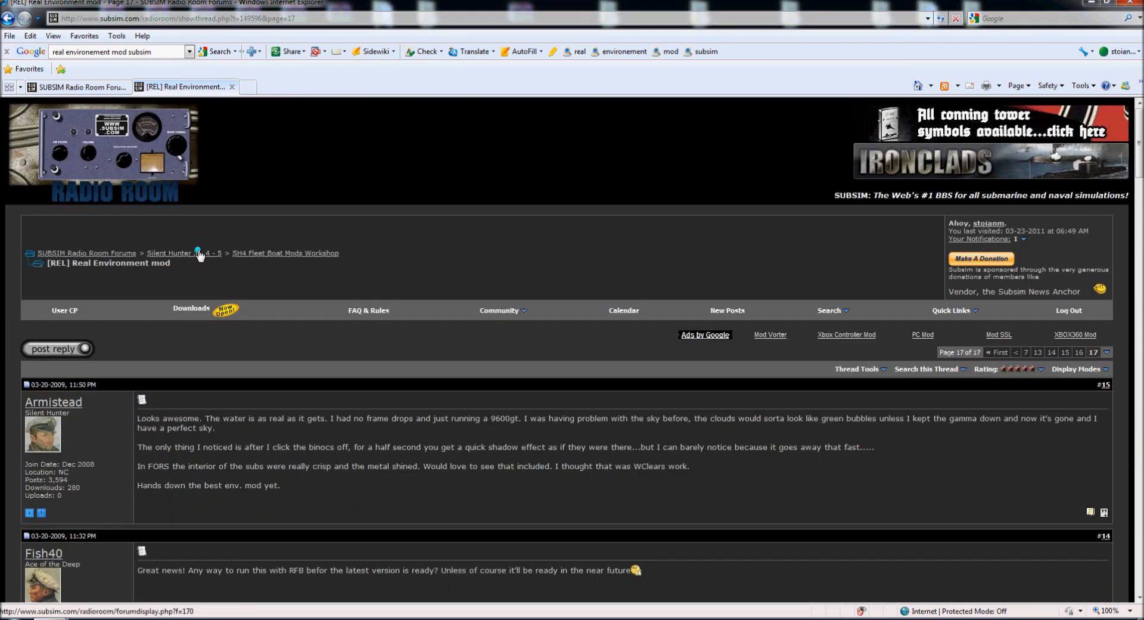
Go up to the Silent Hunter 3 - 4 - 5 forum section via the breadcrumb
click(168, 253)
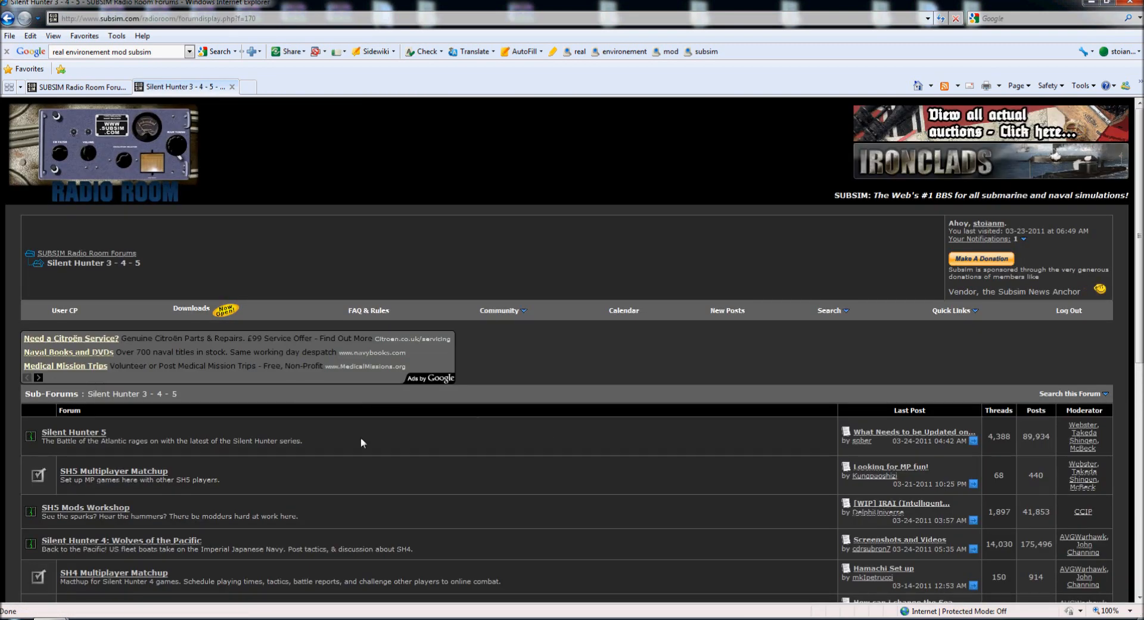
mouse_move(217, 290)
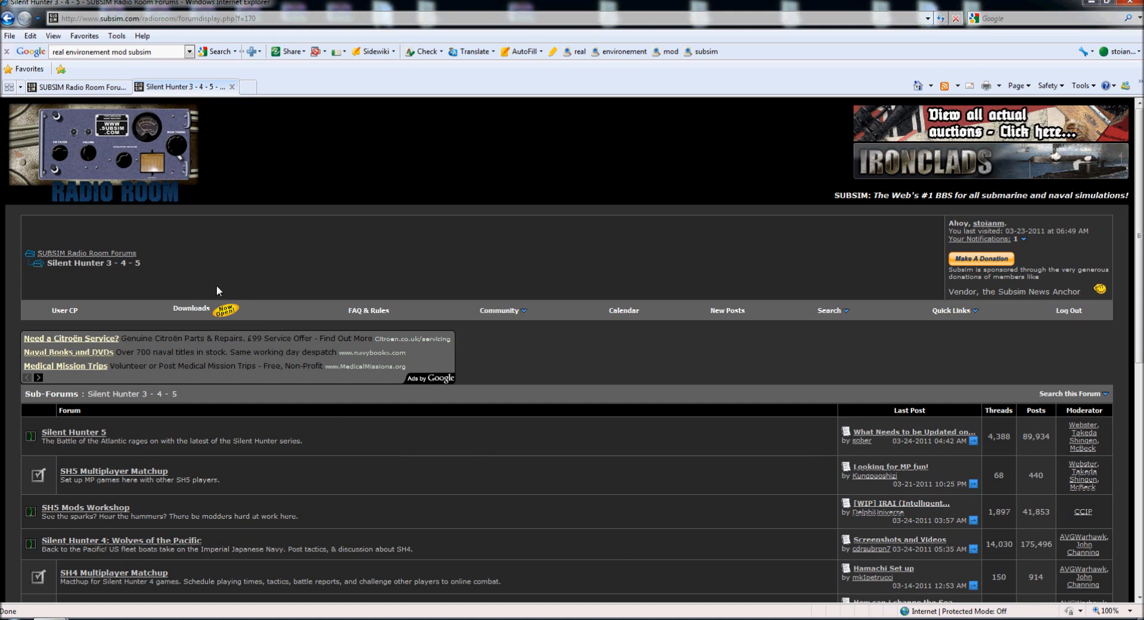
mouse_move(196, 223)
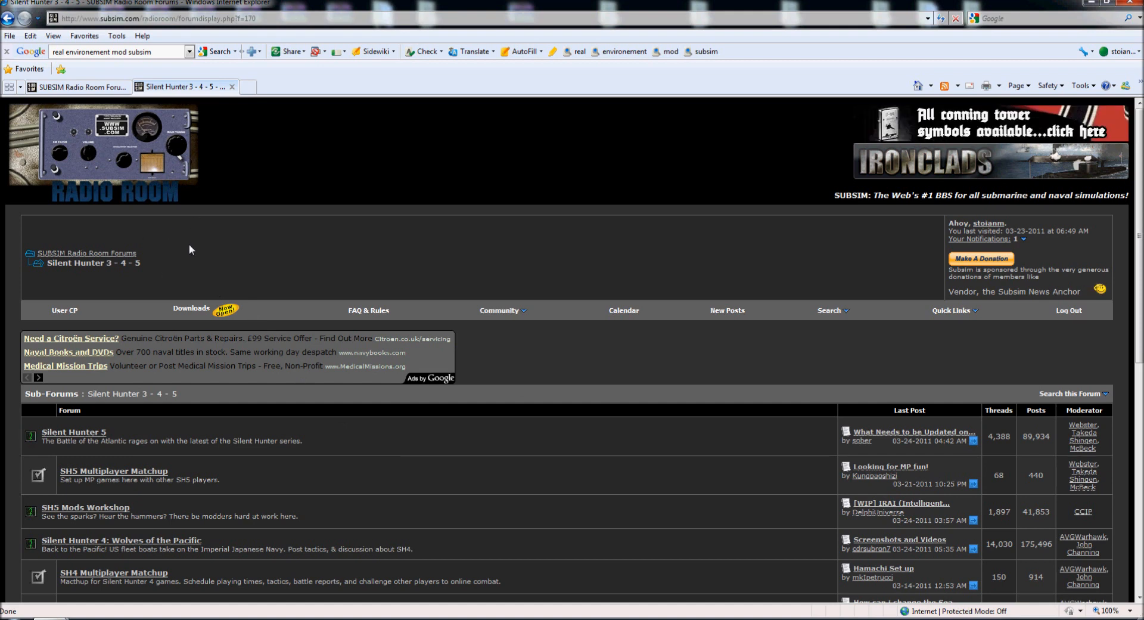
mouse_move(253, 257)
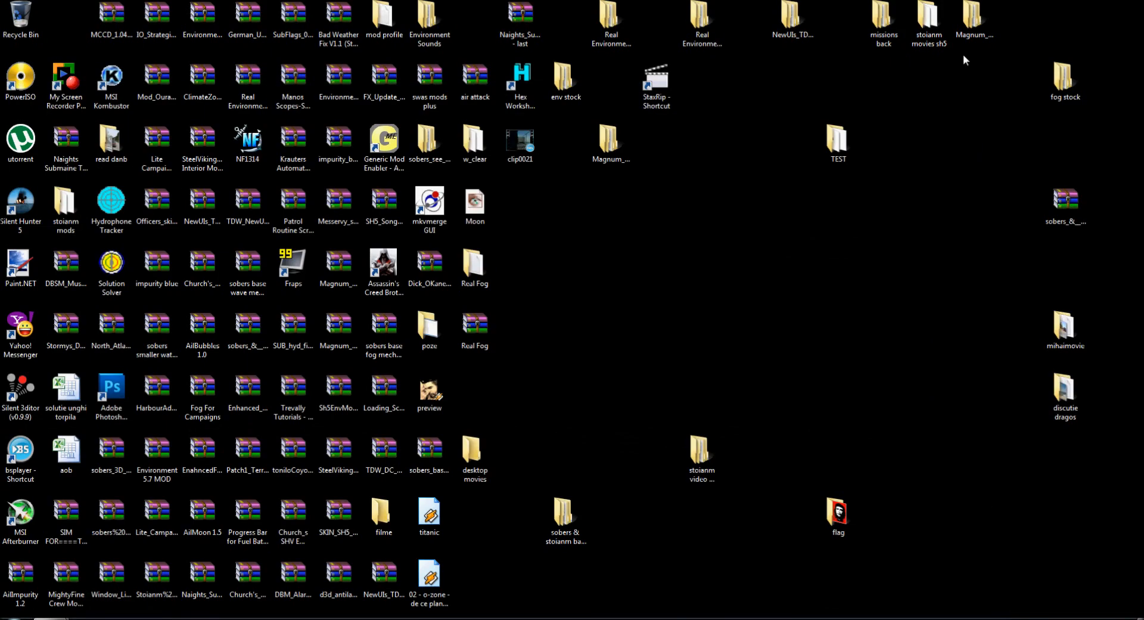
Open the TEST folder from the desktop and bring up the actions menu for jsgme_setup
click(838, 138)
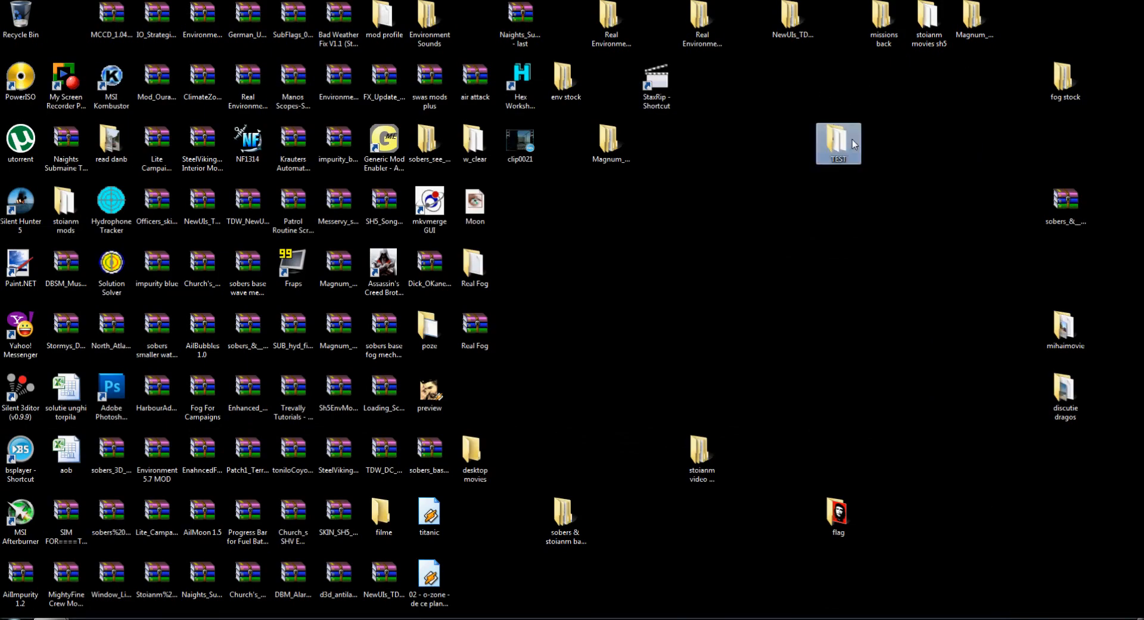
double_click(838, 143)
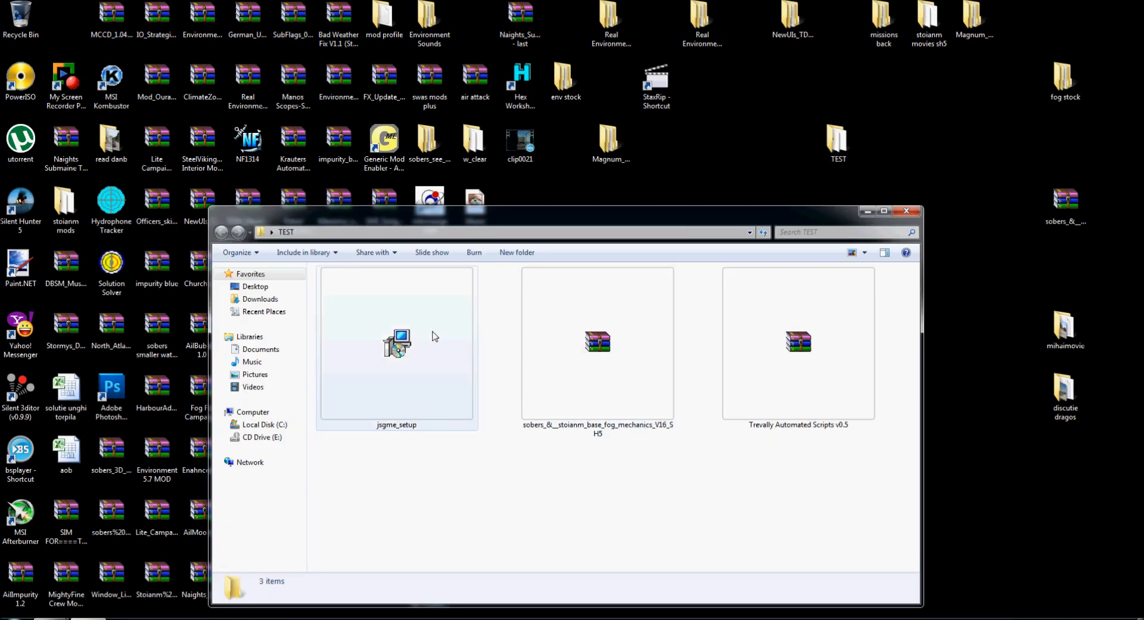
mouse_move(412, 338)
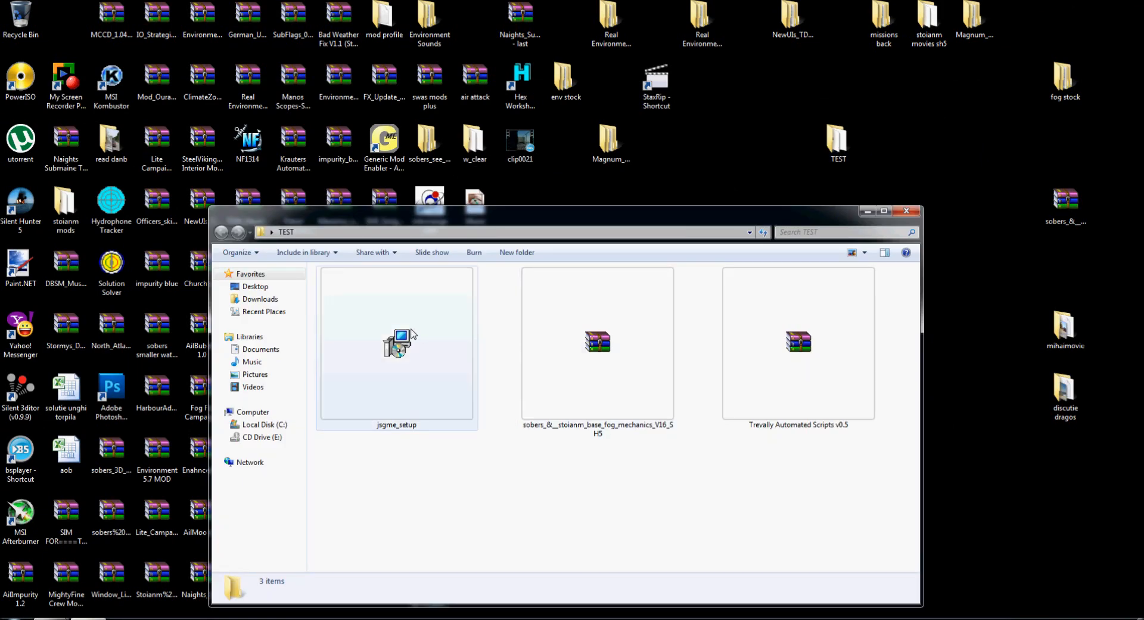
click(906, 212)
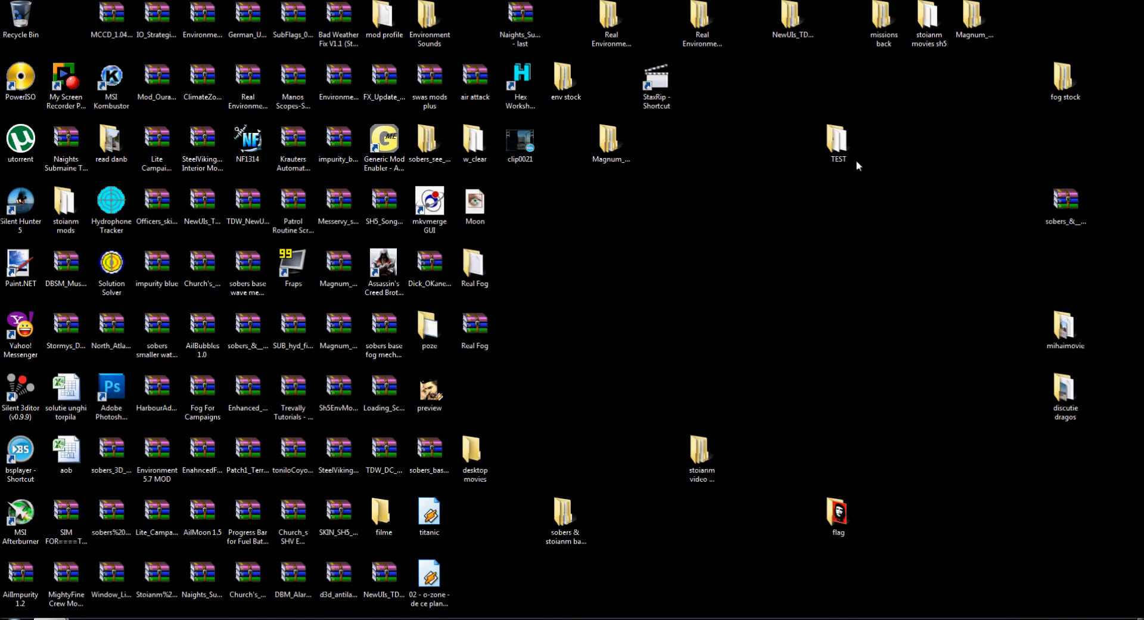
double_click(838, 141)
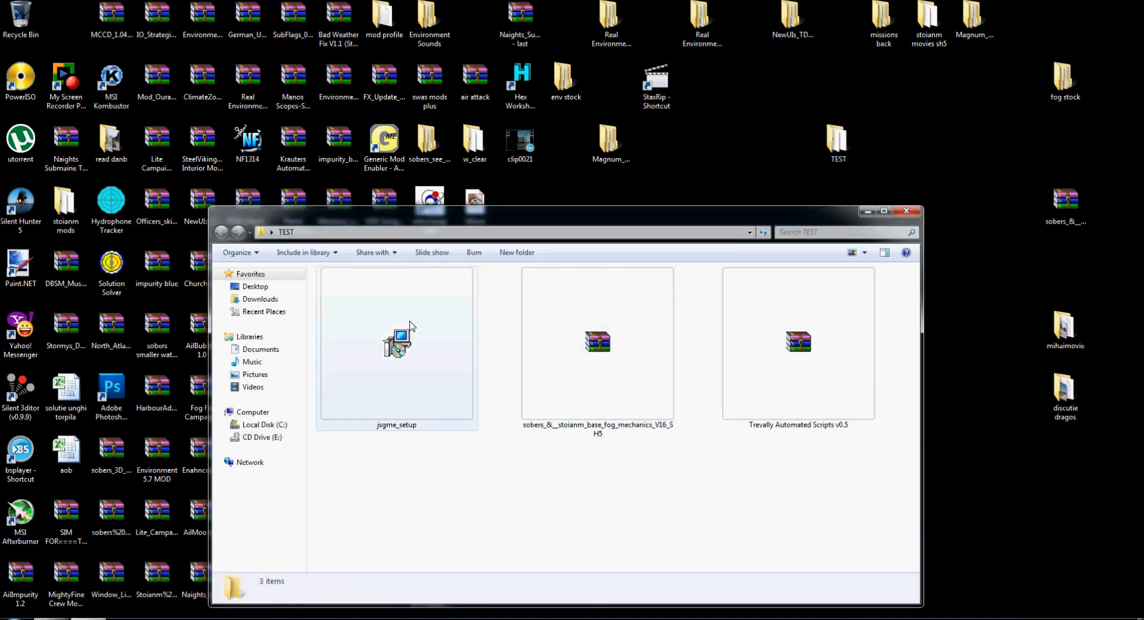
right_click(395, 343)
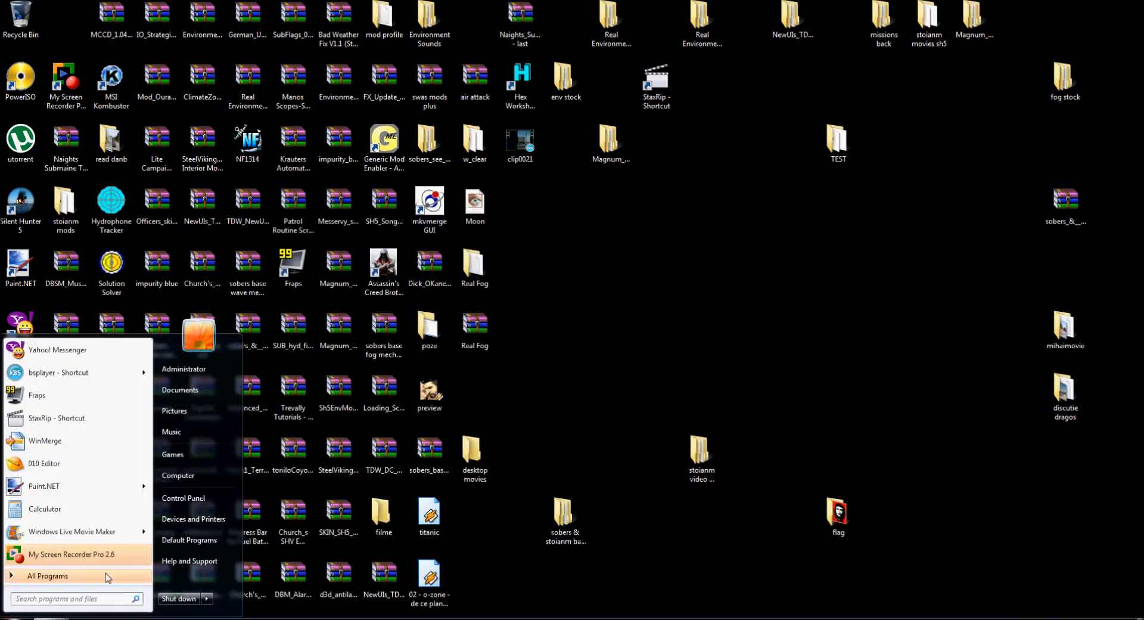
Browse from Computer into C:\Ubisoft\Silent Hunter 5 in a maximized Explorer window
click(178, 475)
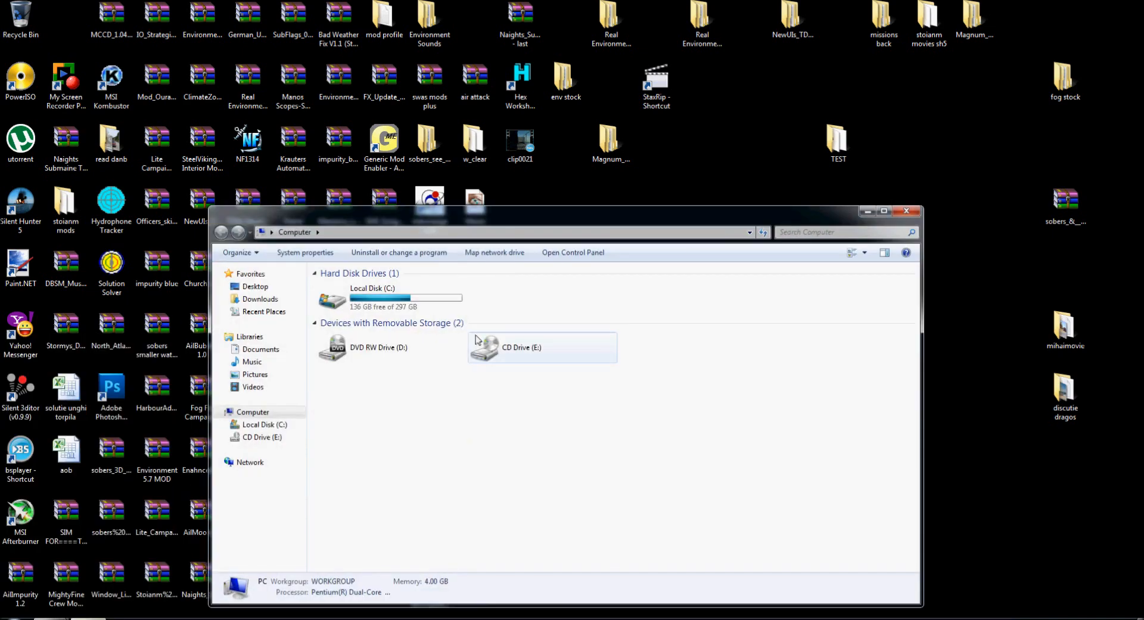
click(883, 210)
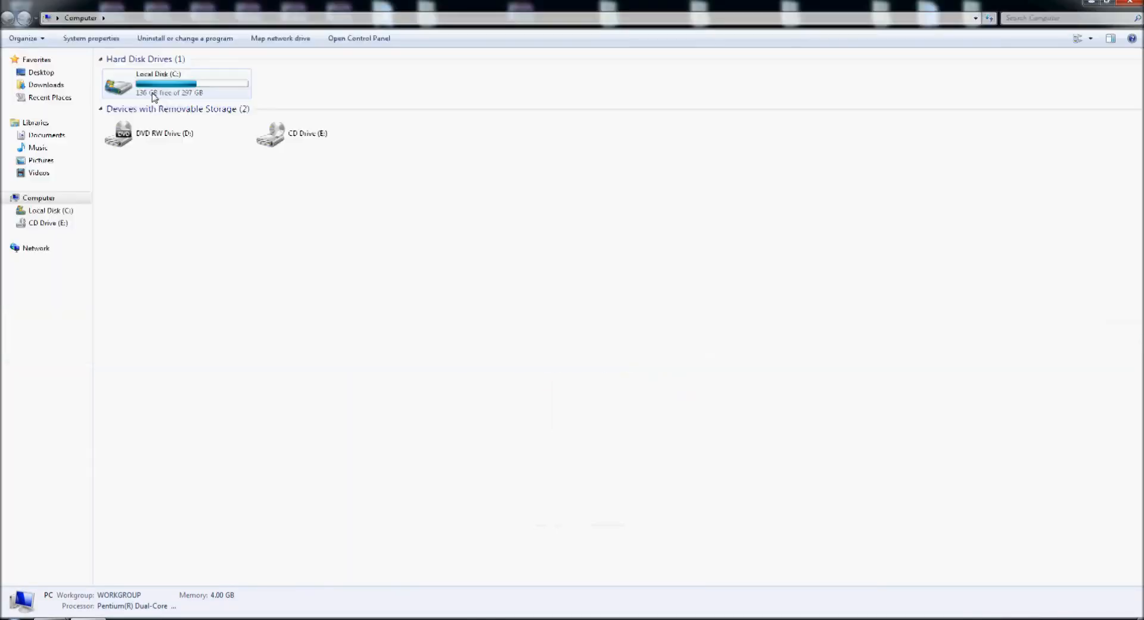
double_click(175, 83)
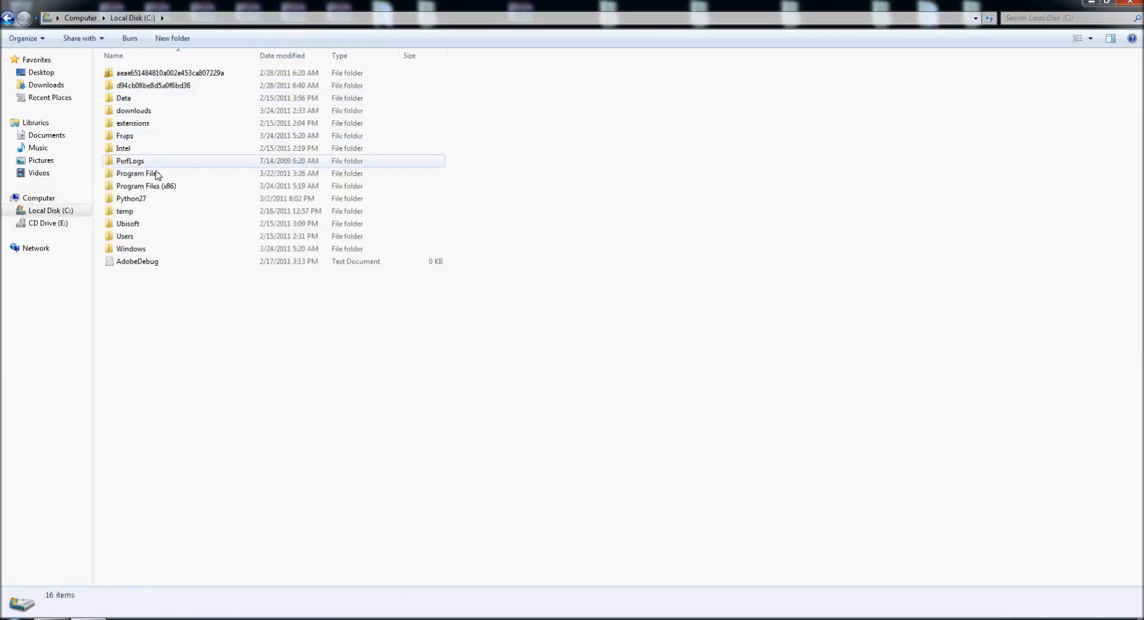
double_click(127, 223)
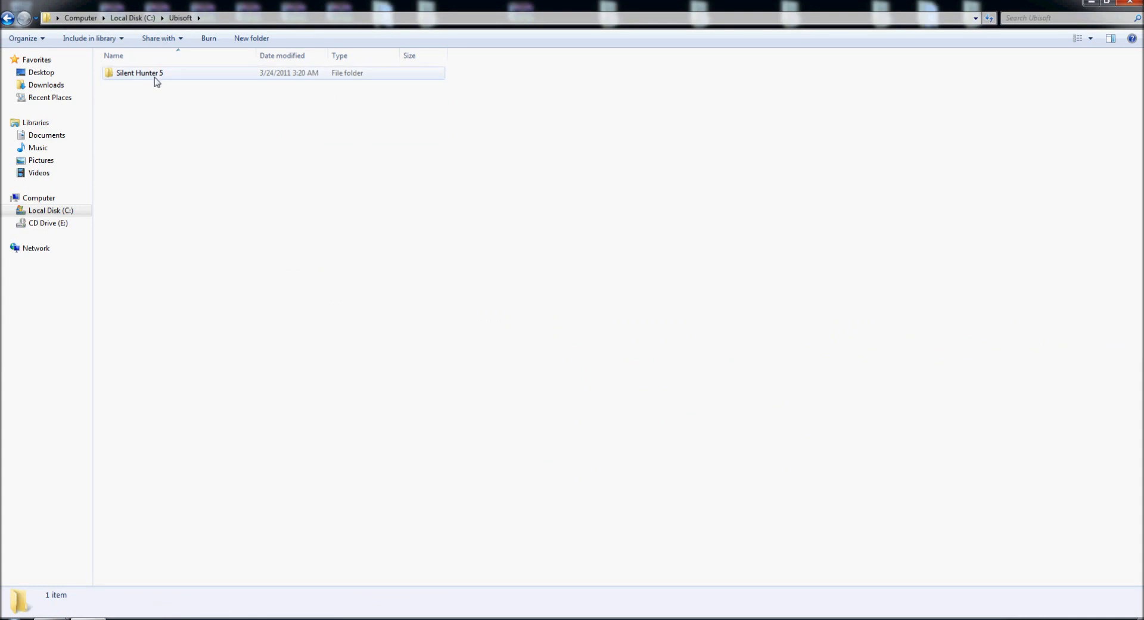
double_click(140, 73)
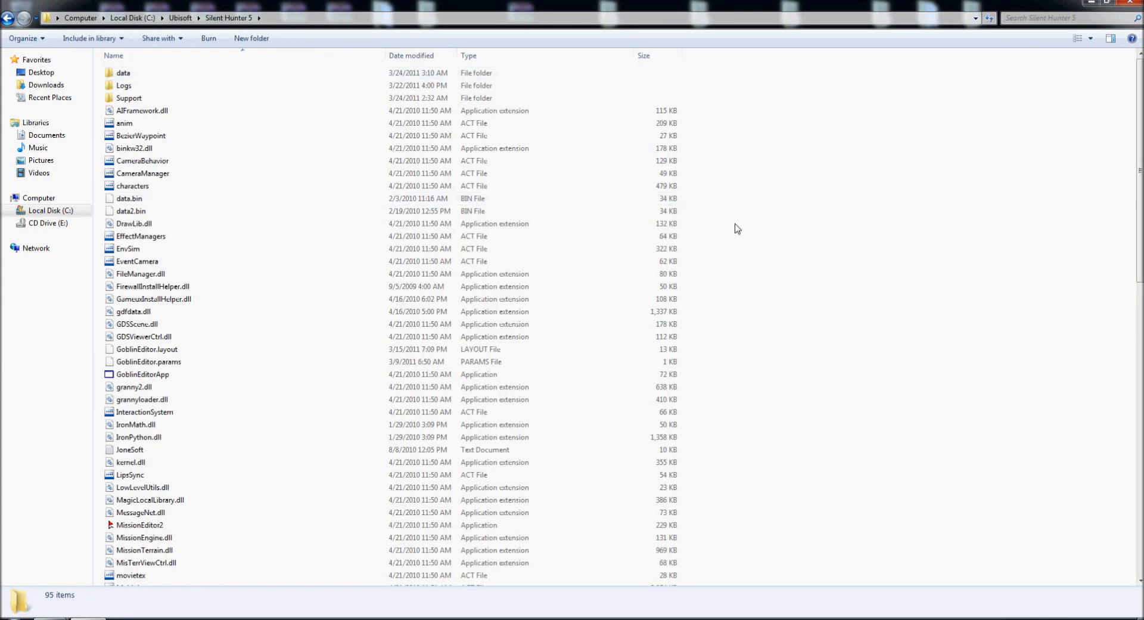
Paste jsgme_setup into the Silent Hunter 5 folder and launch the installer
right_click(736, 228)
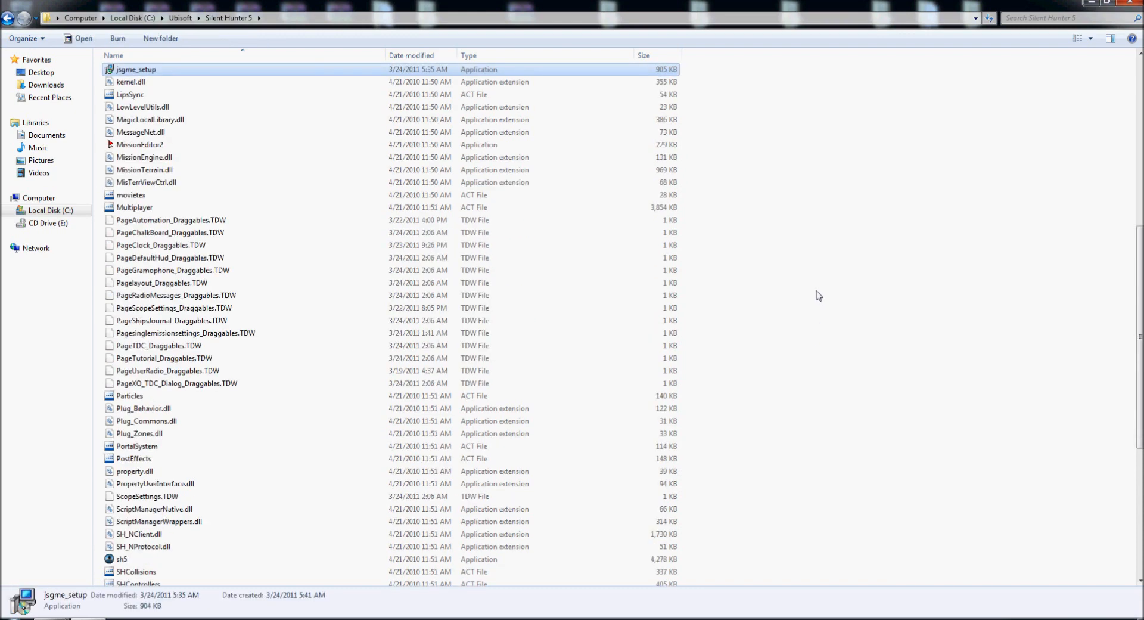
mouse_move(194, 77)
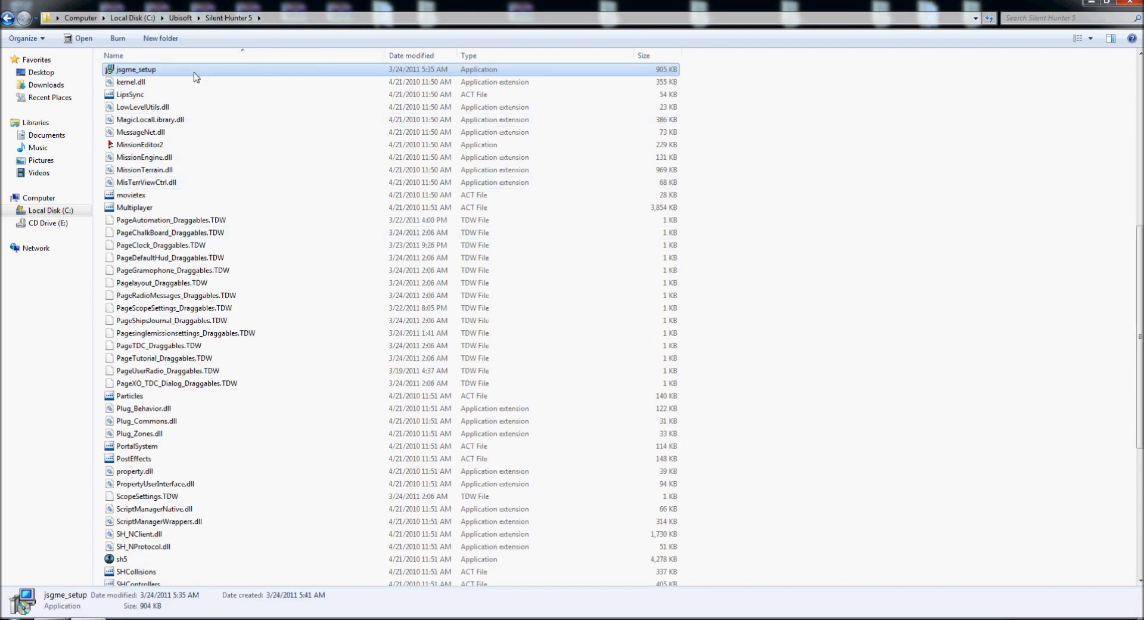
mouse_move(193, 77)
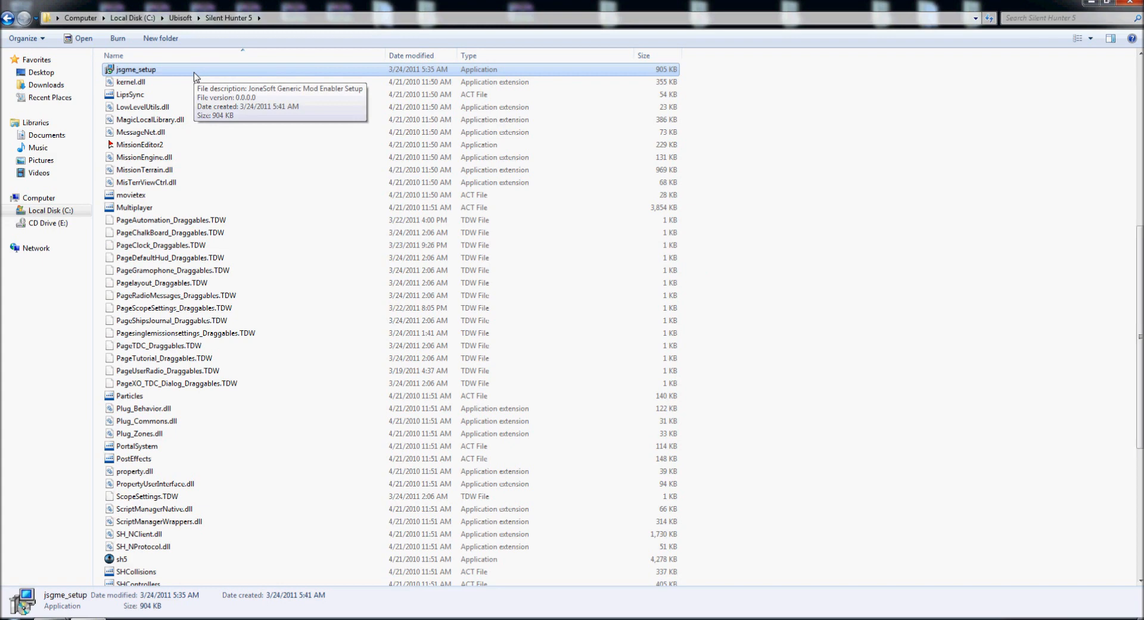
double_click(136, 69)
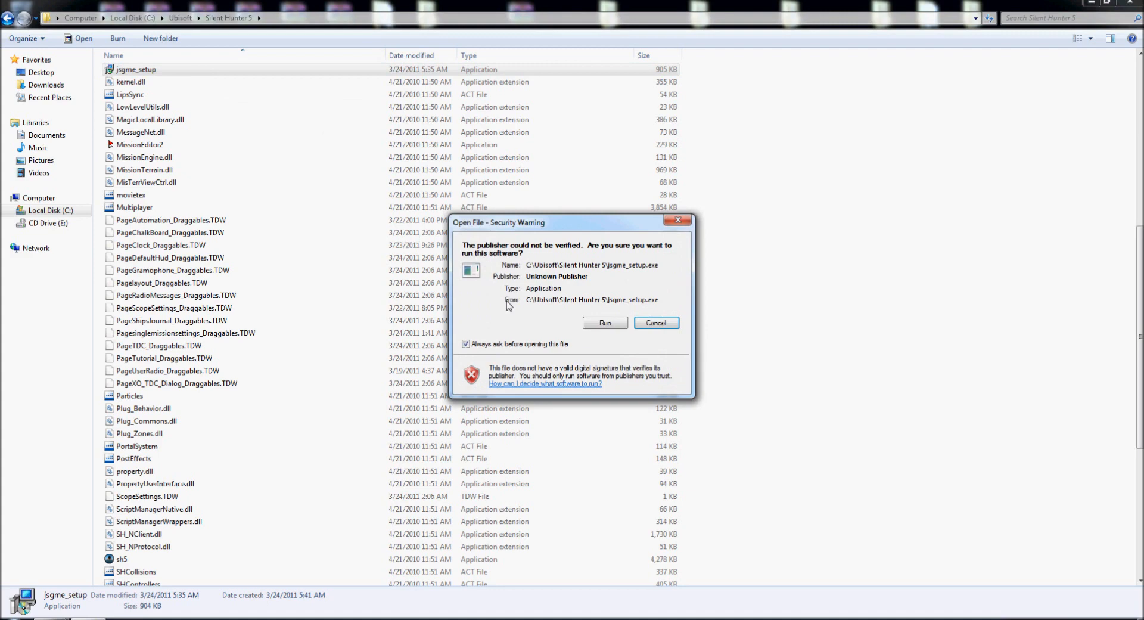
Run the unverified JSGME installer and step through the wizard keeping the desktop icon option
click(654, 323)
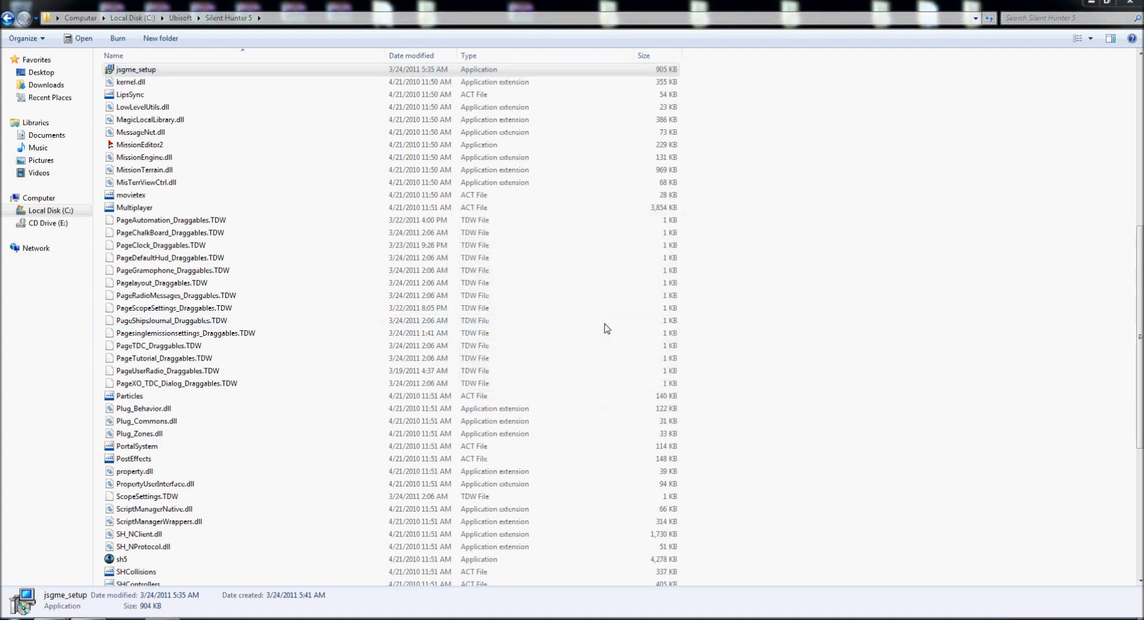
double_click(136, 69)
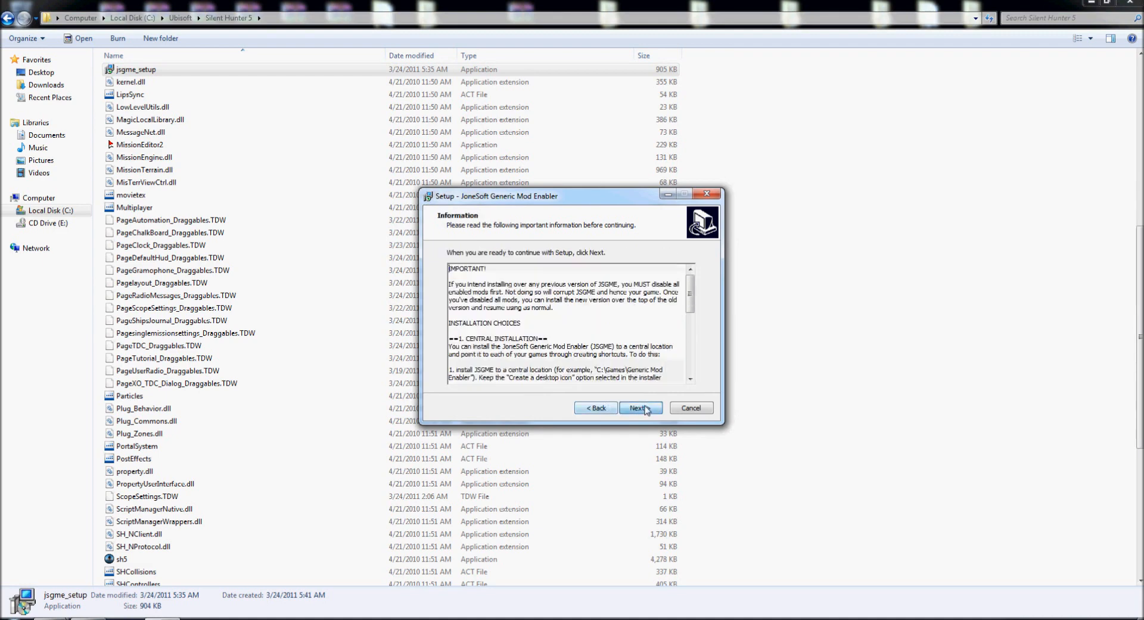
click(639, 408)
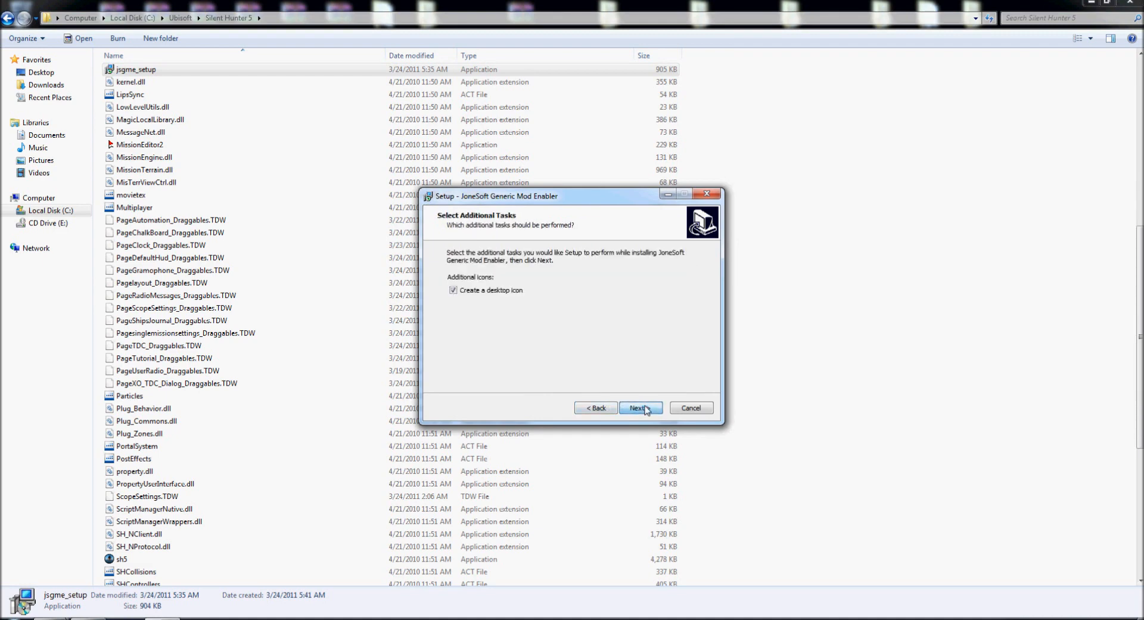
mouse_move(619, 384)
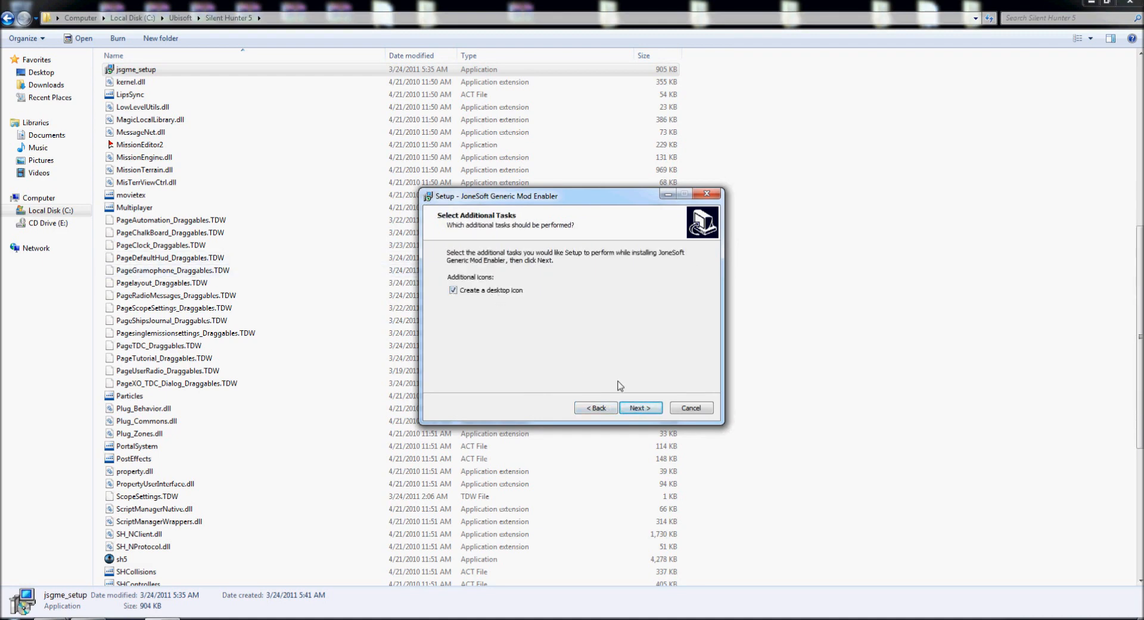
click(639, 407)
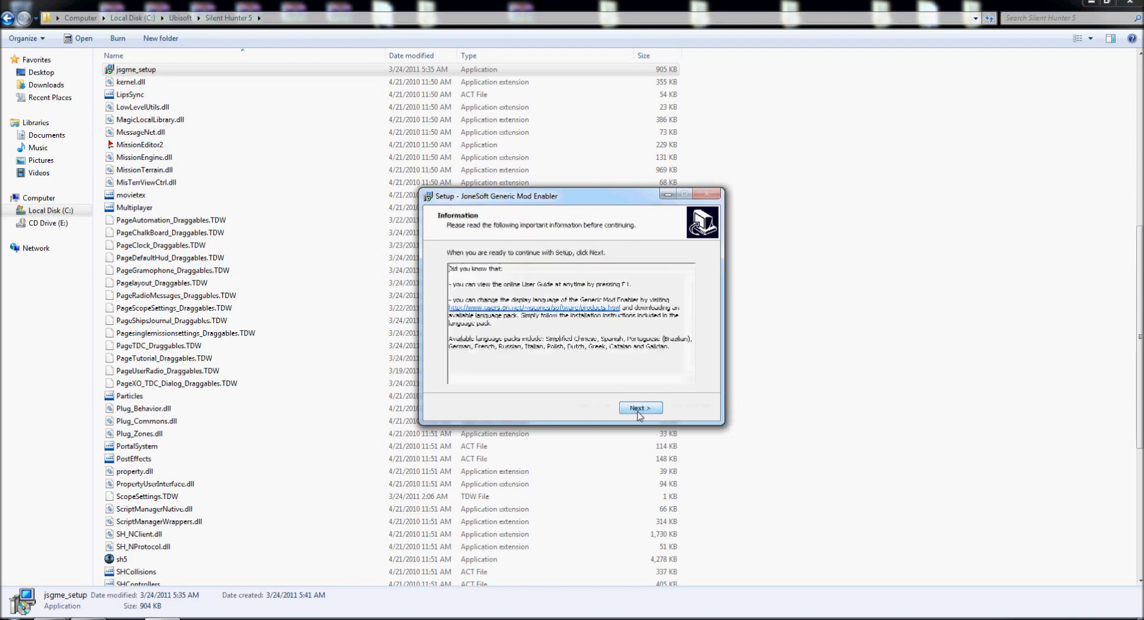
click(639, 407)
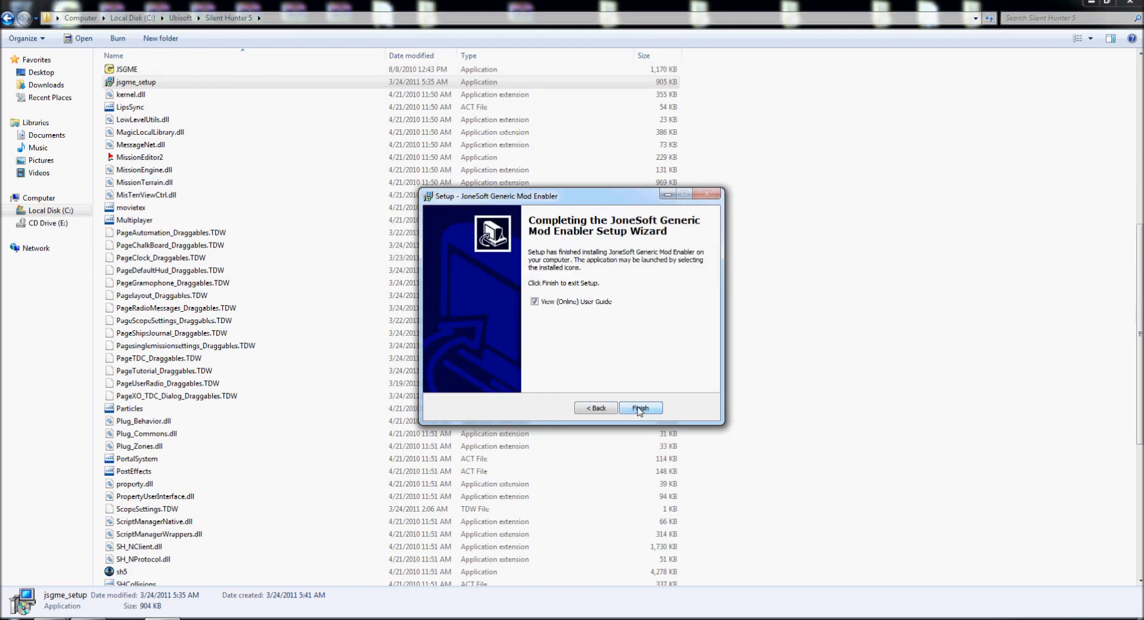
Finish setup without viewing the online user guide and close the game folder window
click(534, 300)
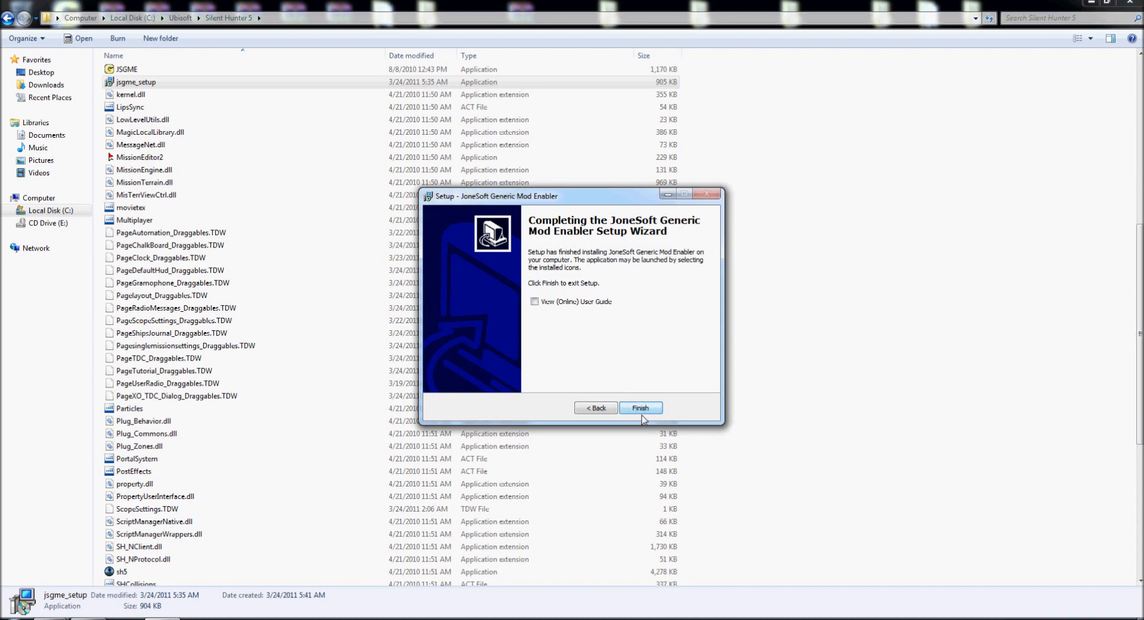
click(640, 407)
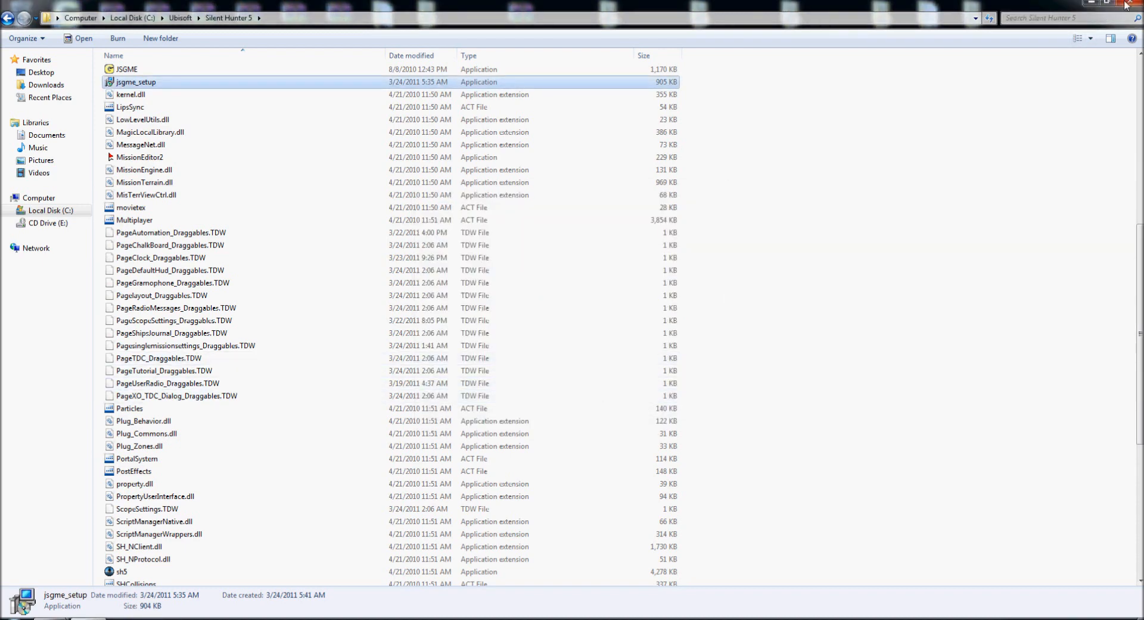
click(1136, 4)
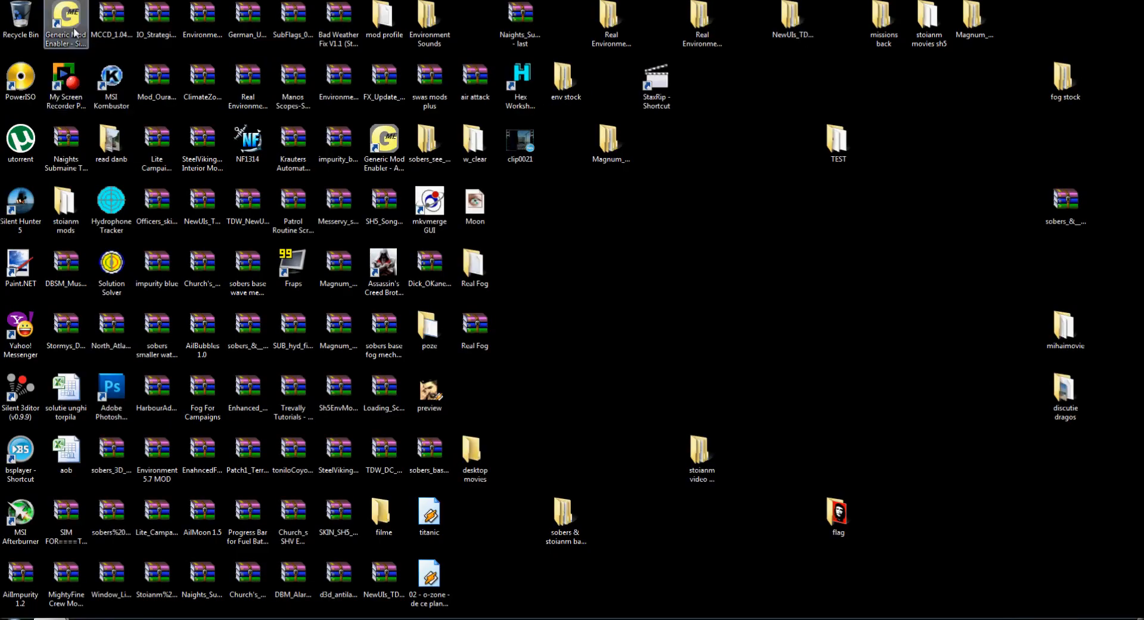
mouse_move(64, 21)
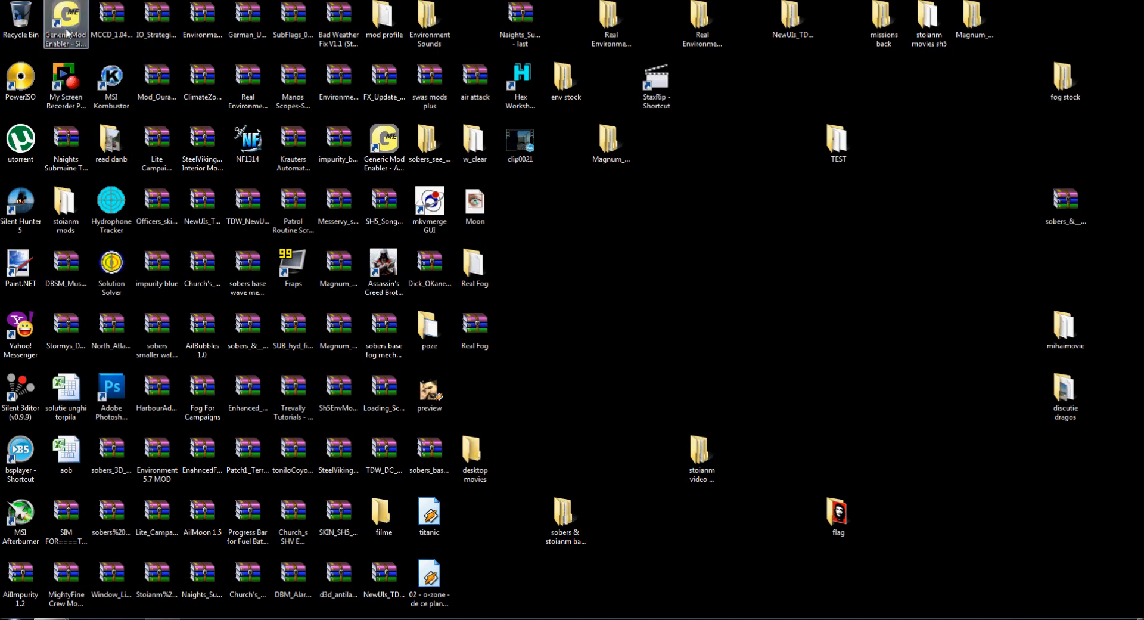
Launch Generic Mod Enabler, accept MODS as the mods folder name and maximize its window
double_click(64, 17)
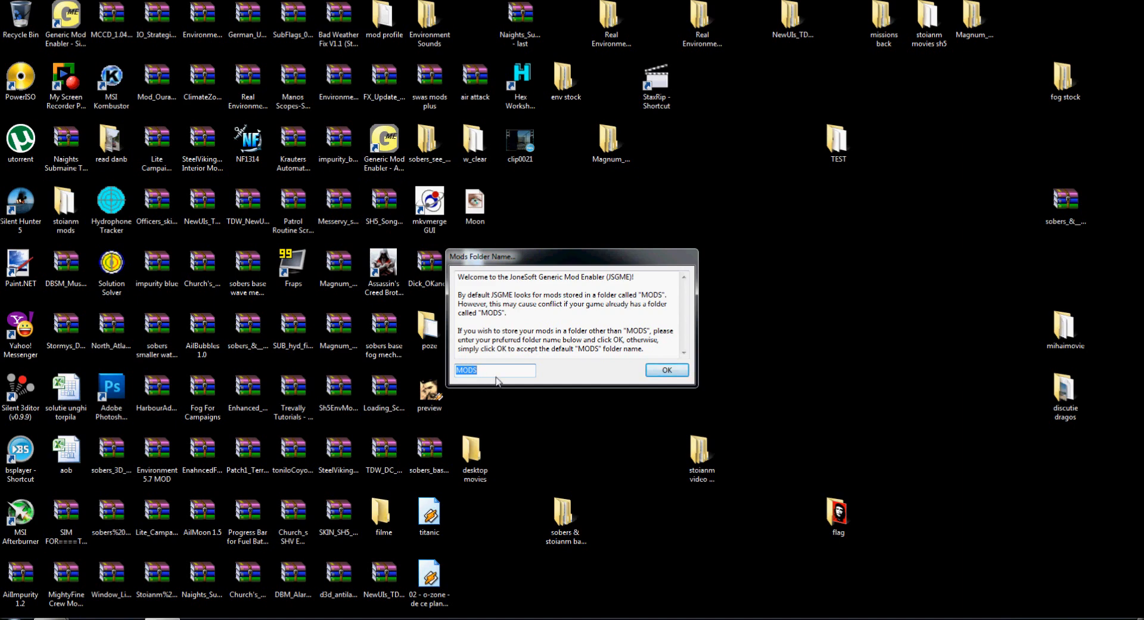
mouse_move(488, 373)
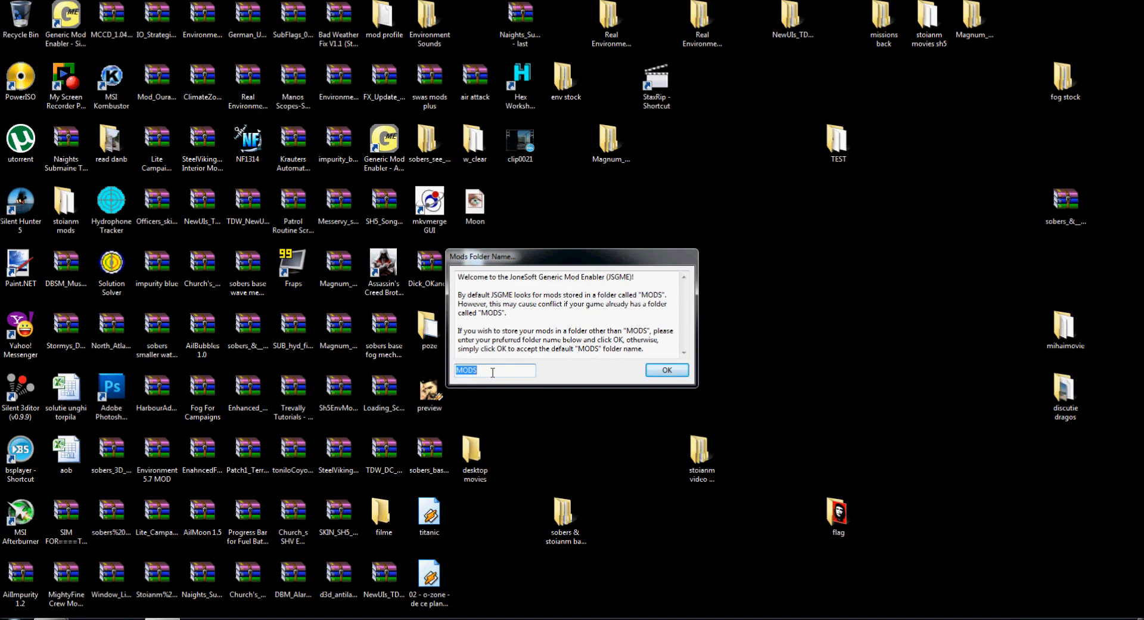
mouse_move(628, 373)
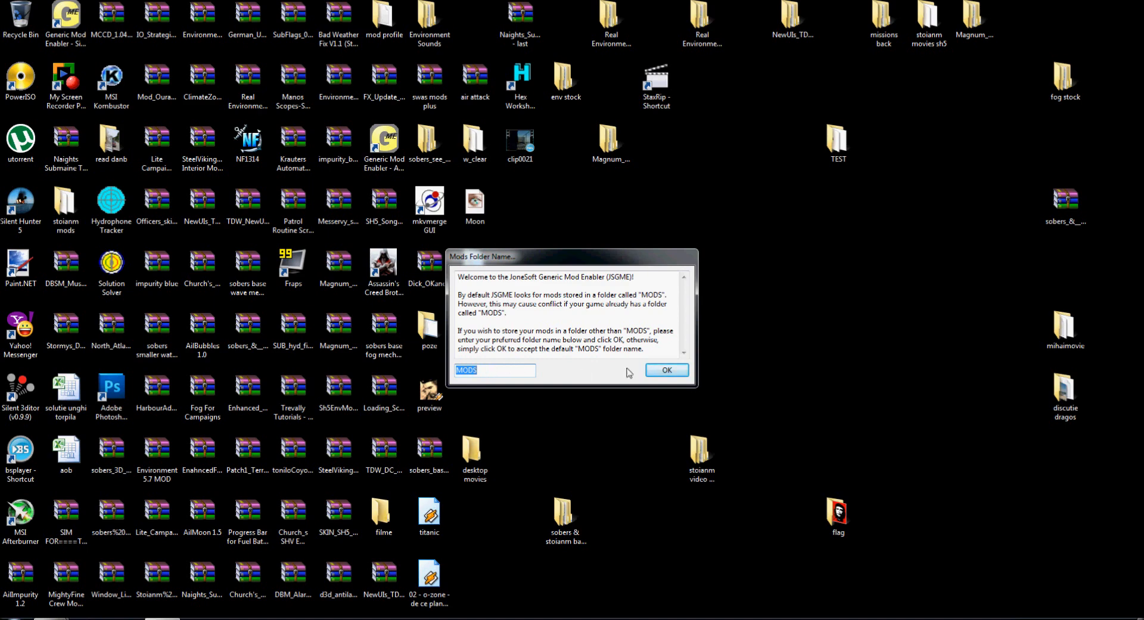
click(665, 370)
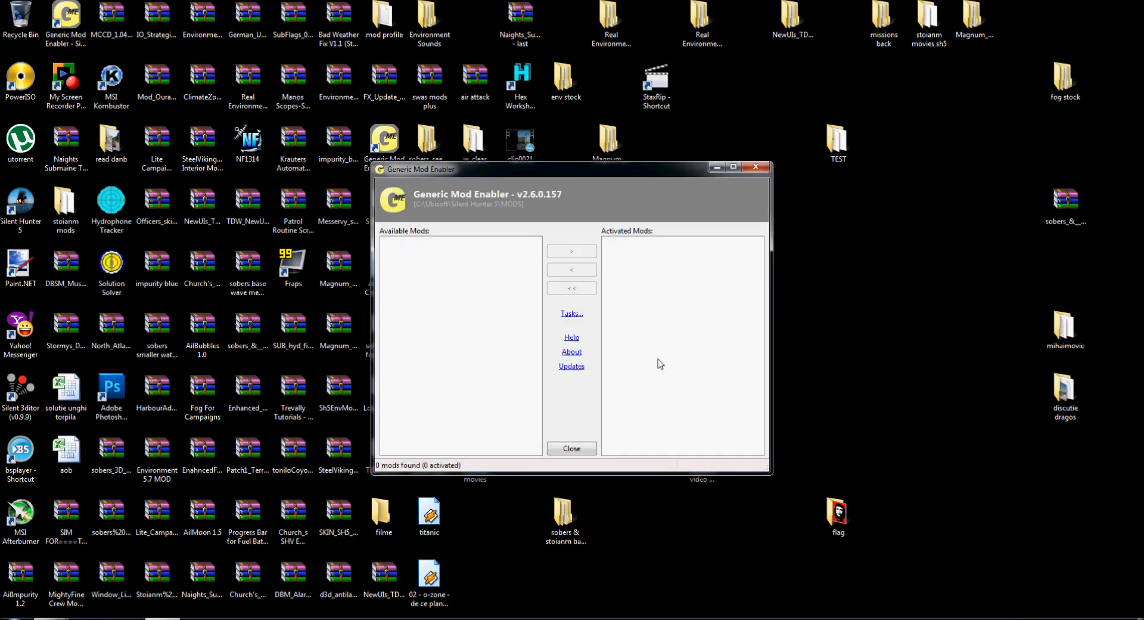
click(733, 167)
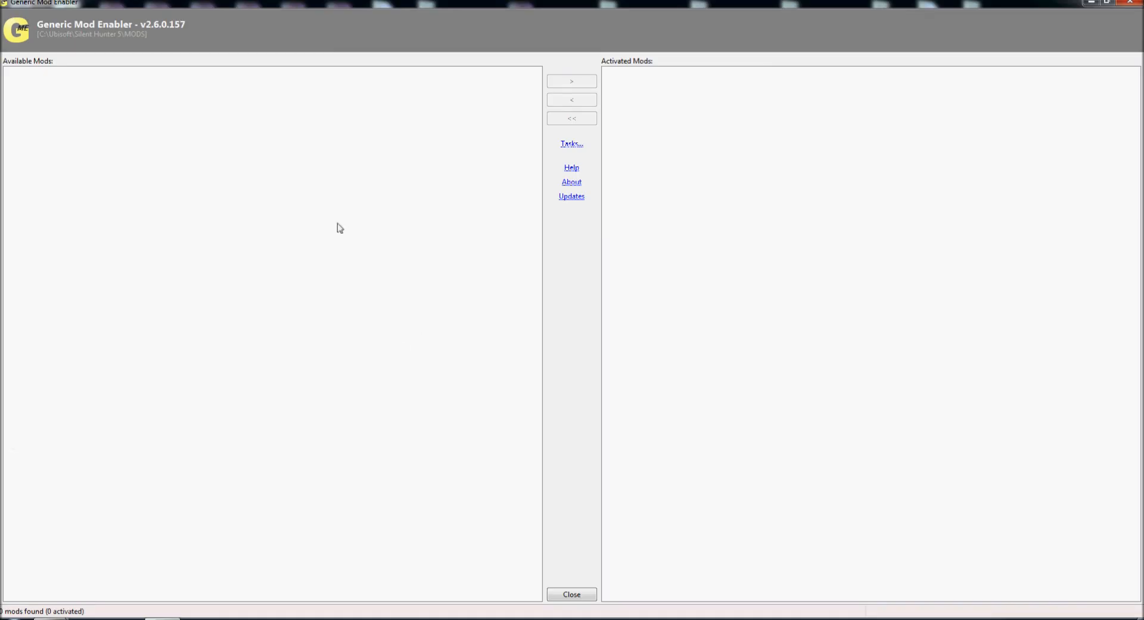
mouse_move(324, 151)
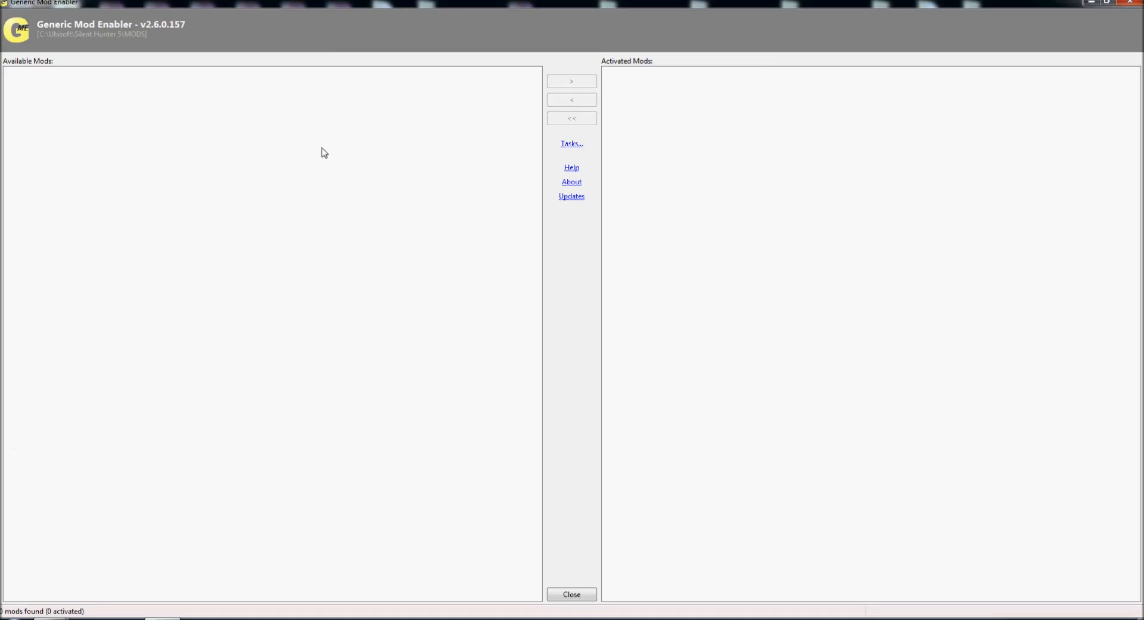
mouse_move(472, 109)
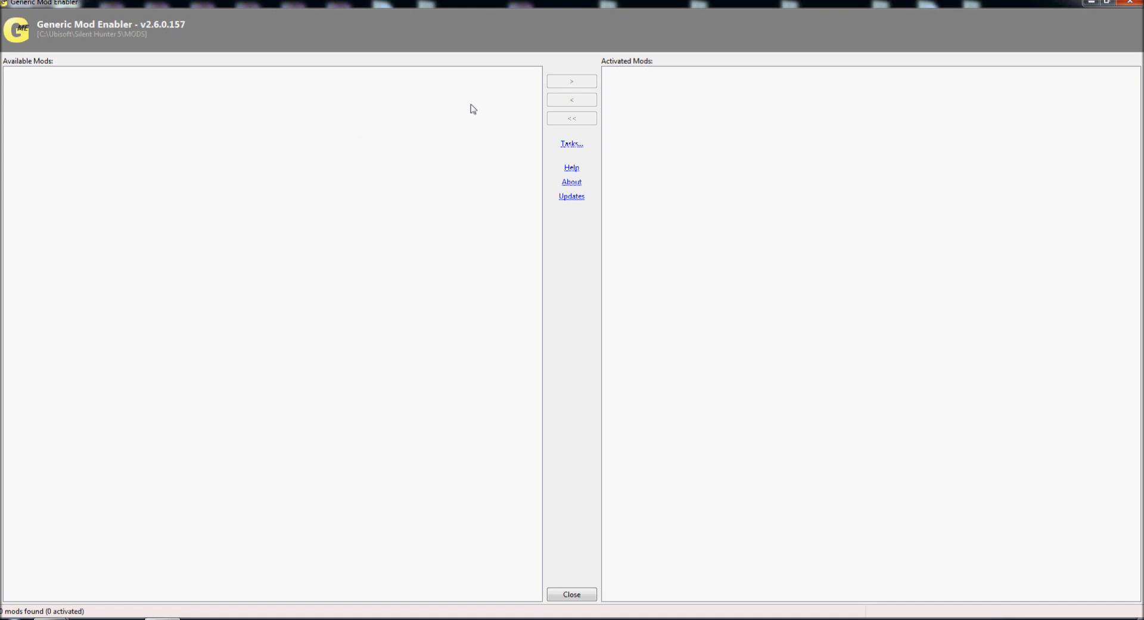
mouse_move(1046, 6)
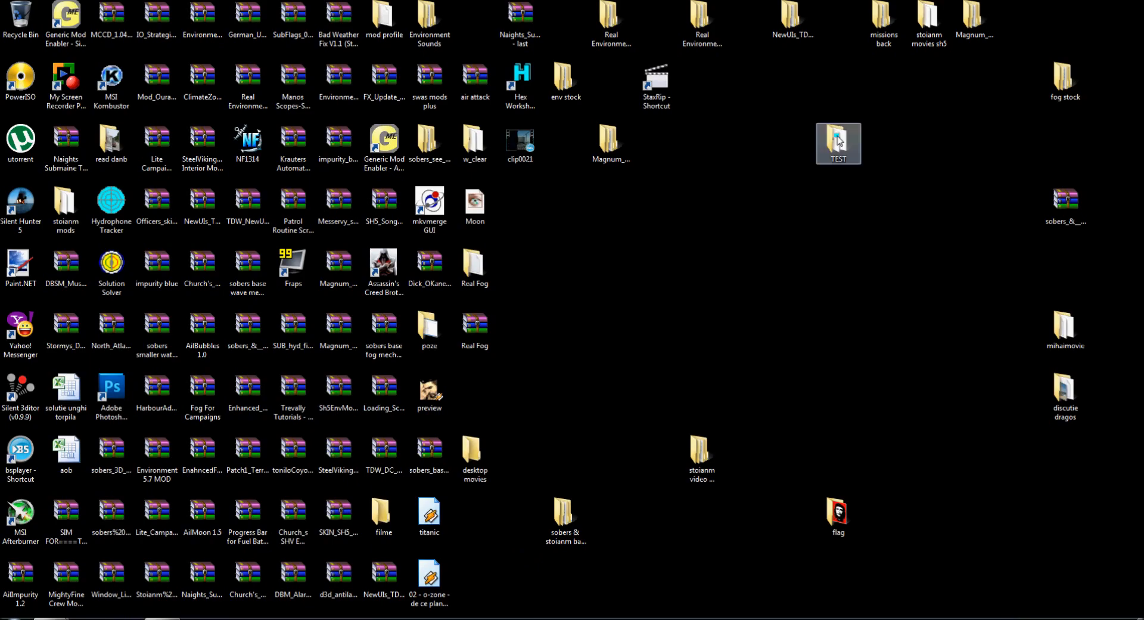
Open the fog mechanics and Trevally Automated Scripts archives from TEST in WinRAR for extraction
double_click(838, 141)
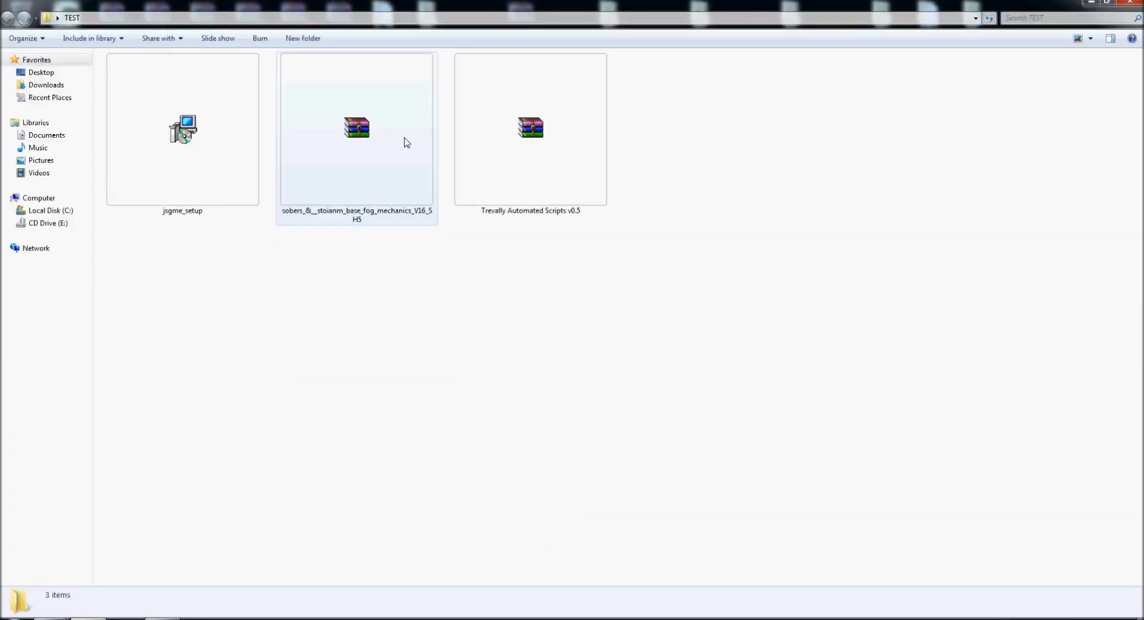
click(356, 127)
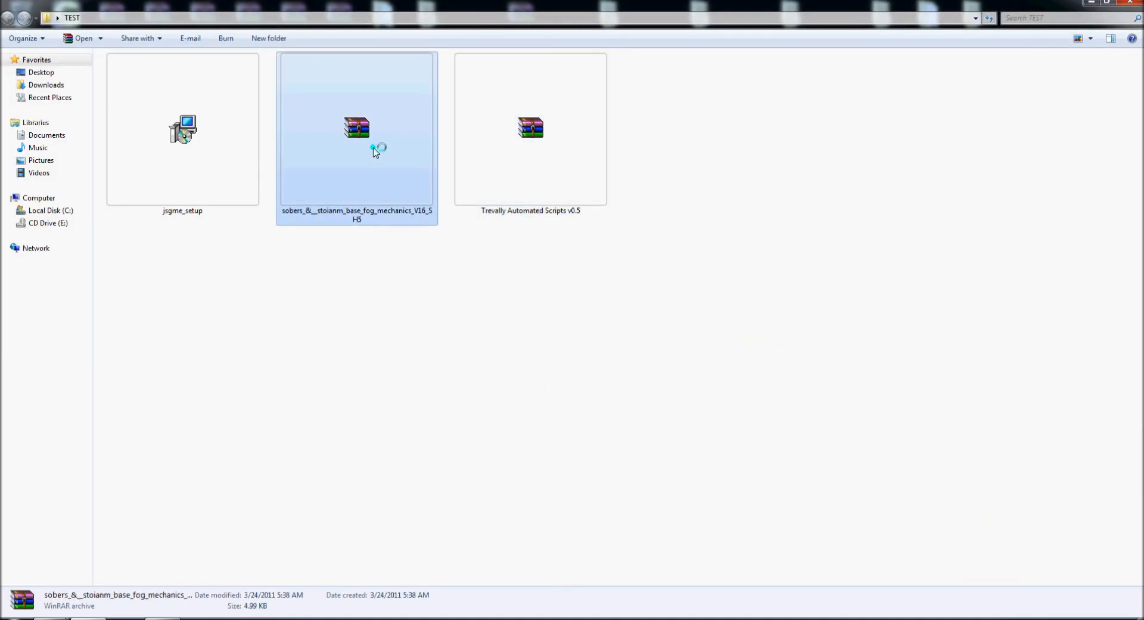
double_click(356, 128)
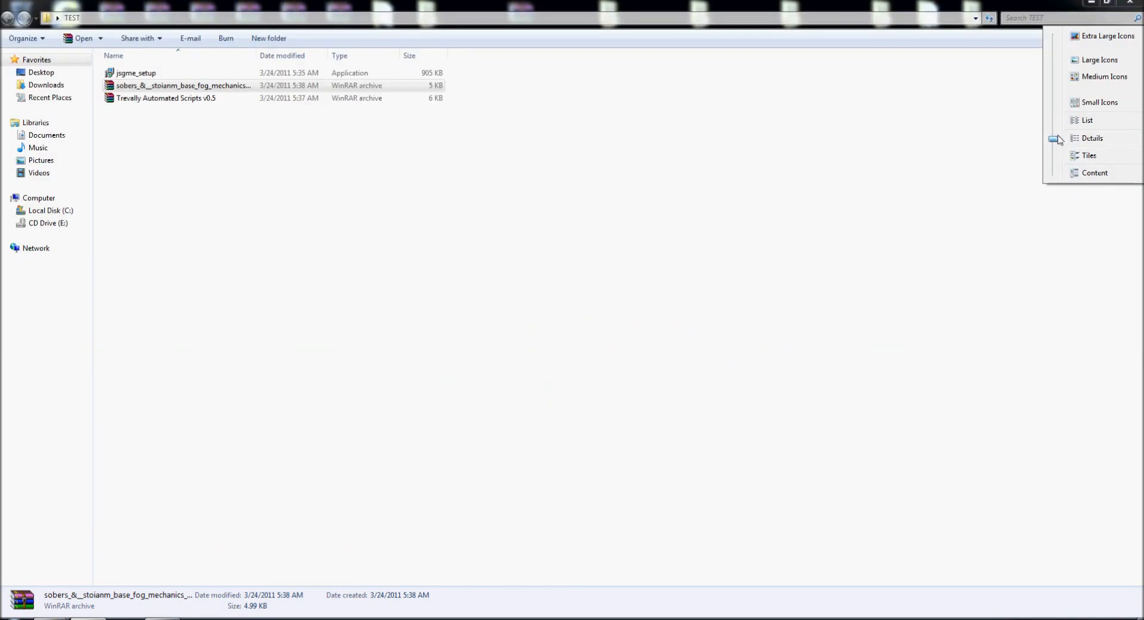
double_click(183, 85)
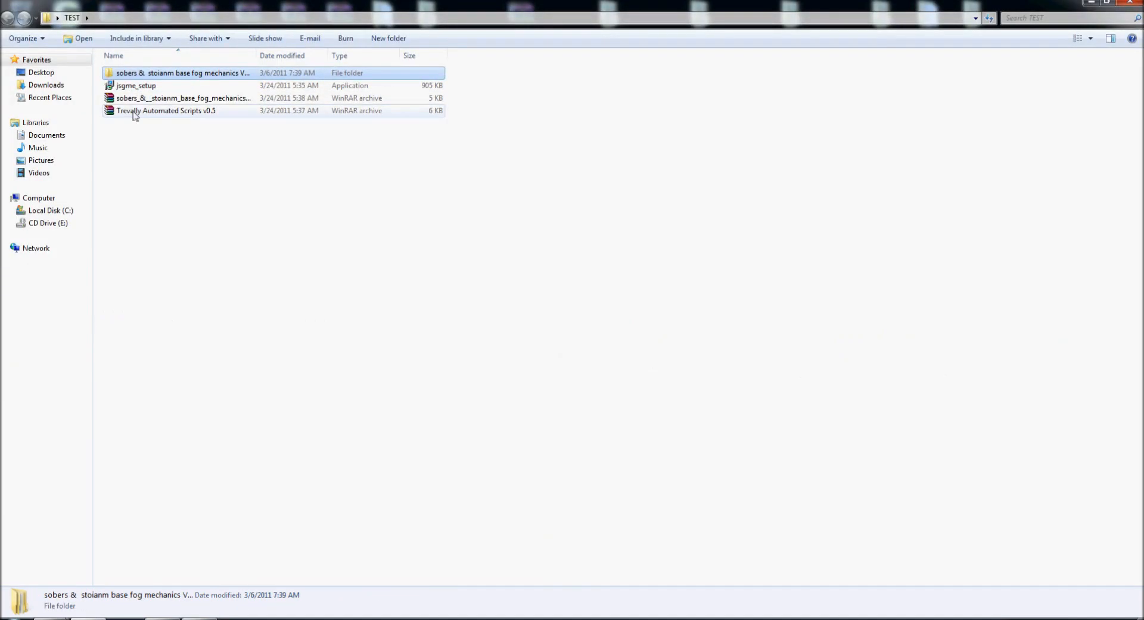
double_click(165, 109)
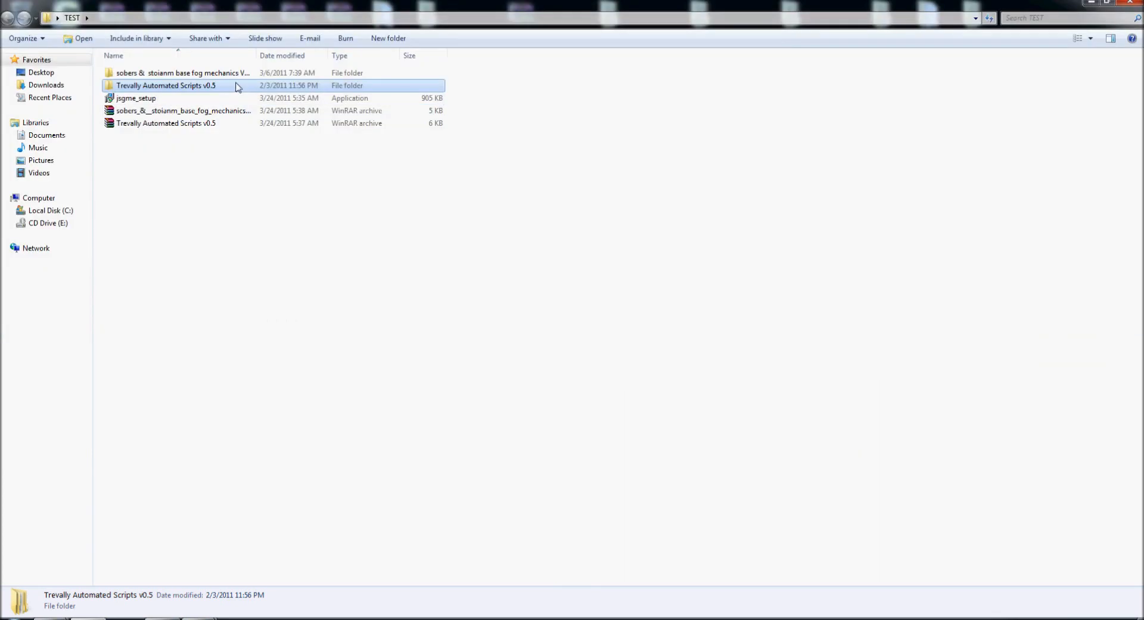
click(136, 98)
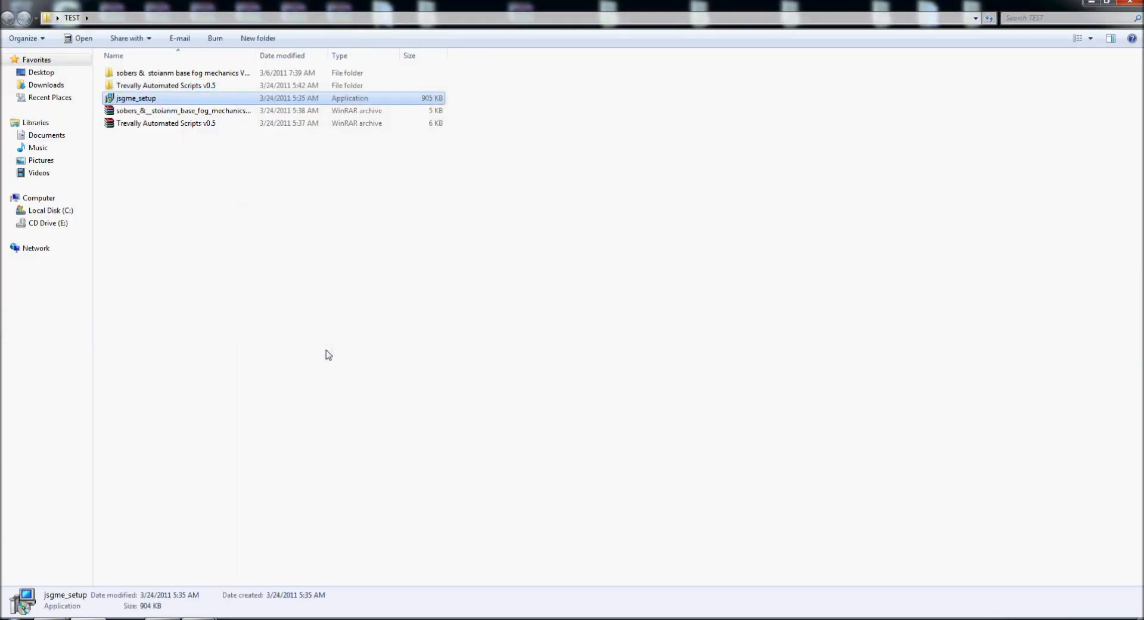
mouse_move(212, 73)
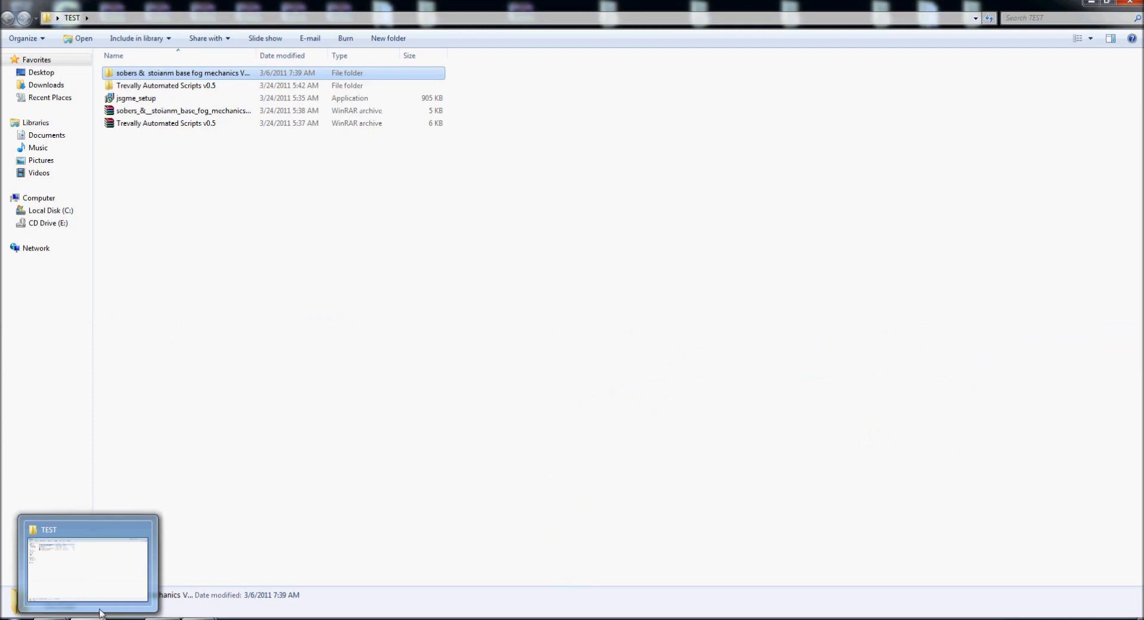
mouse_move(365, 323)
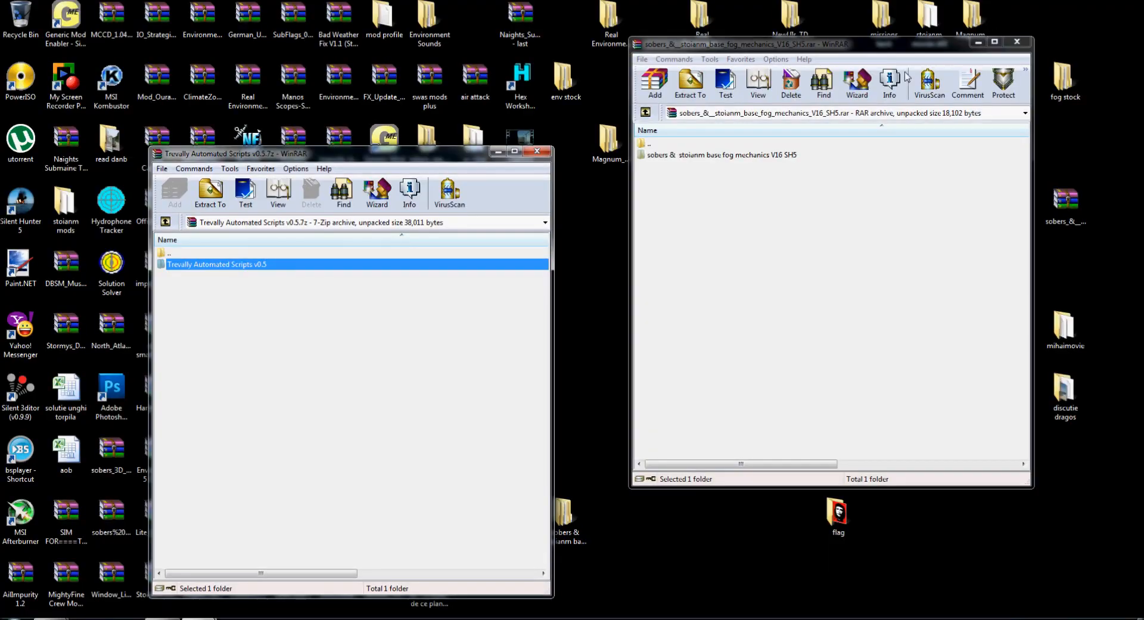
Close both WinRAR archive windows and relaunch Generic Mod Enabler from the desktop
click(537, 152)
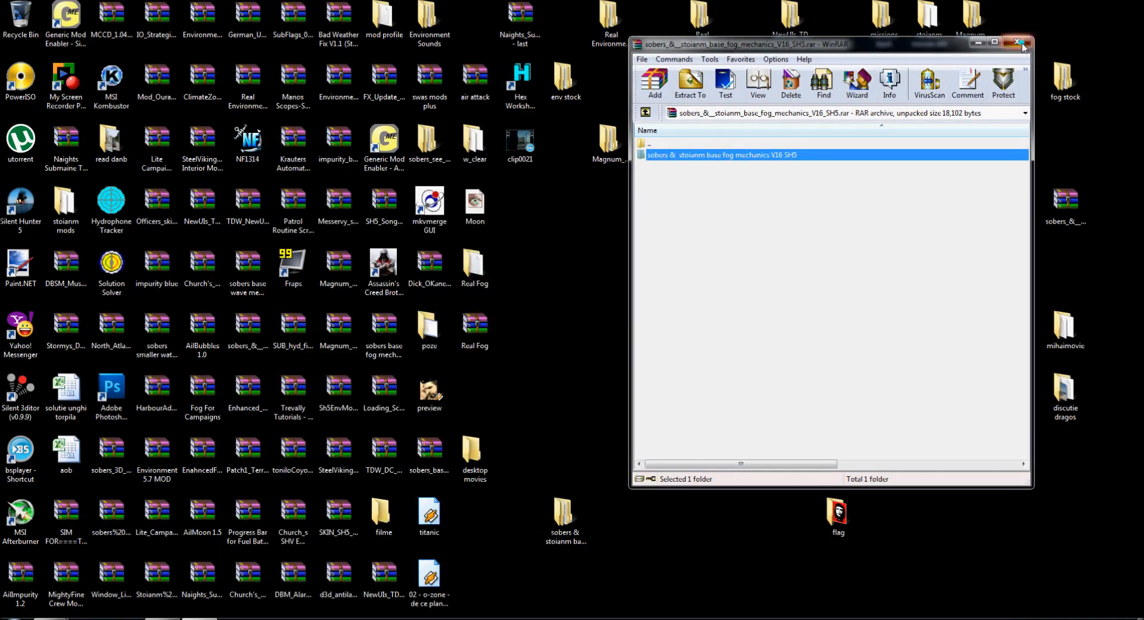
click(1021, 43)
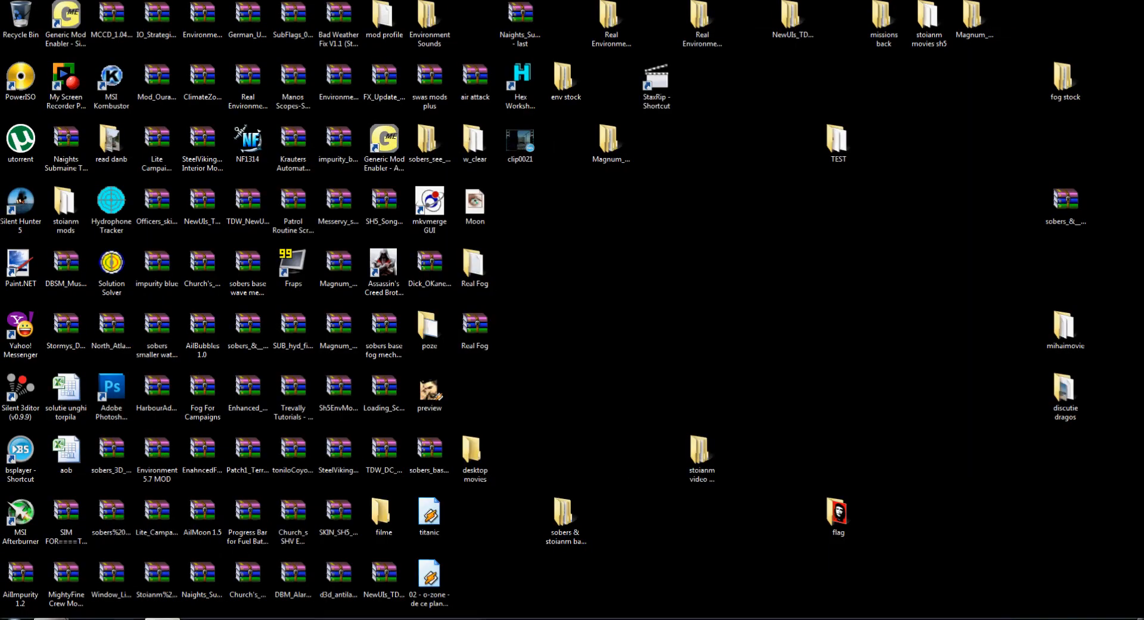
click(156, 80)
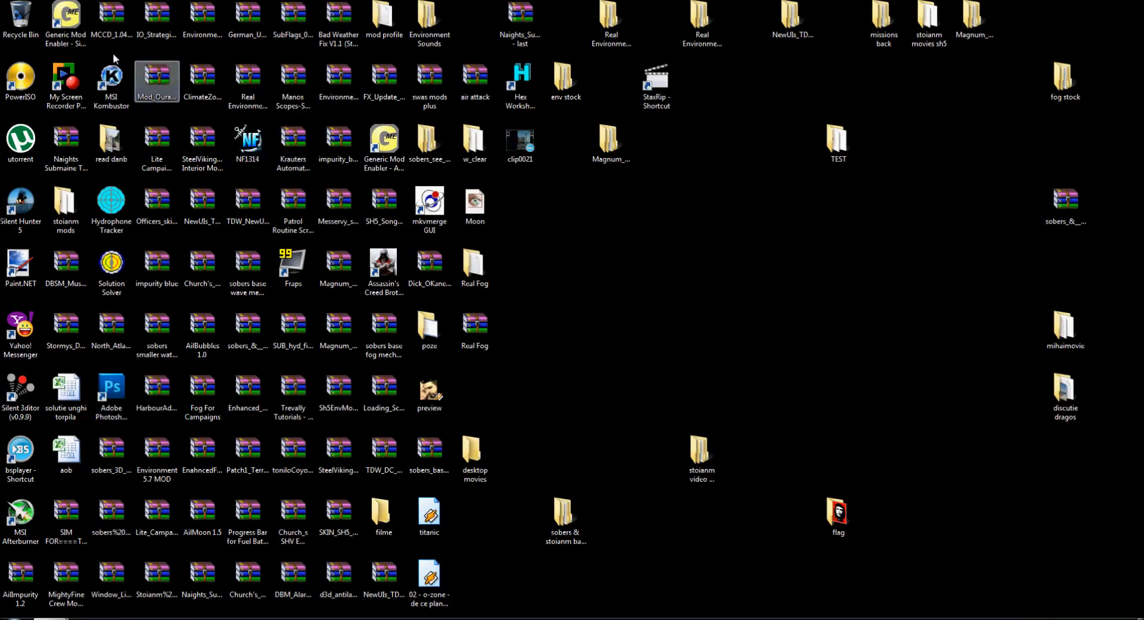
double_click(64, 15)
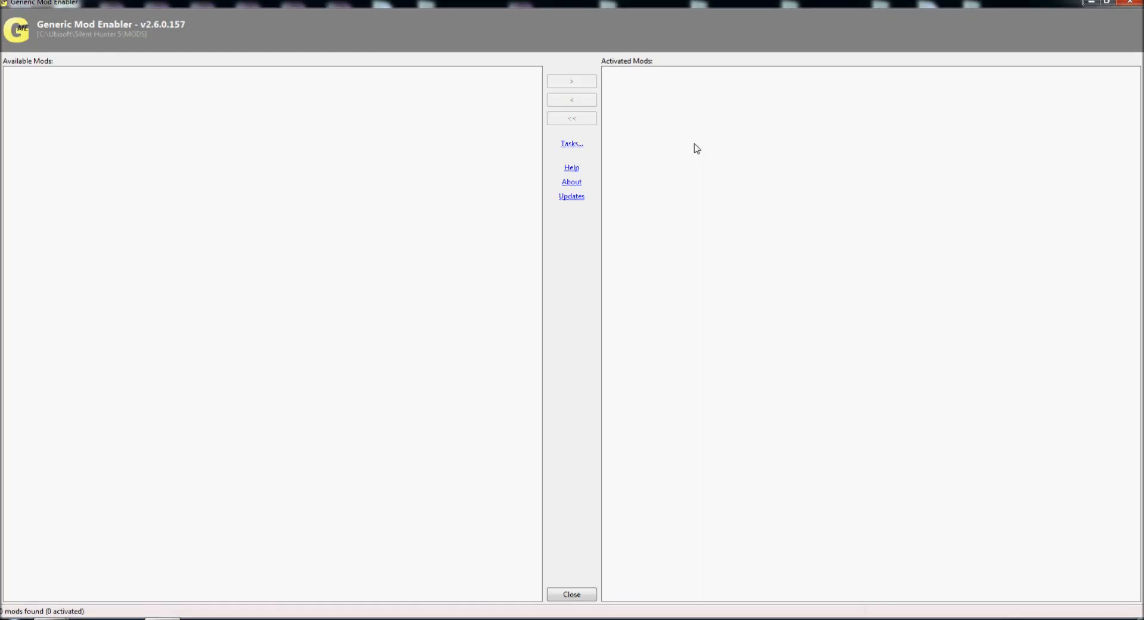
mouse_move(574, 144)
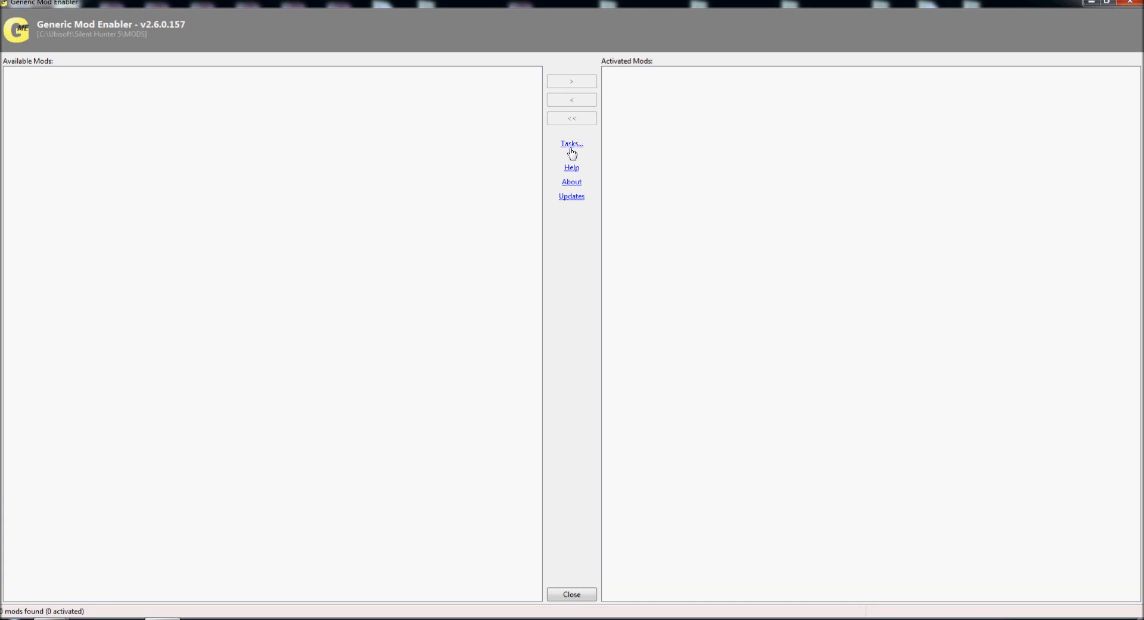
Start the Import mod command from Tasks, bringing up the Browse for Folder dialog
click(571, 144)
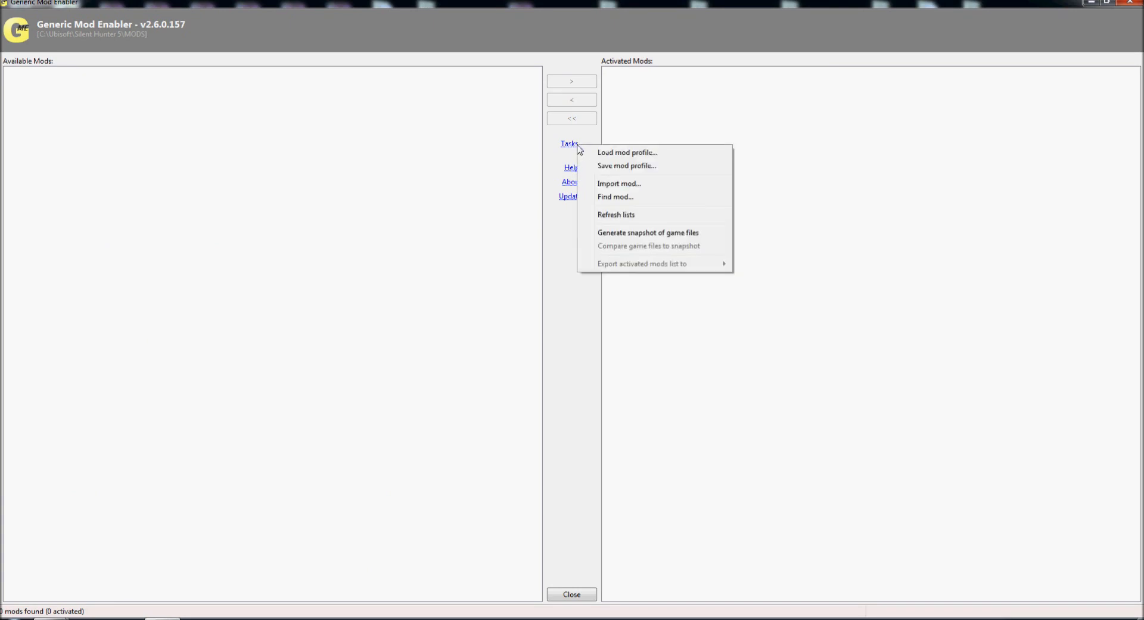
mouse_move(618, 184)
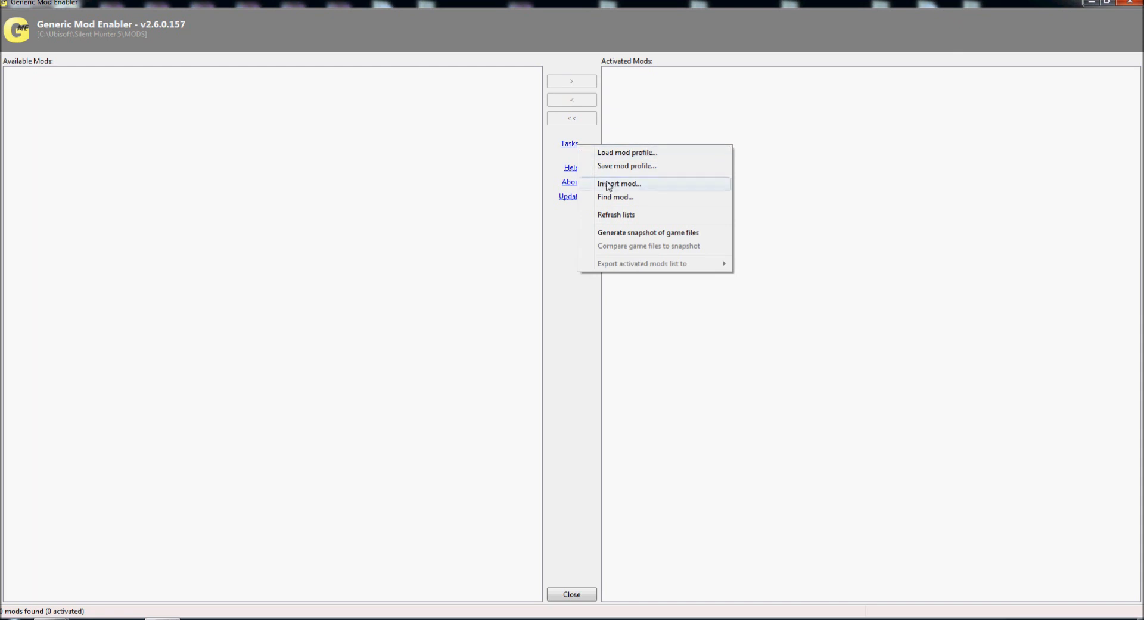
mouse_move(612, 191)
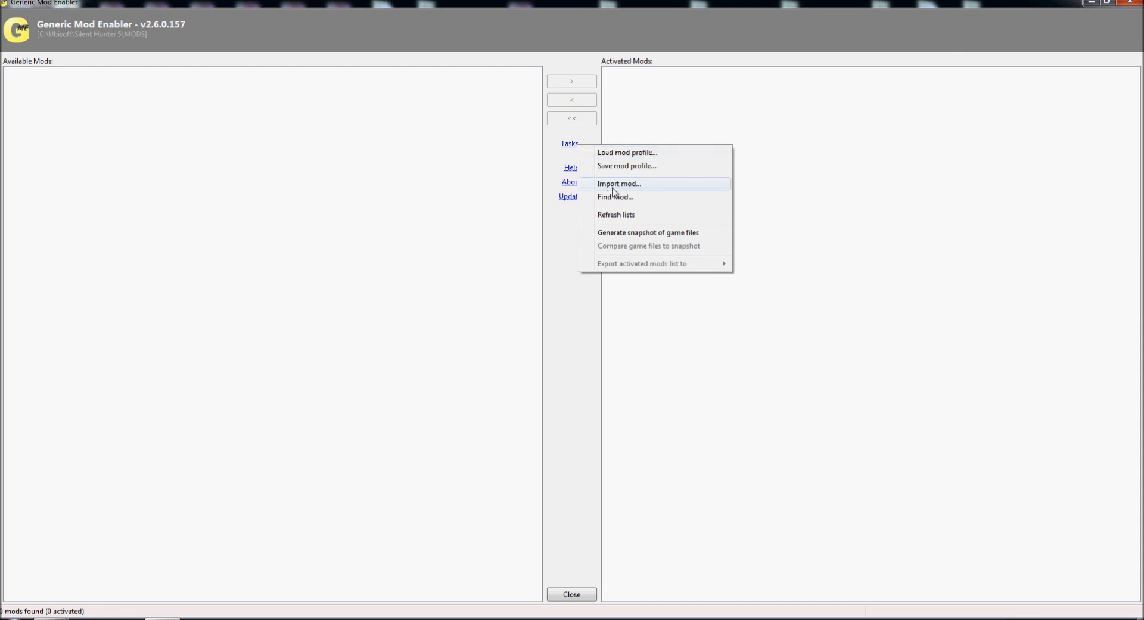
click(619, 184)
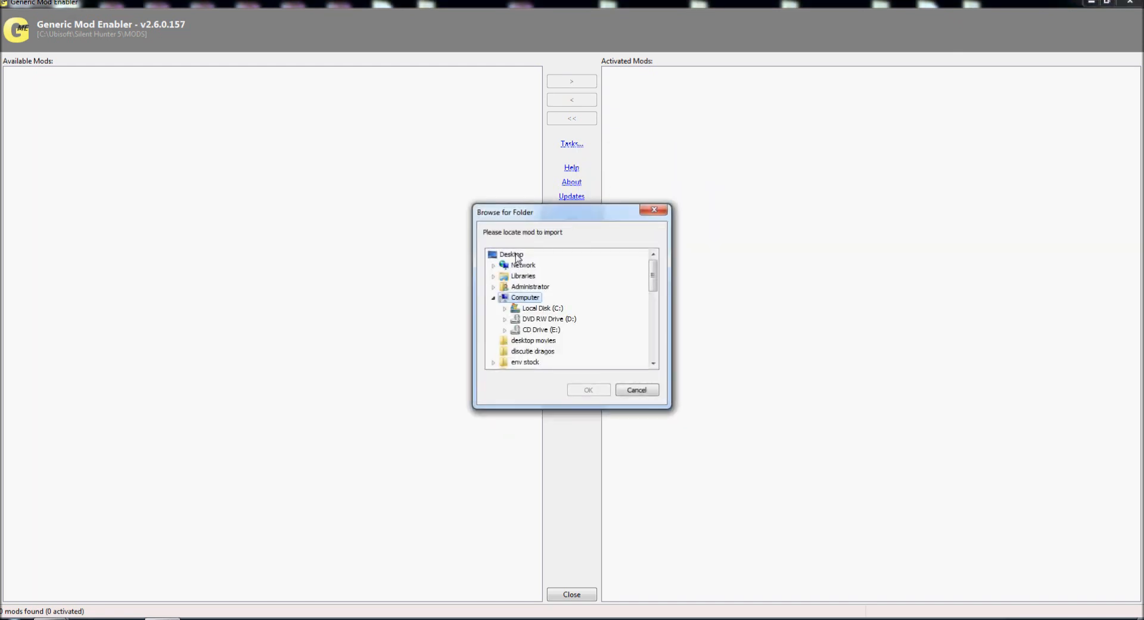
Select the 'sobers & stoianm base fog mechanics V16 SH5' folder under TEST, showing its Documents and MODS subfolders
click(511, 254)
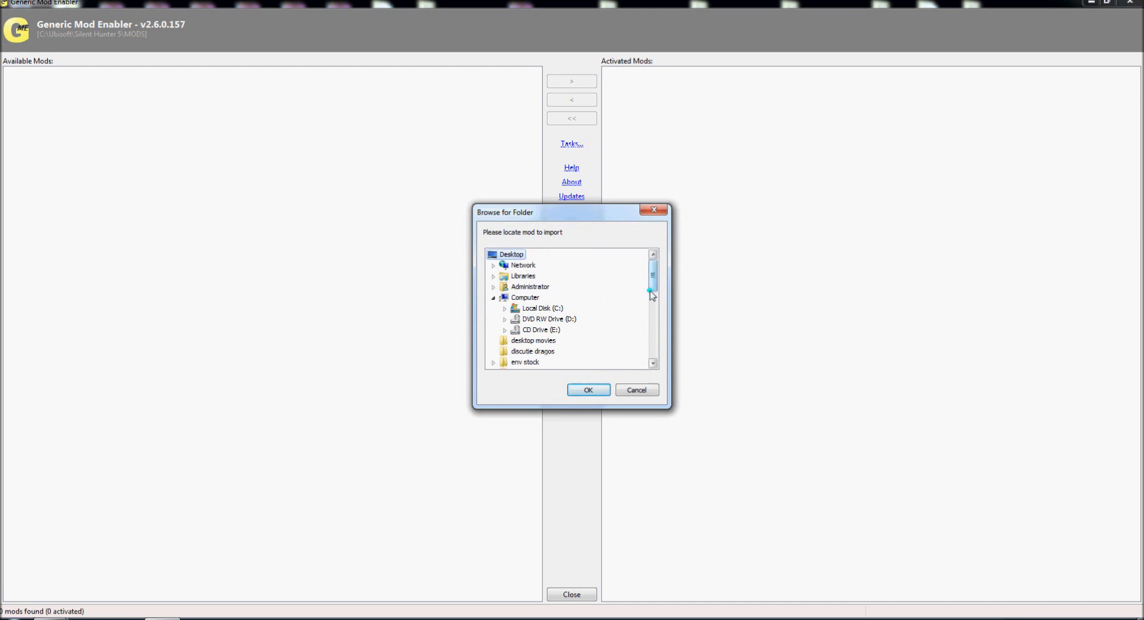
scroll(down, 3)
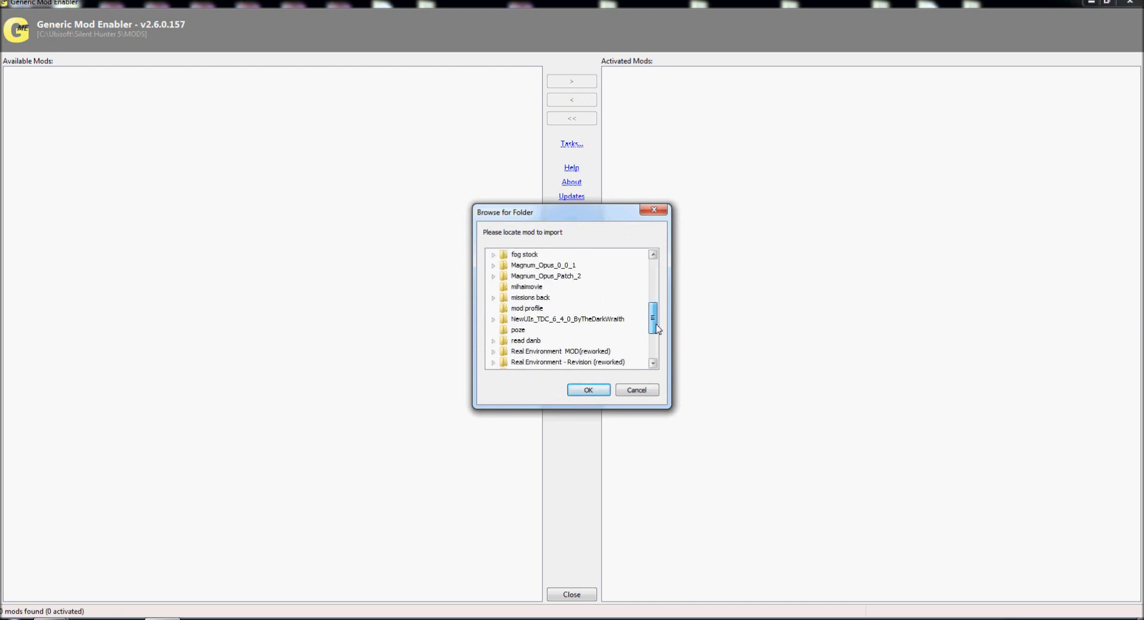
scroll(down, 3)
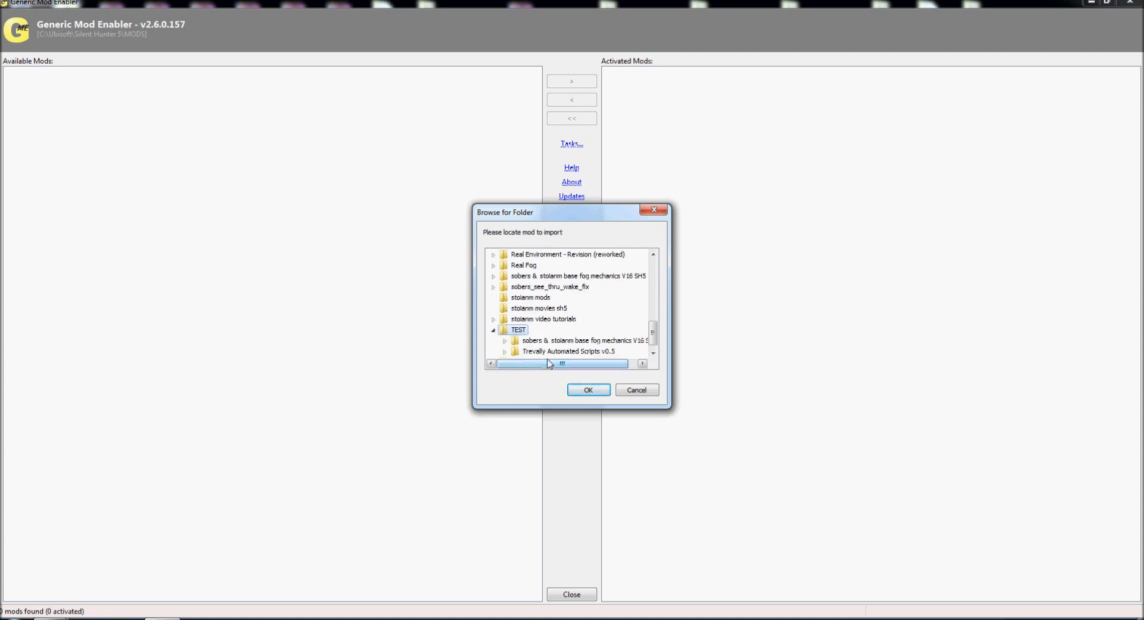
click(580, 340)
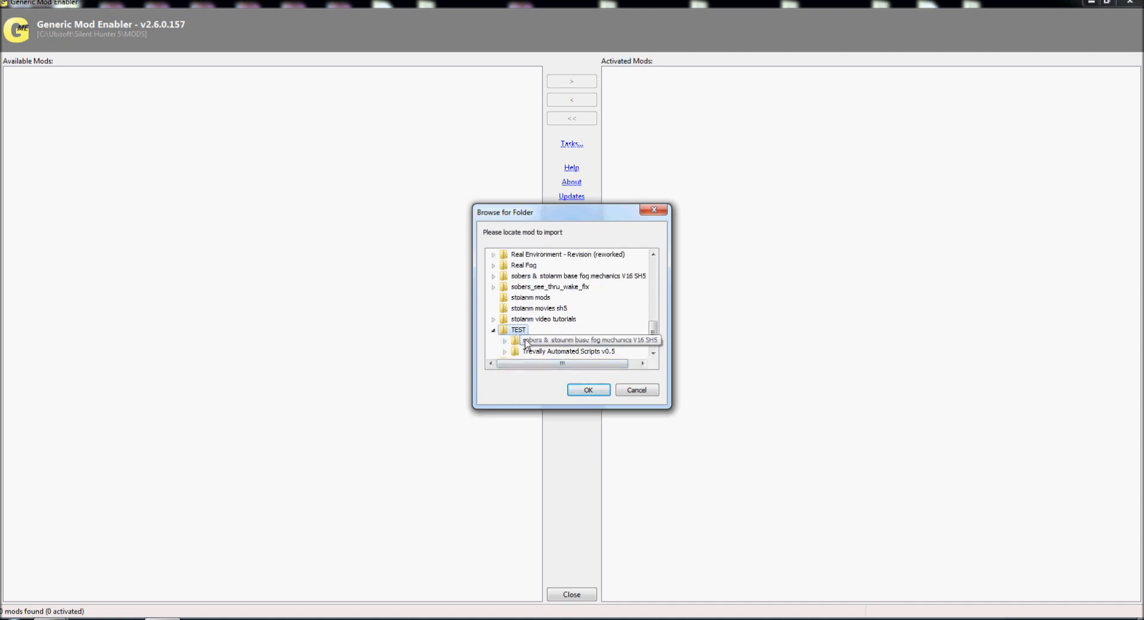
click(587, 340)
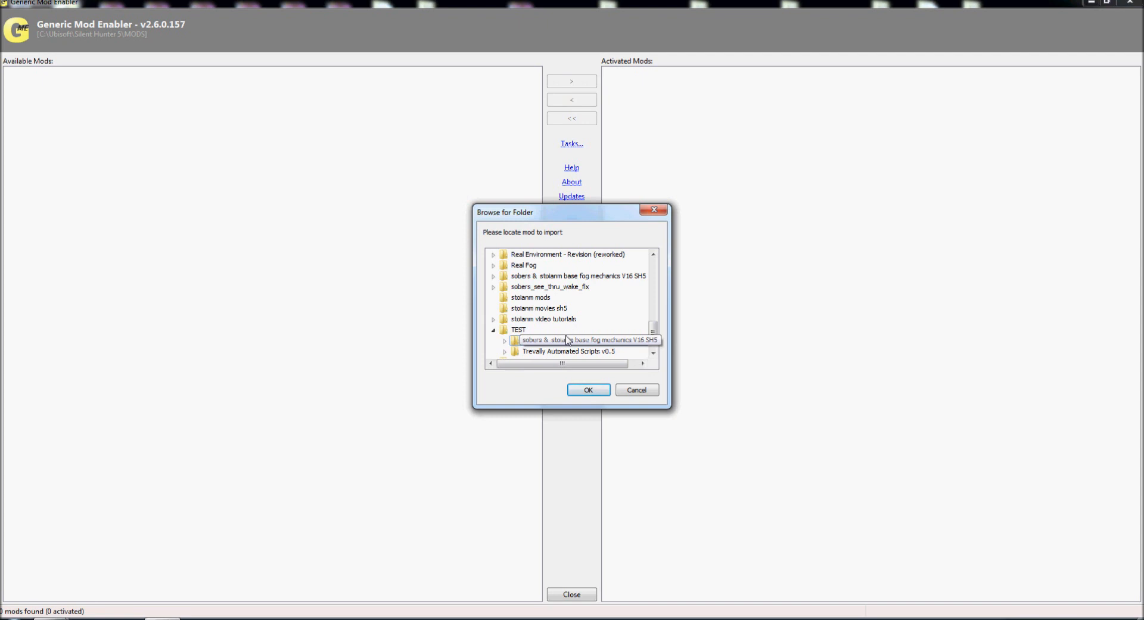
click(504, 329)
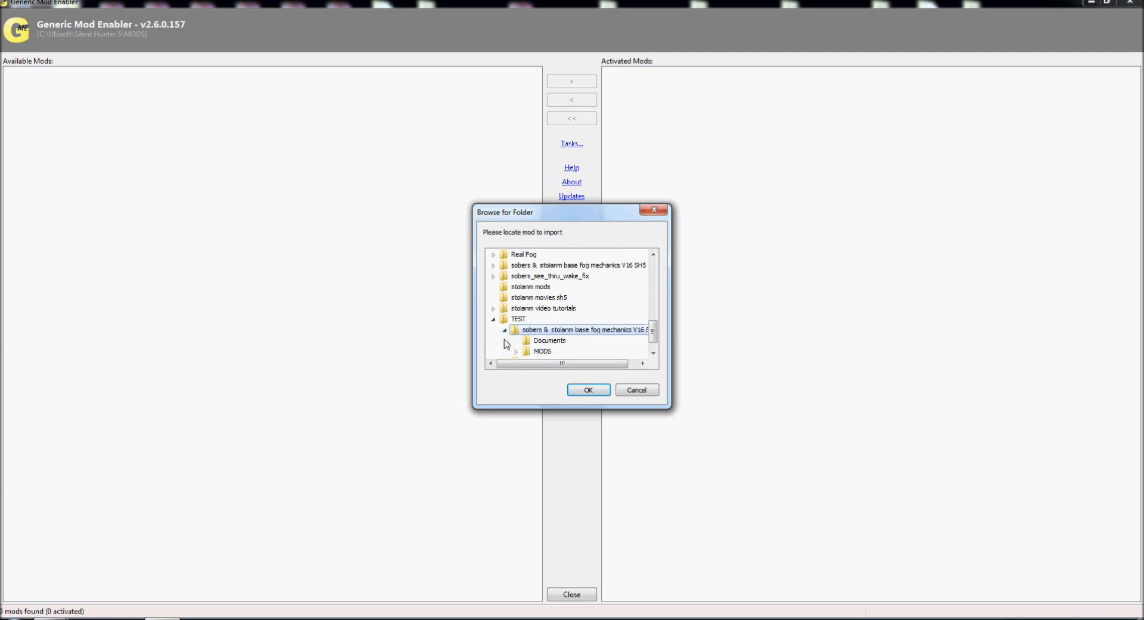
mouse_move(522, 350)
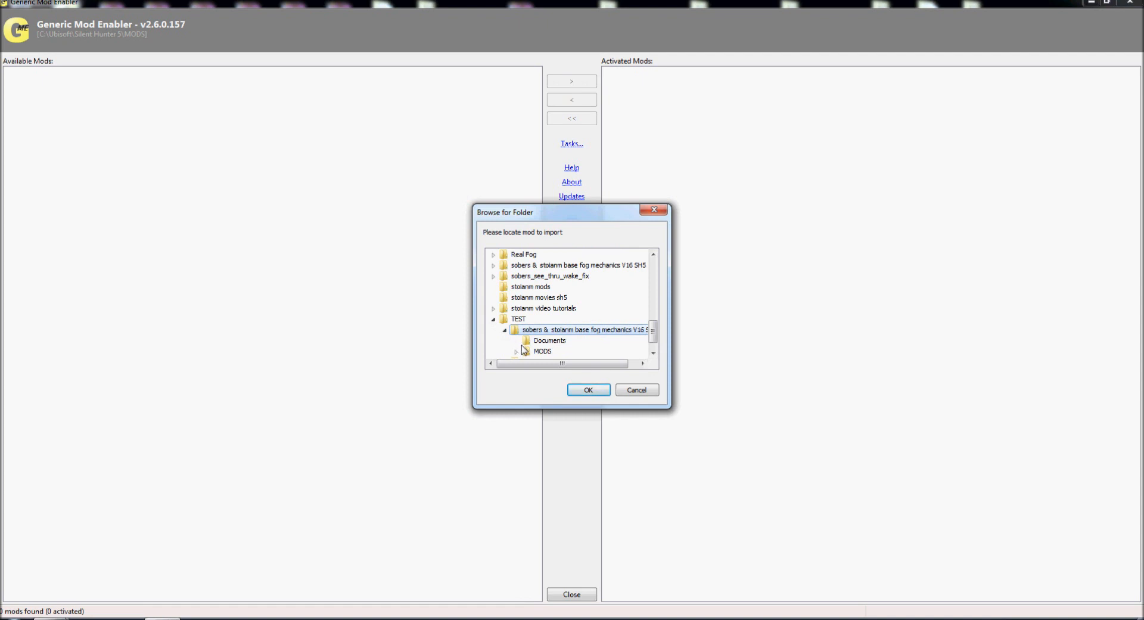
click(580, 329)
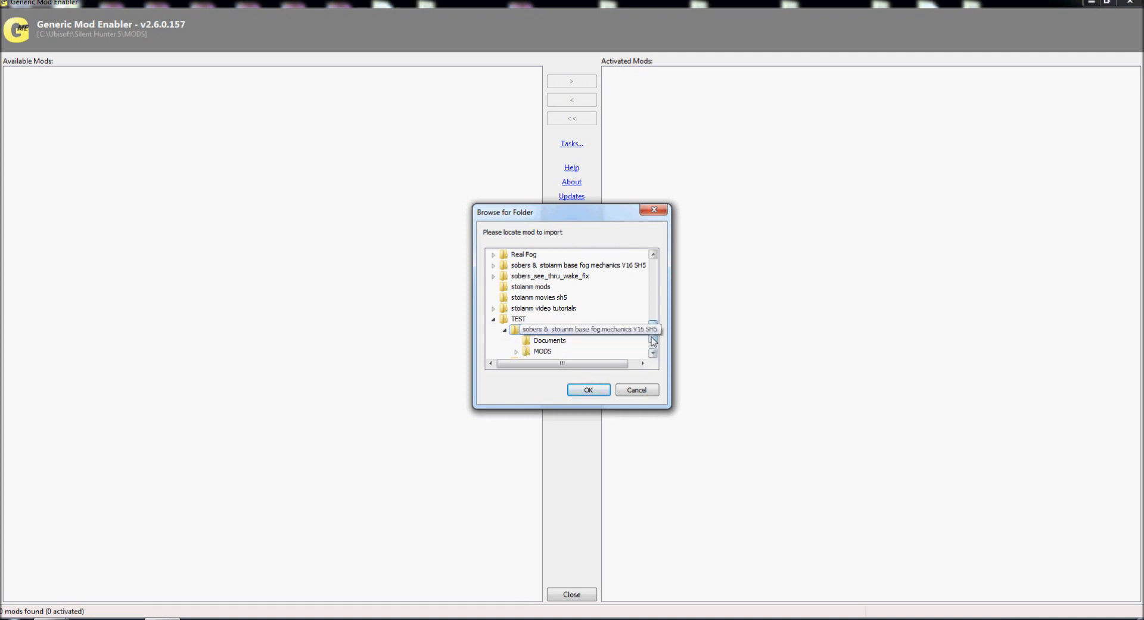